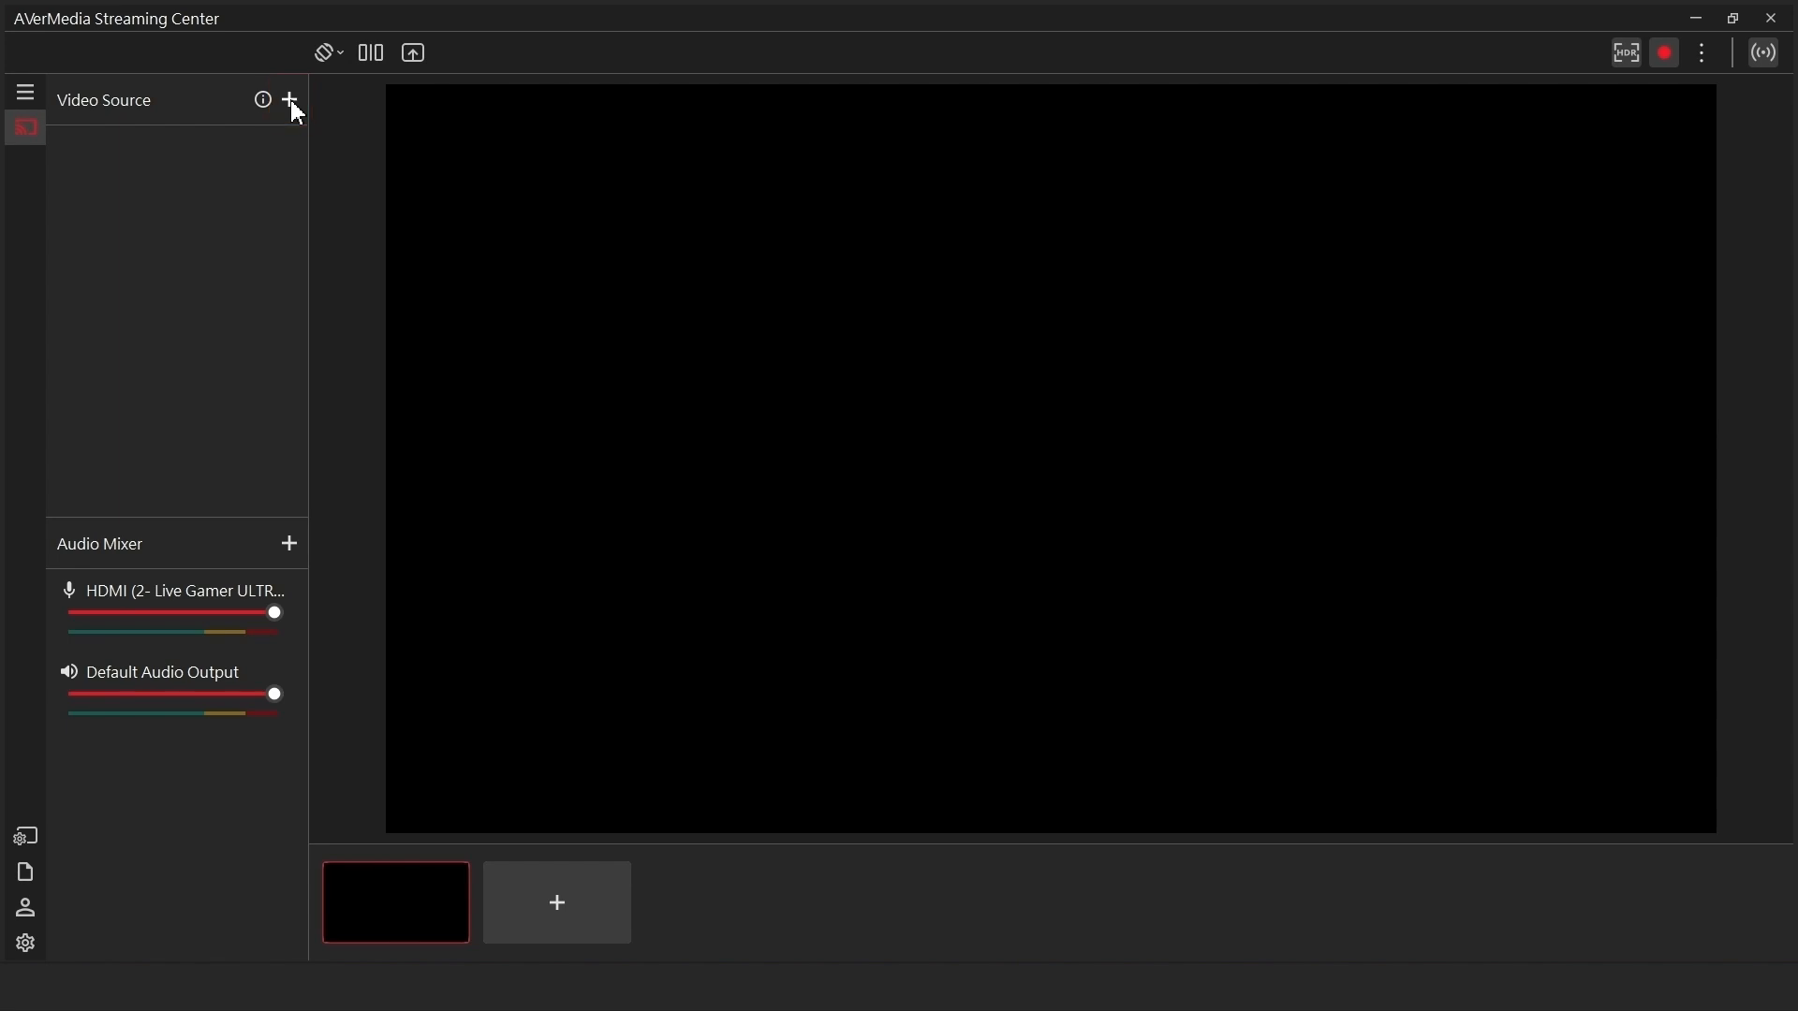
Add the Live Gamer ULTRA S GC553Pro capture card as a video source with its audio.
{"action": "left_click", "coordinate": [288, 99]}
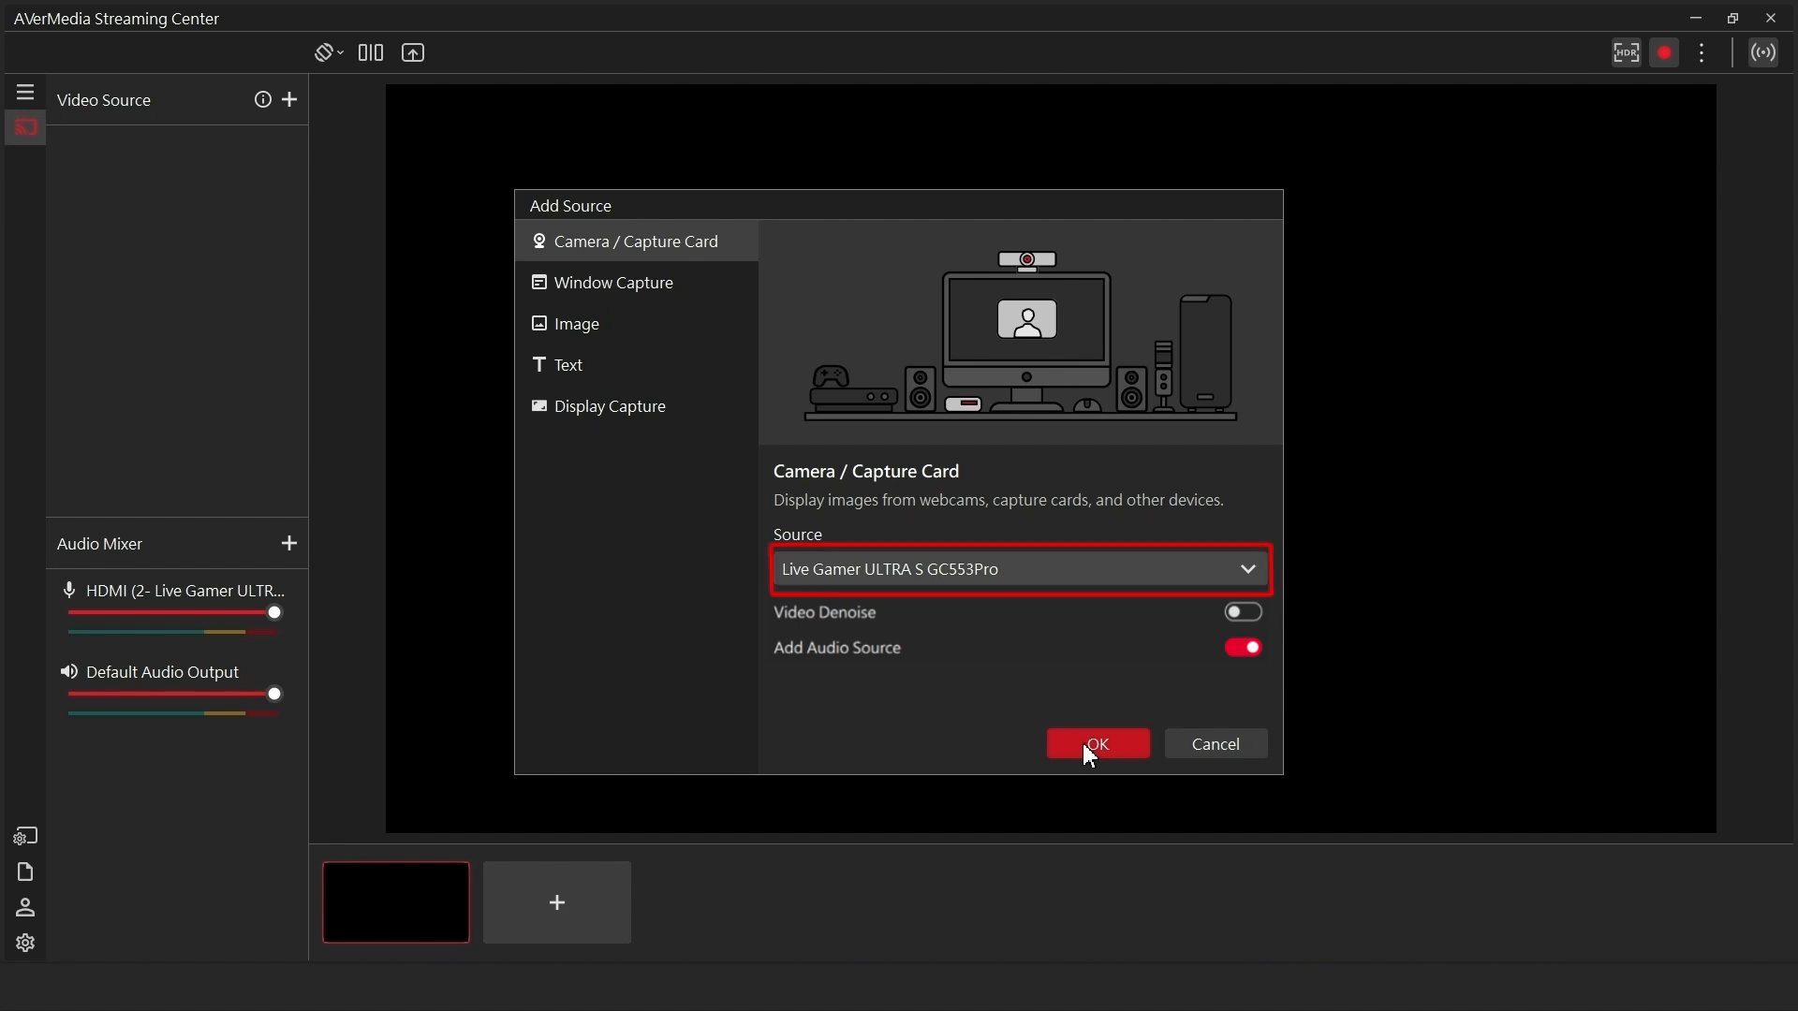
{"action": "left_click", "coordinate": [1094, 743]}
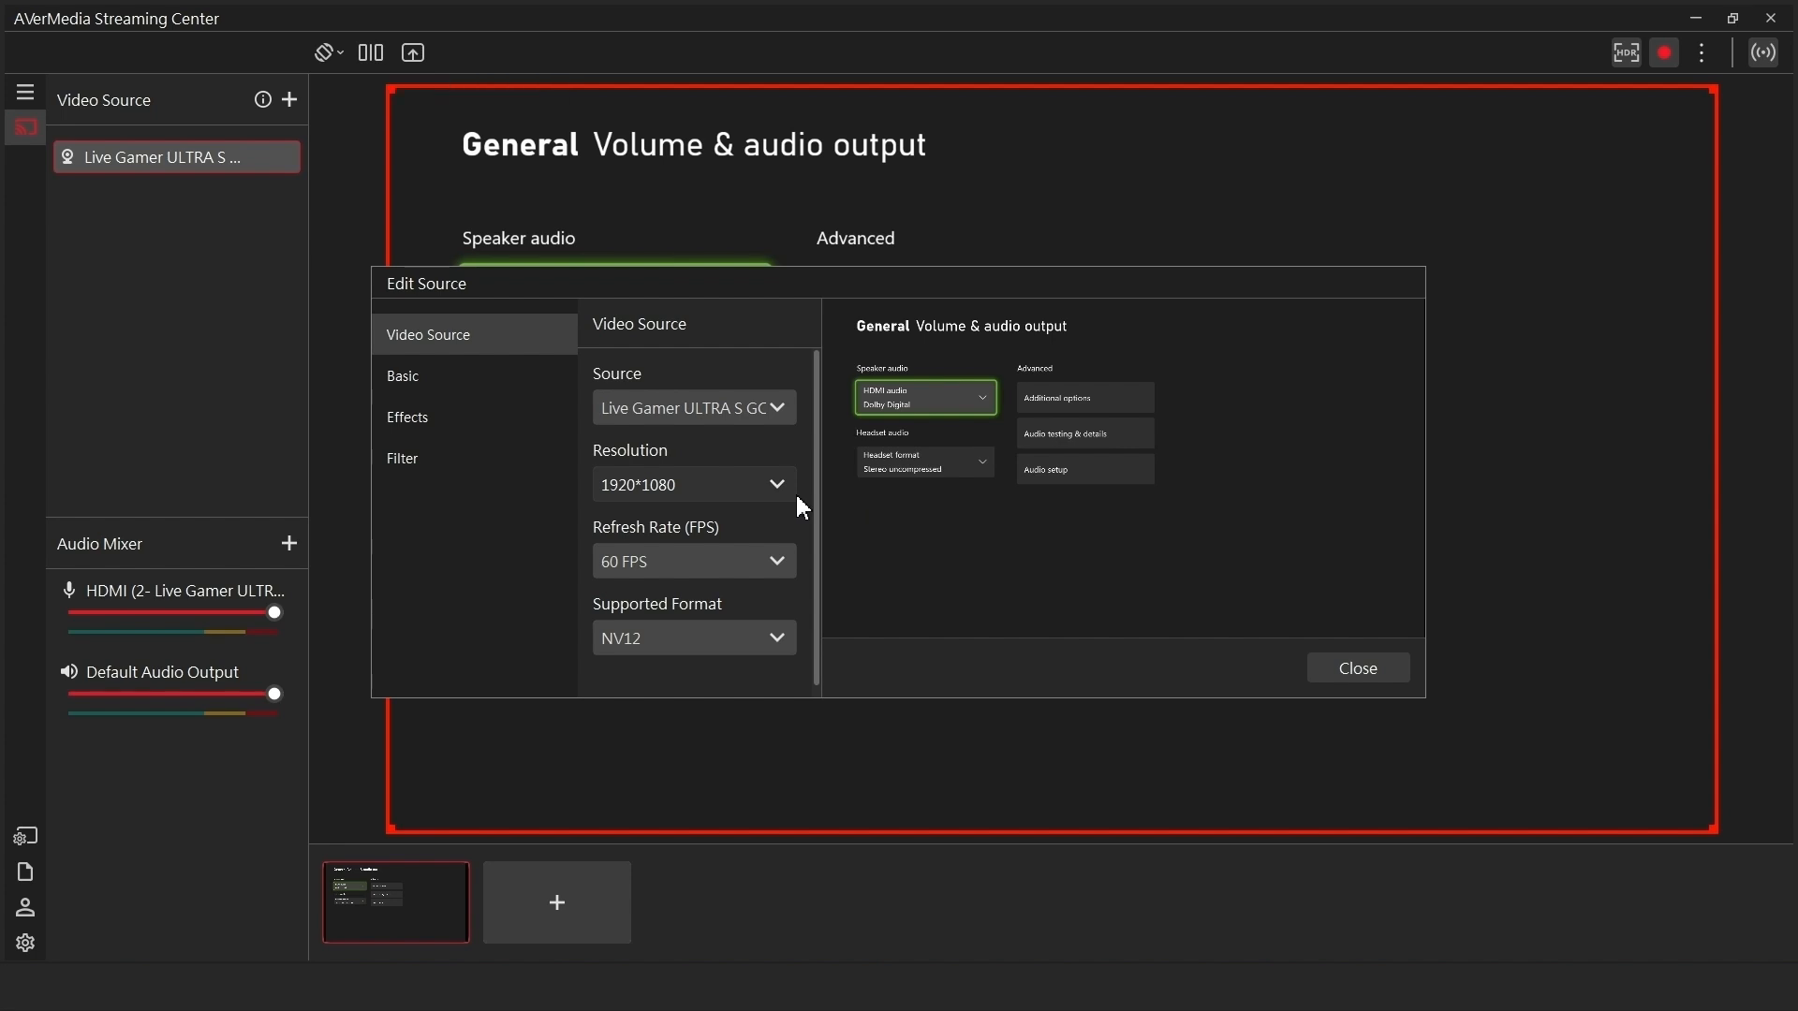
{"action": "mouse_move", "coordinate": [719, 410]}
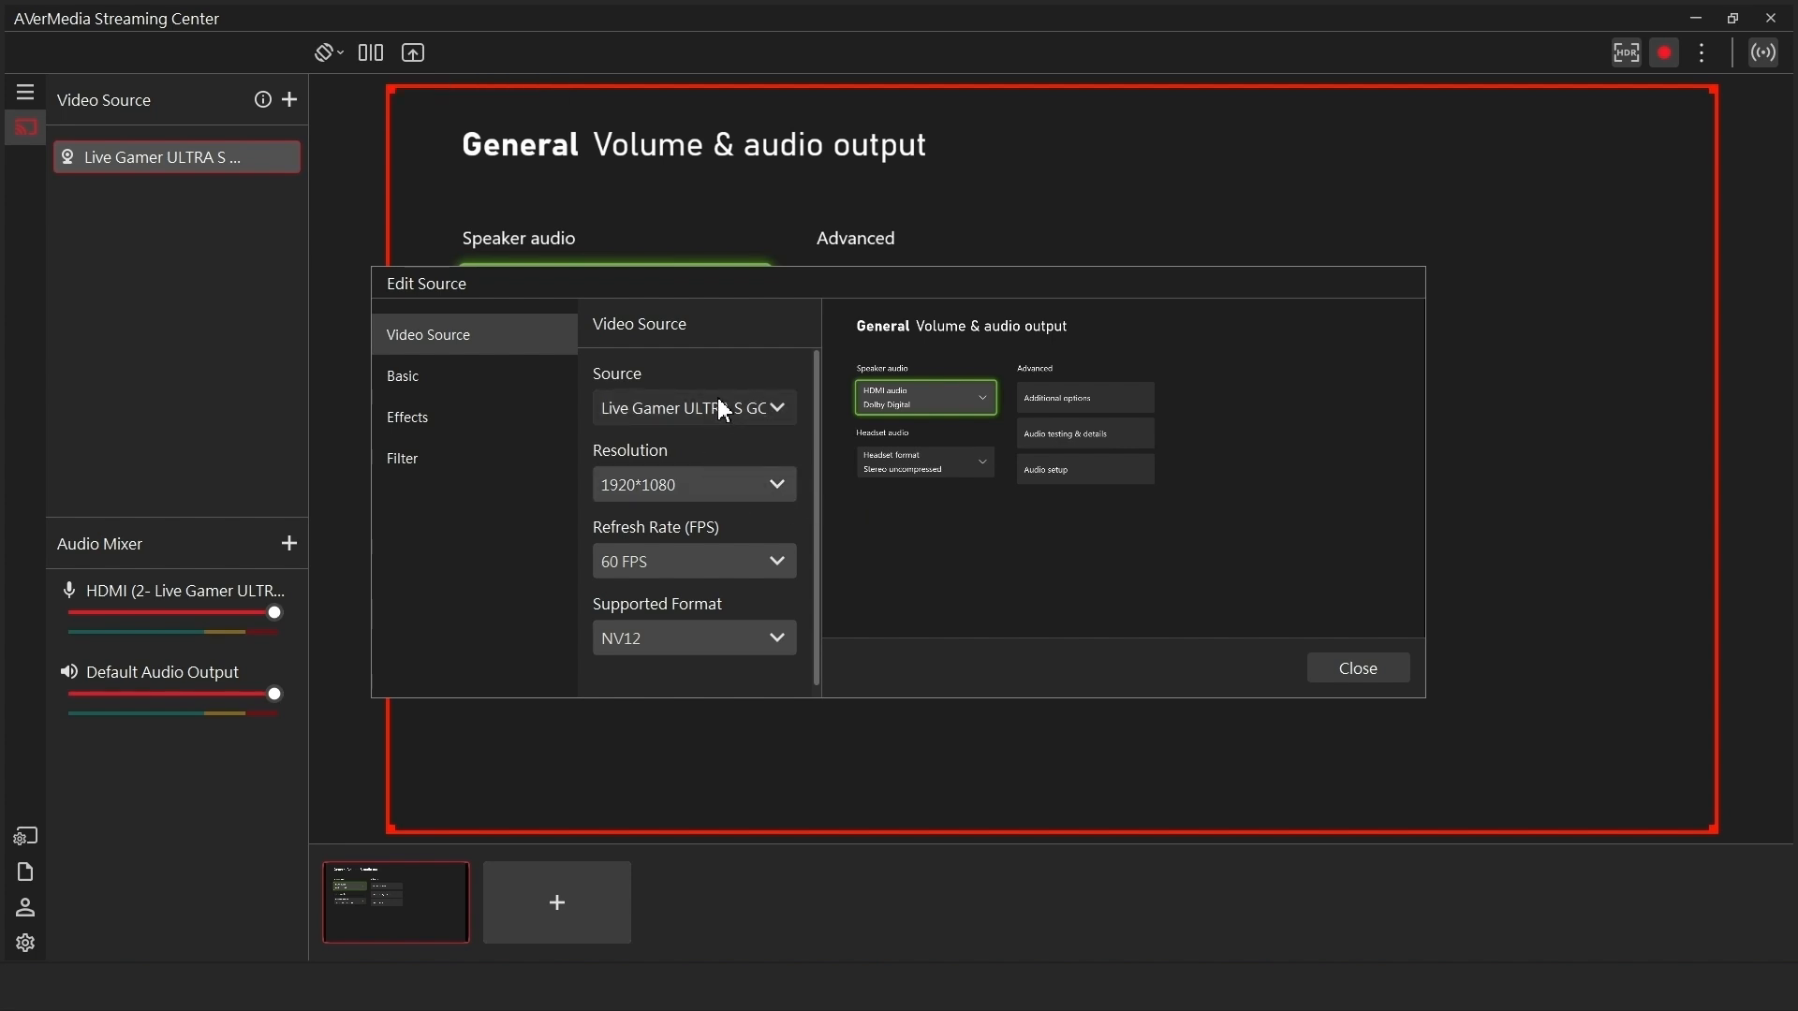
{"action": "mouse_move", "coordinate": [859, 550]}
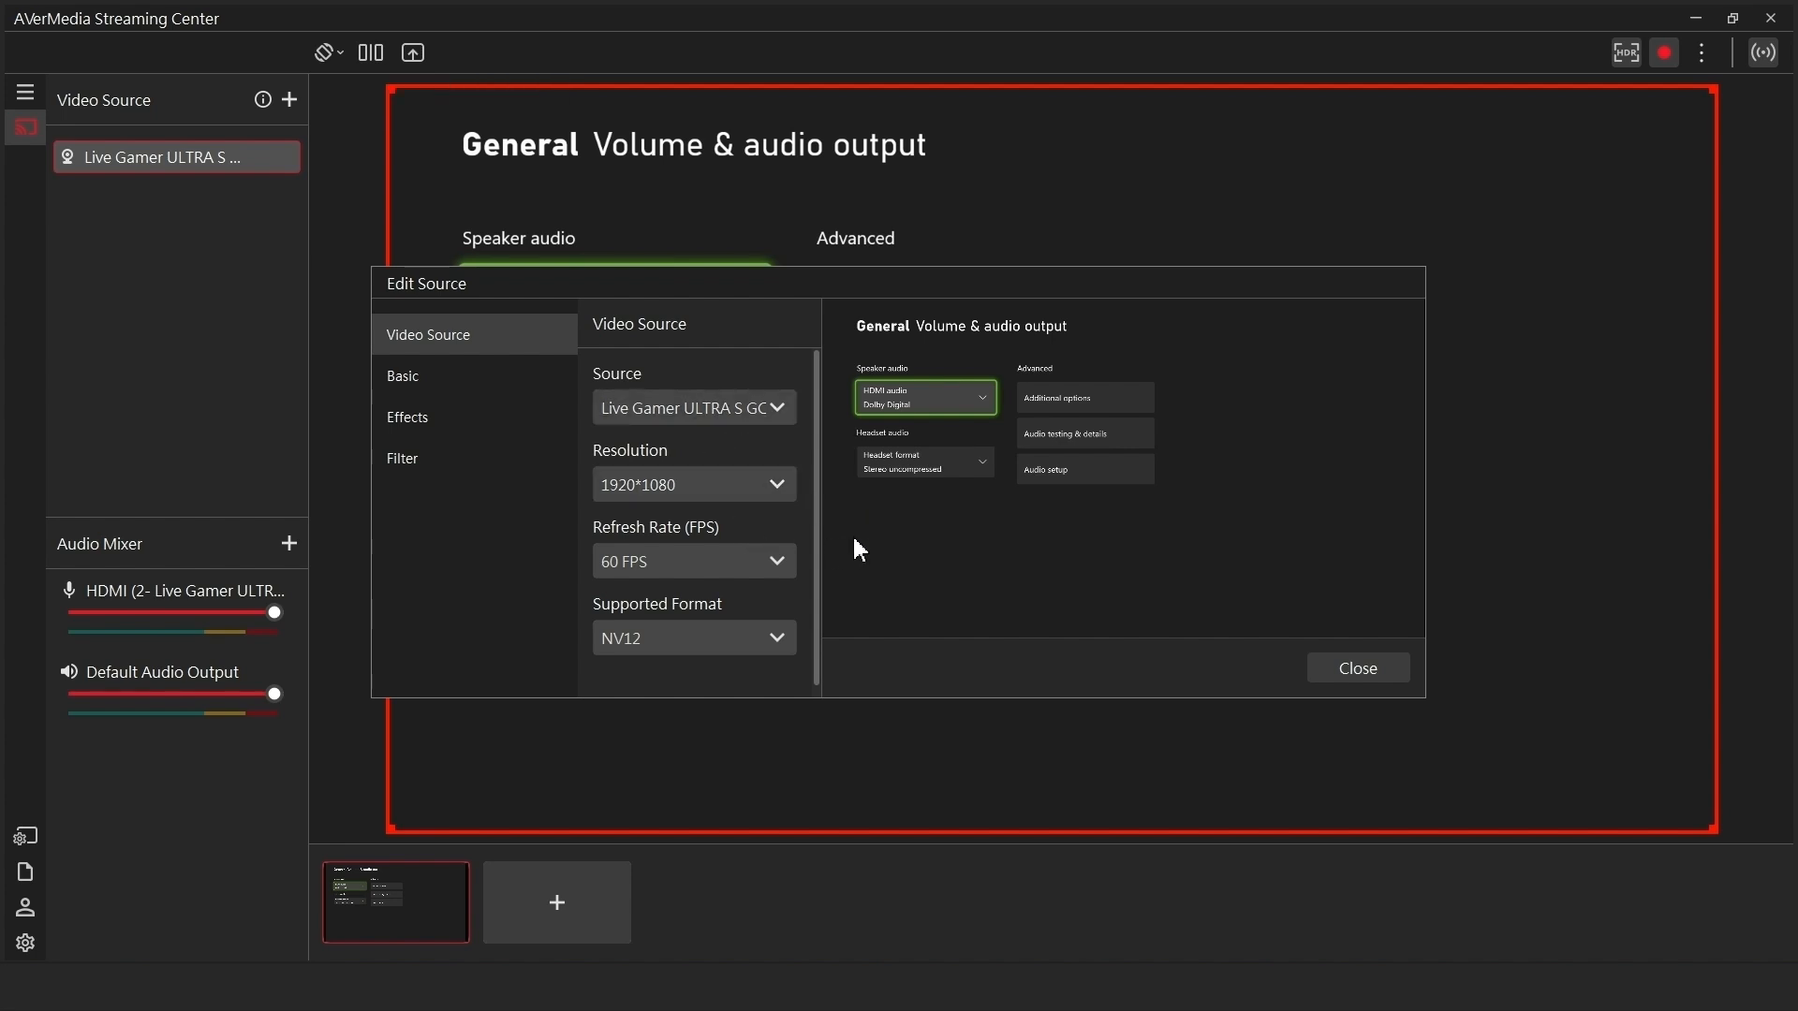
{"action": "left_click", "coordinate": [403, 374]}
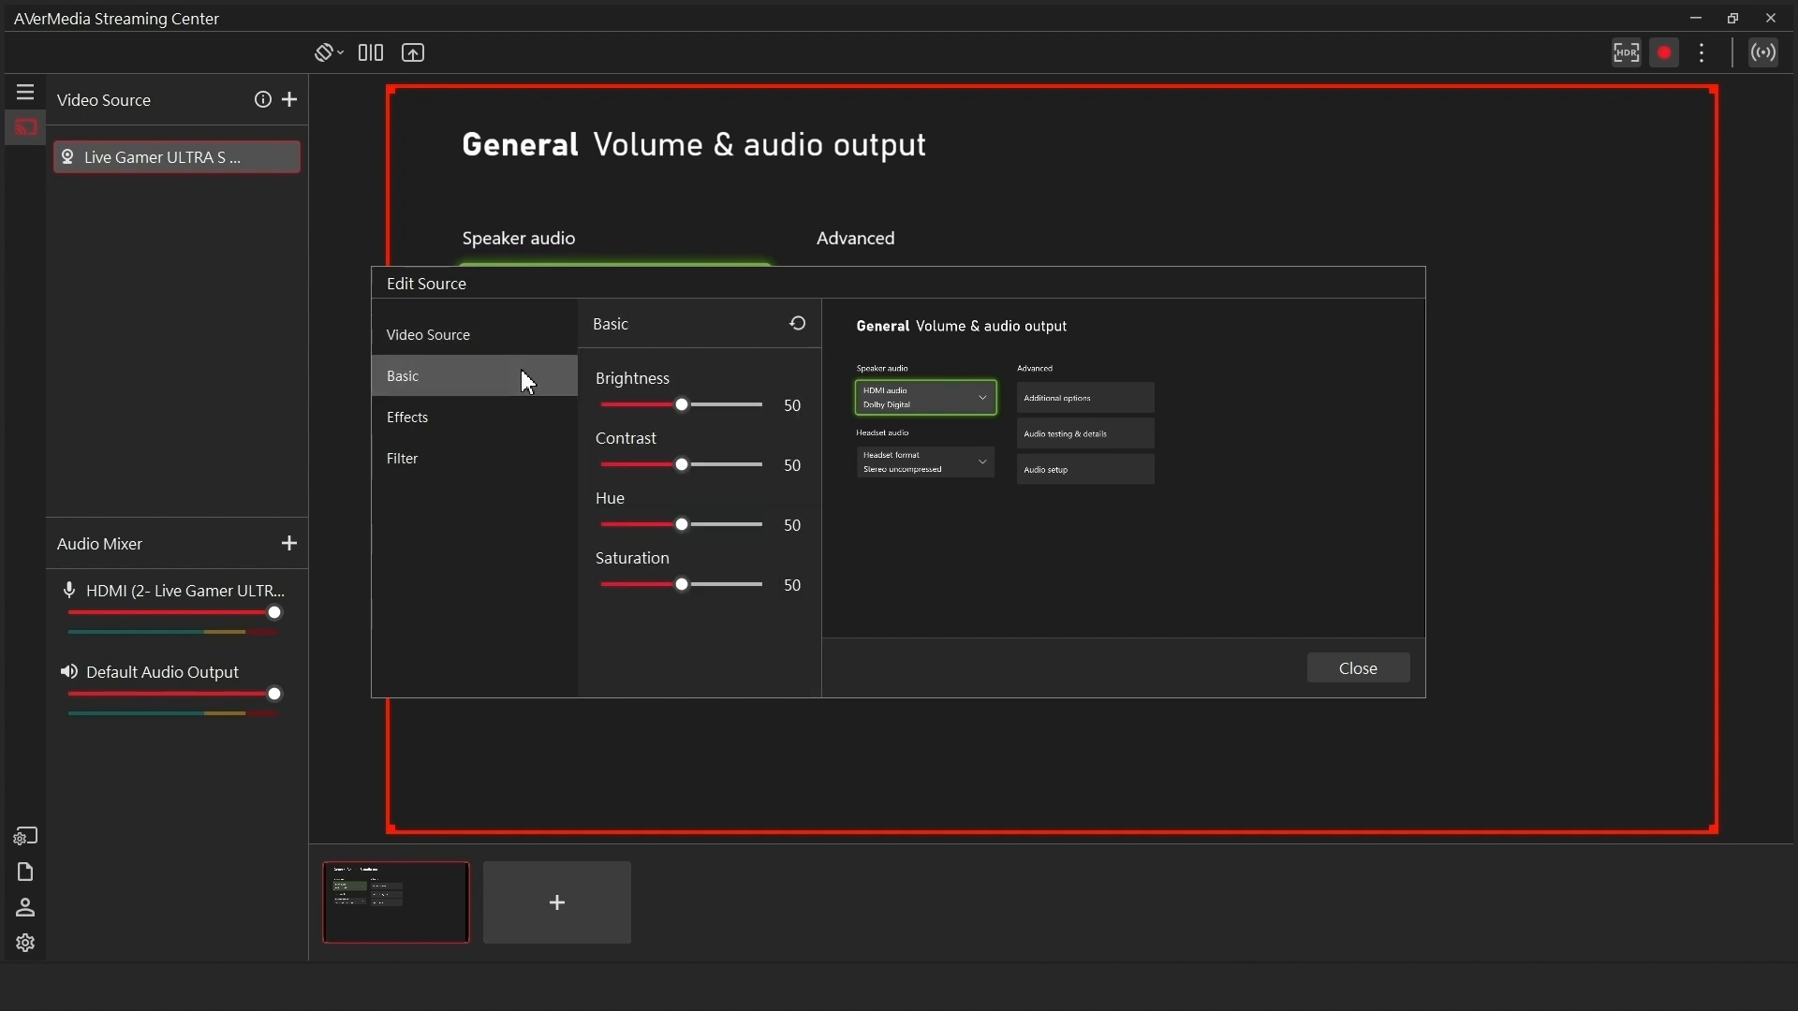
{"action": "left_click", "coordinate": [408, 416]}
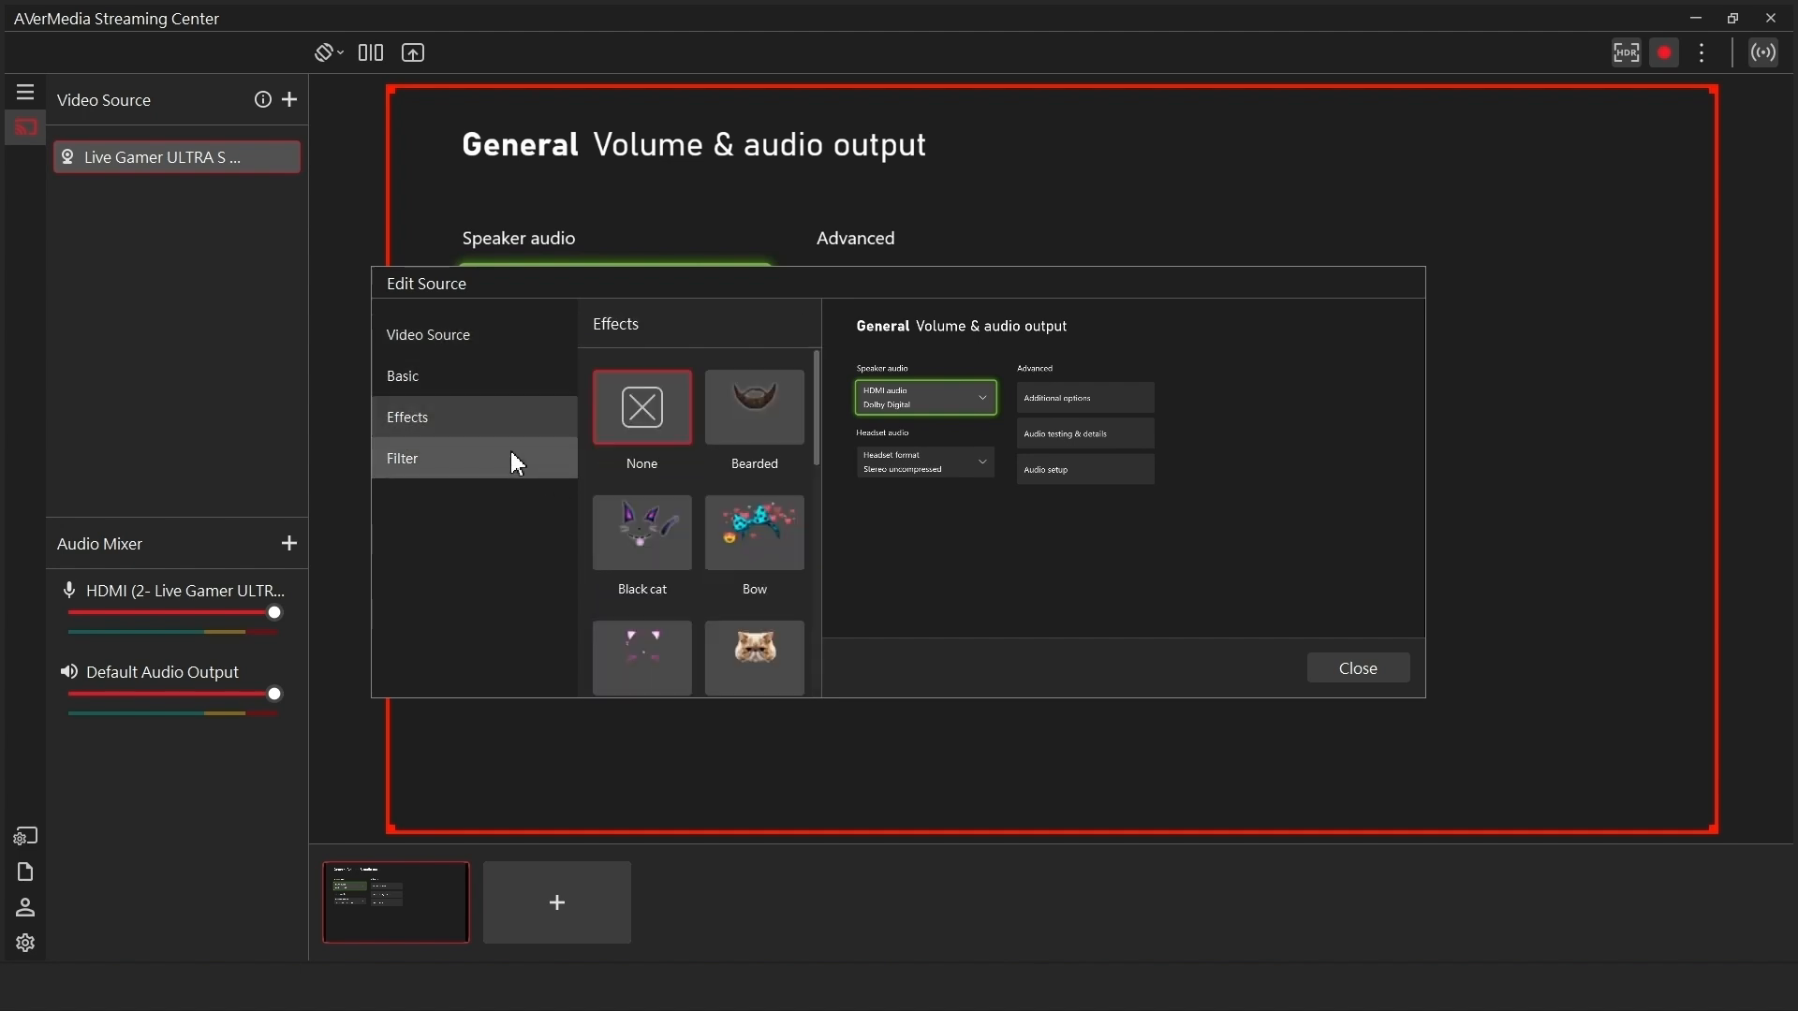
{"action": "left_click", "coordinate": [403, 457]}
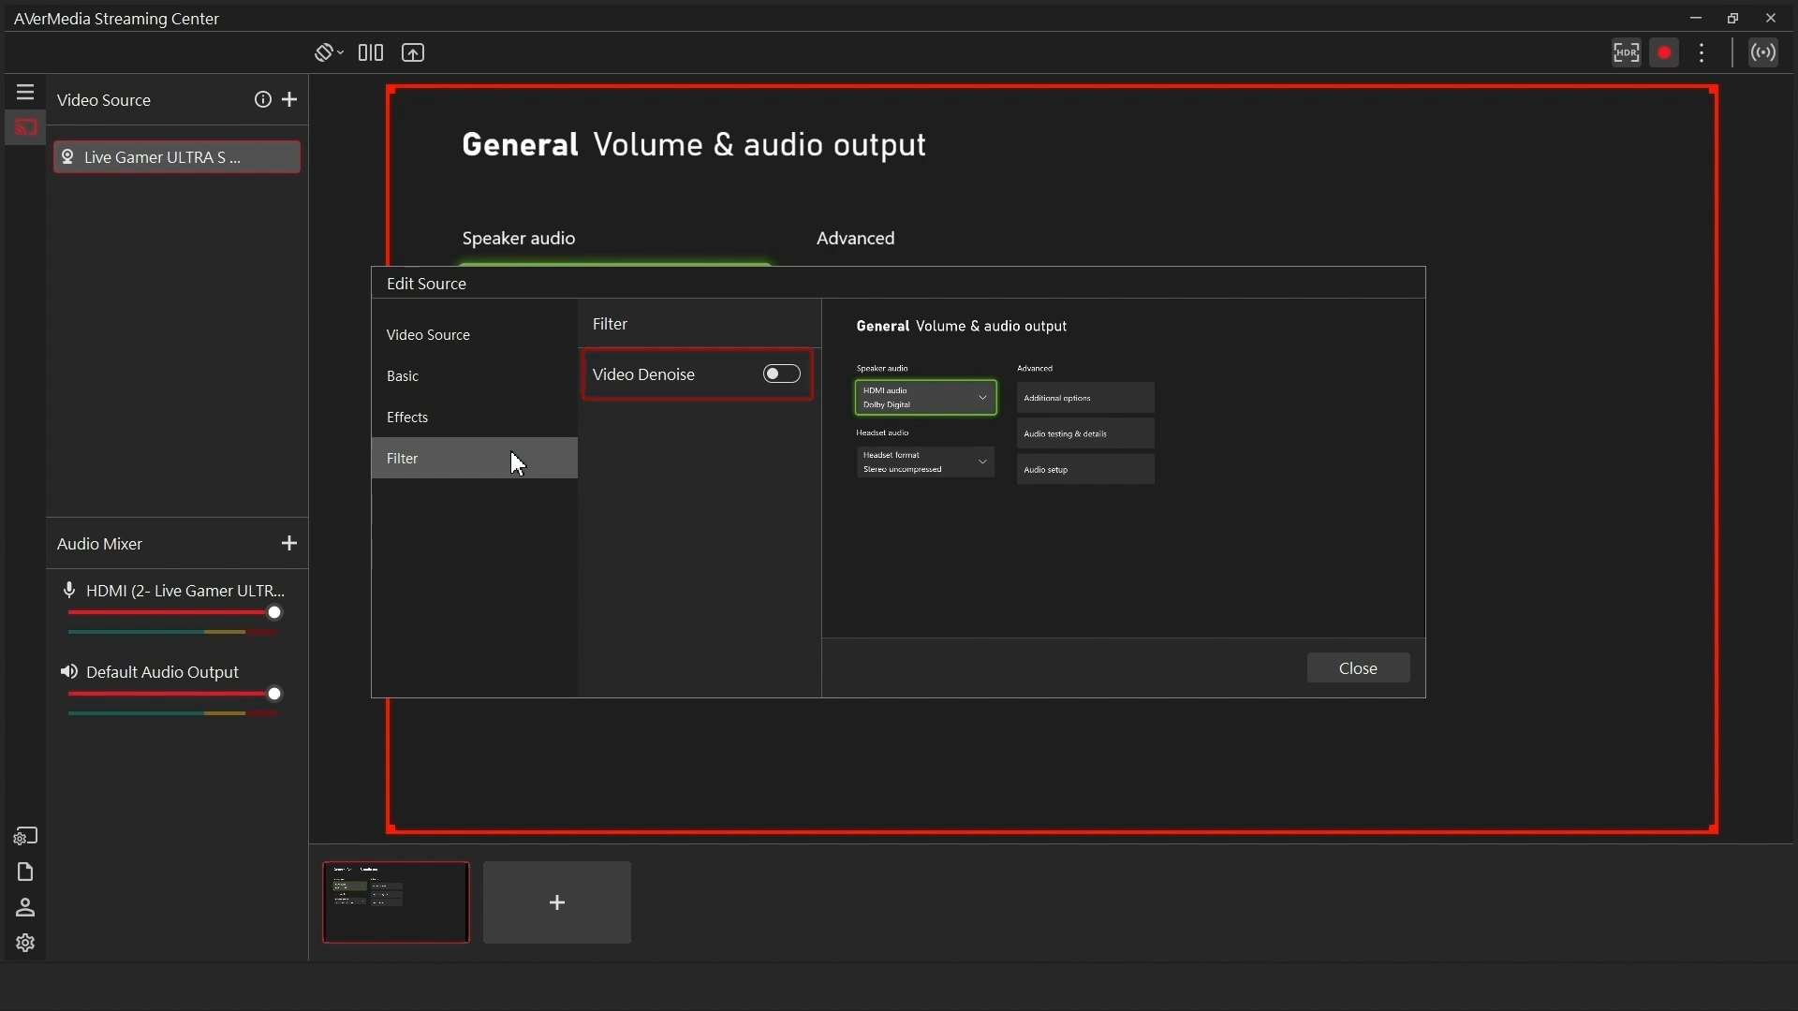
{"action": "left_click", "coordinate": [427, 334]}
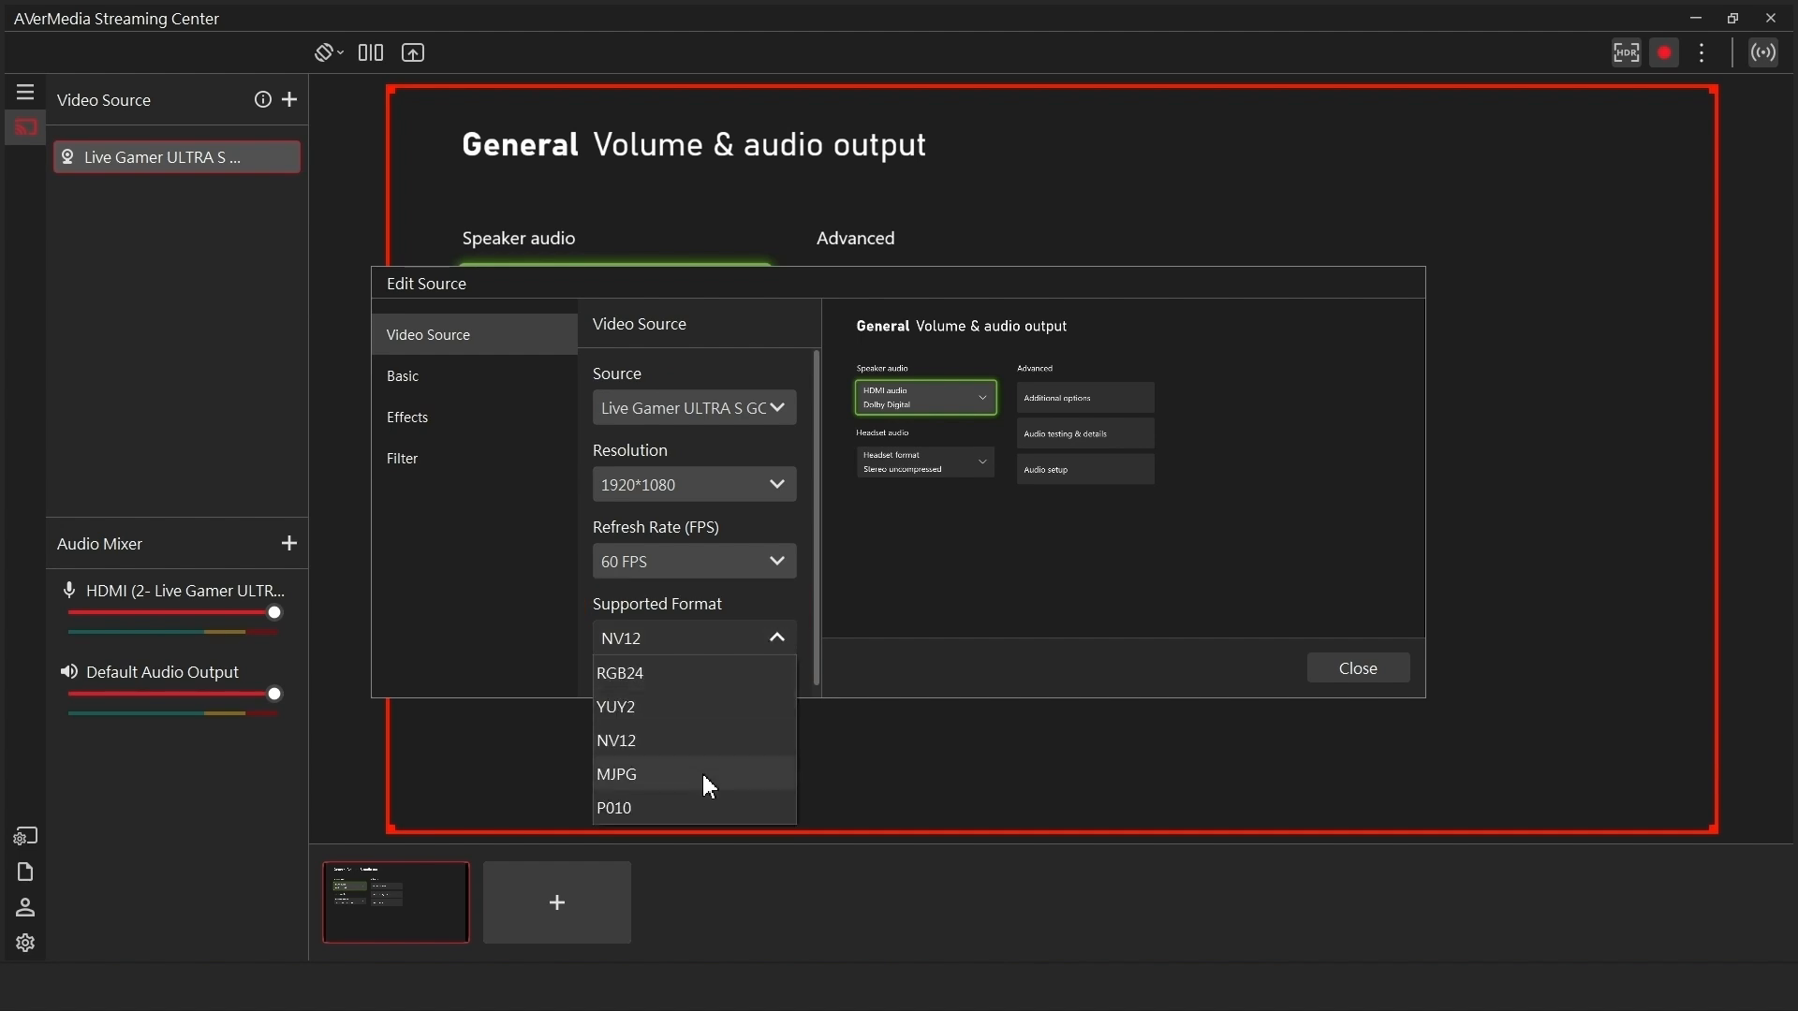
Set the capture format to MJPG and the resolution to 2560×1440.
{"action": "left_click", "coordinate": [616, 774]}
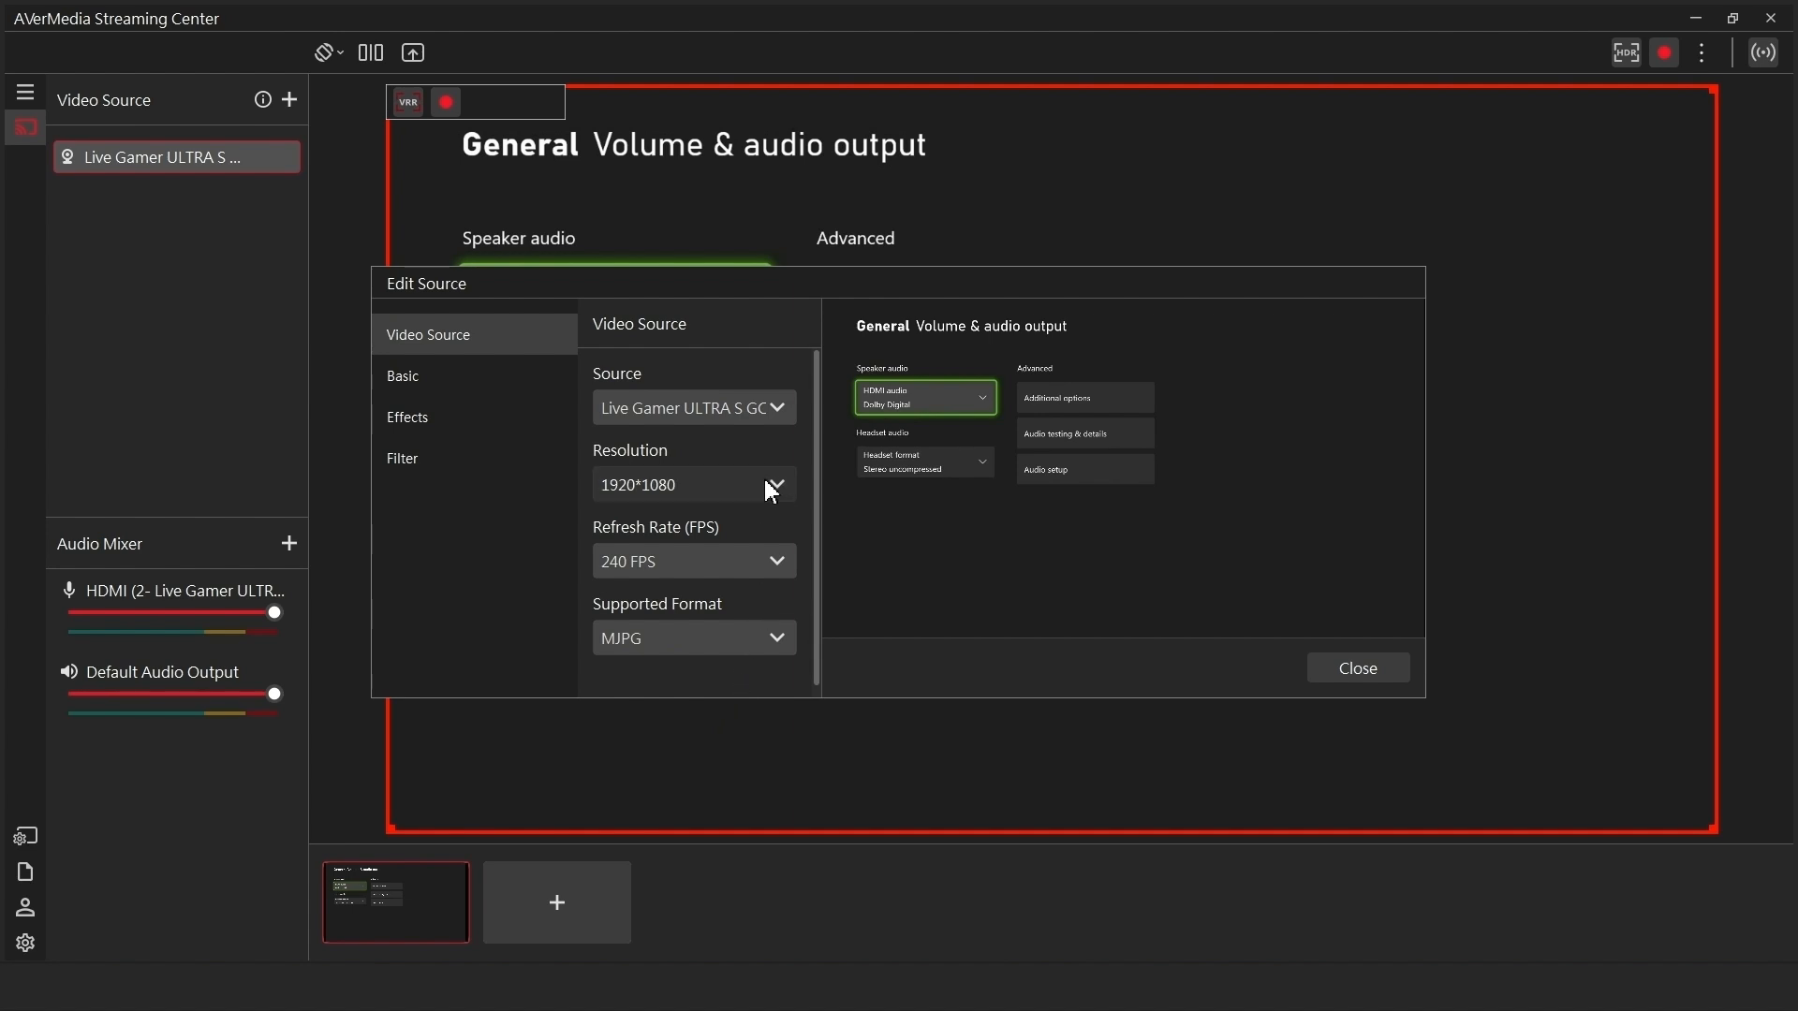
{"action": "left_click", "coordinate": [775, 483]}
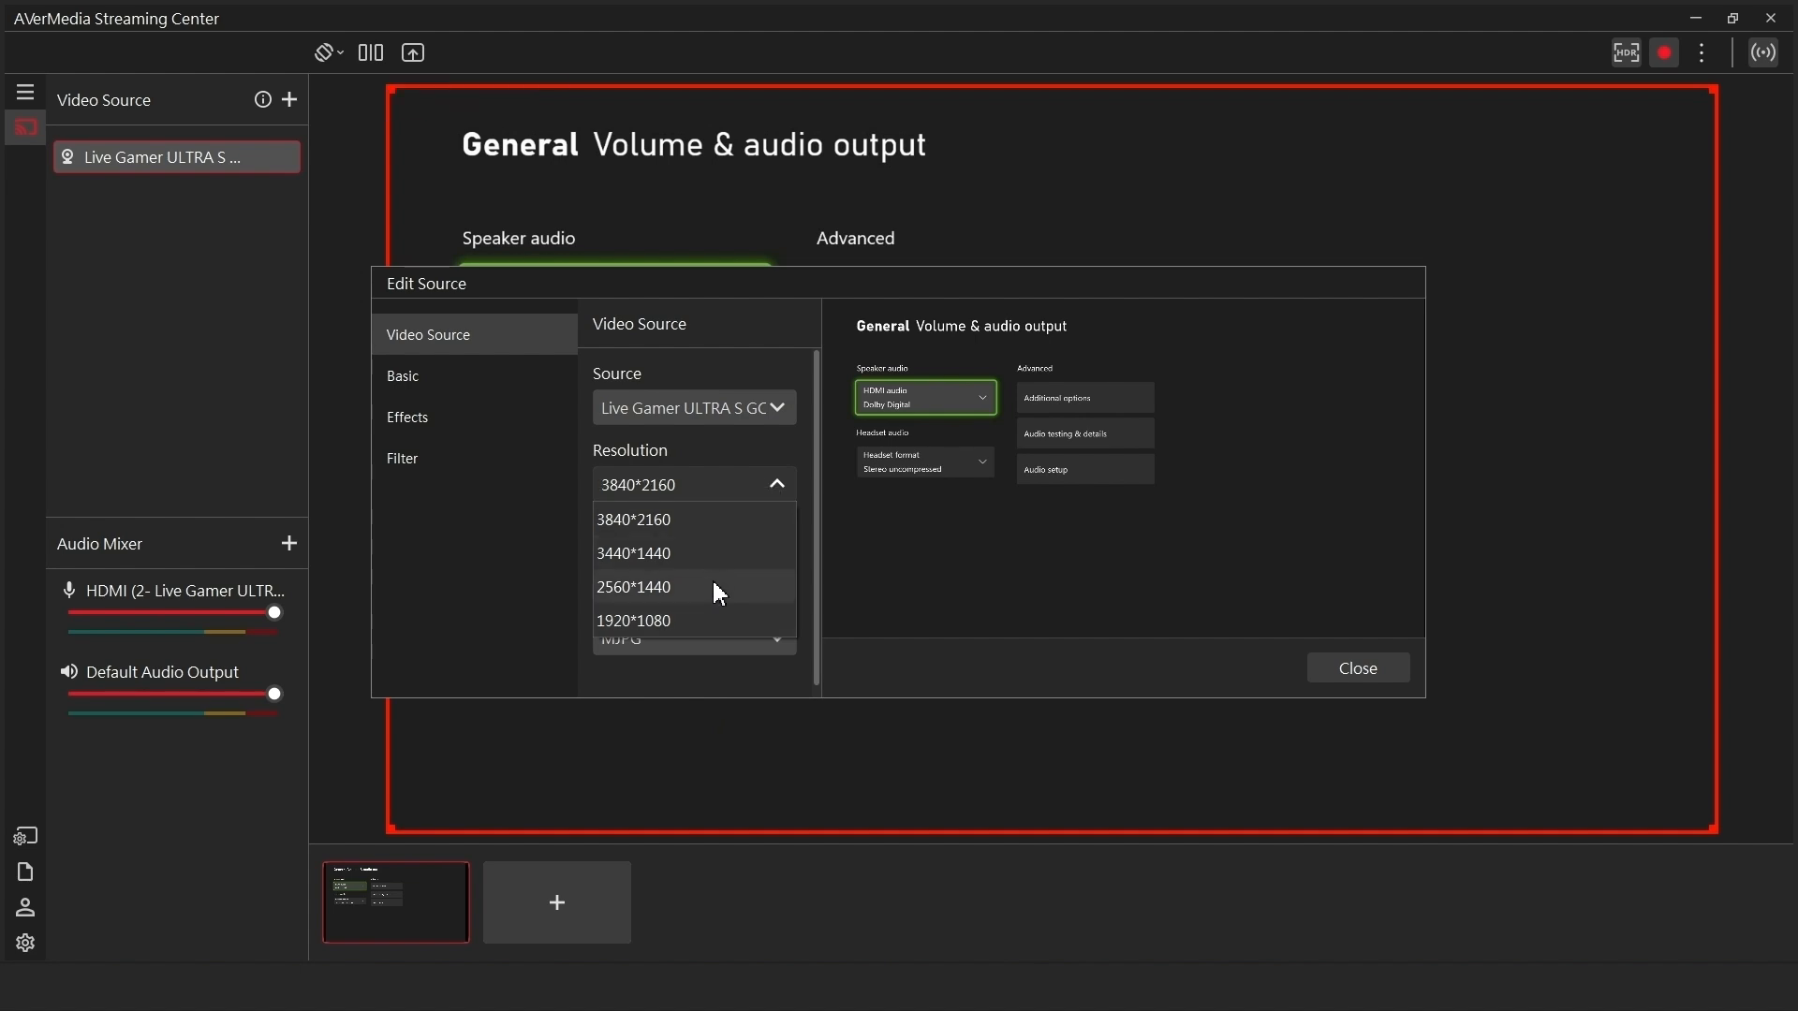
{"action": "left_click", "coordinate": [631, 586]}
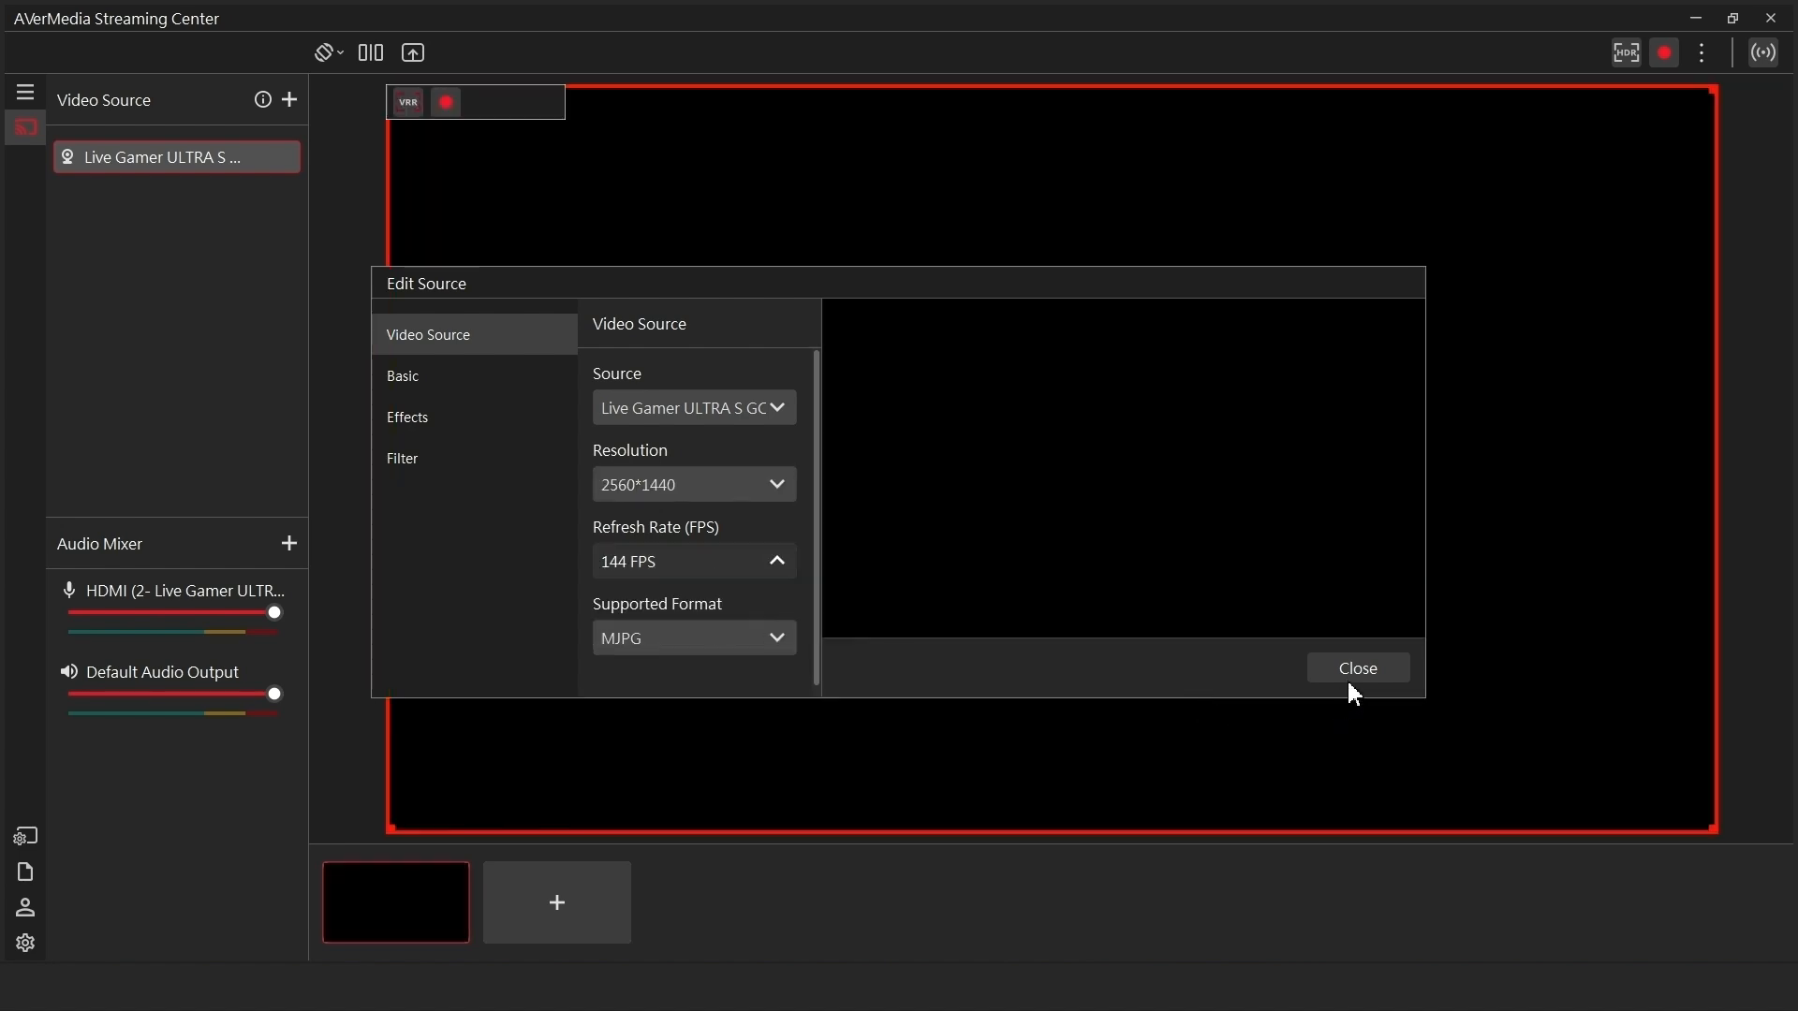
Close the source editor and check the Performance readout: 2560x1440, 120 FPS, 48kHz 5.1 audio.
{"action": "left_click", "coordinate": [1357, 668]}
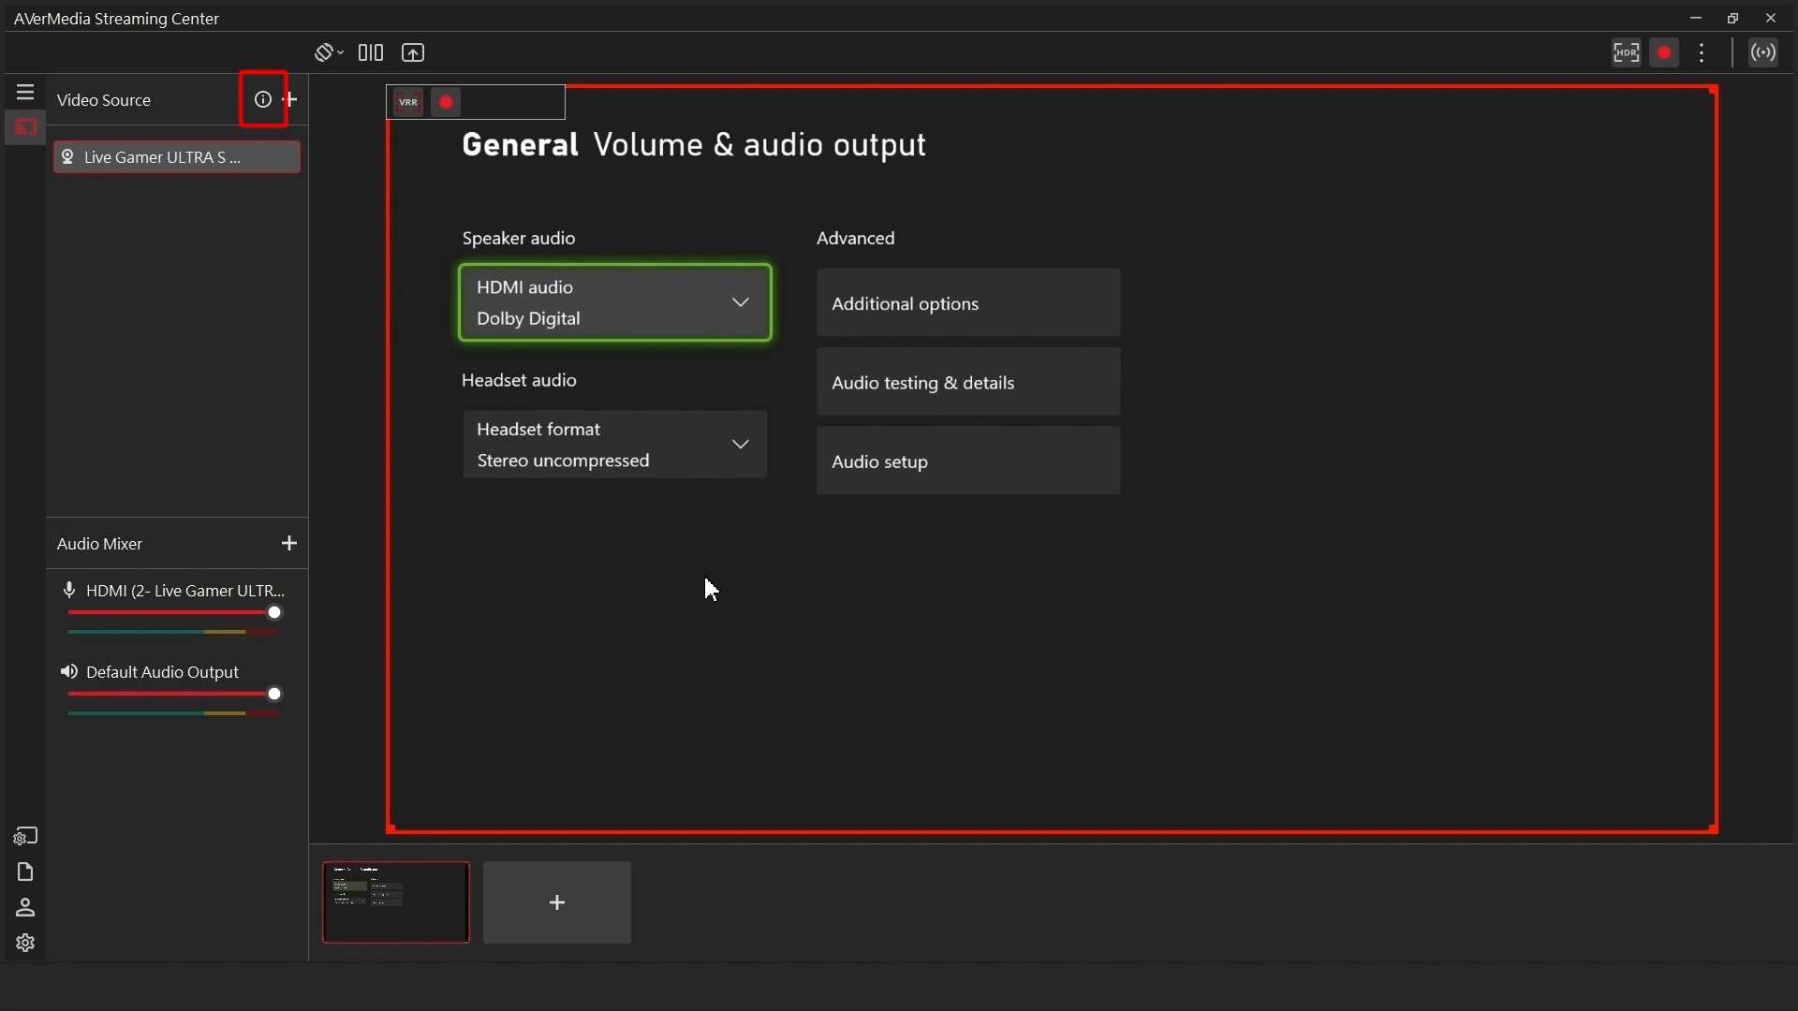
{"action": "mouse_move", "coordinate": [631, 586]}
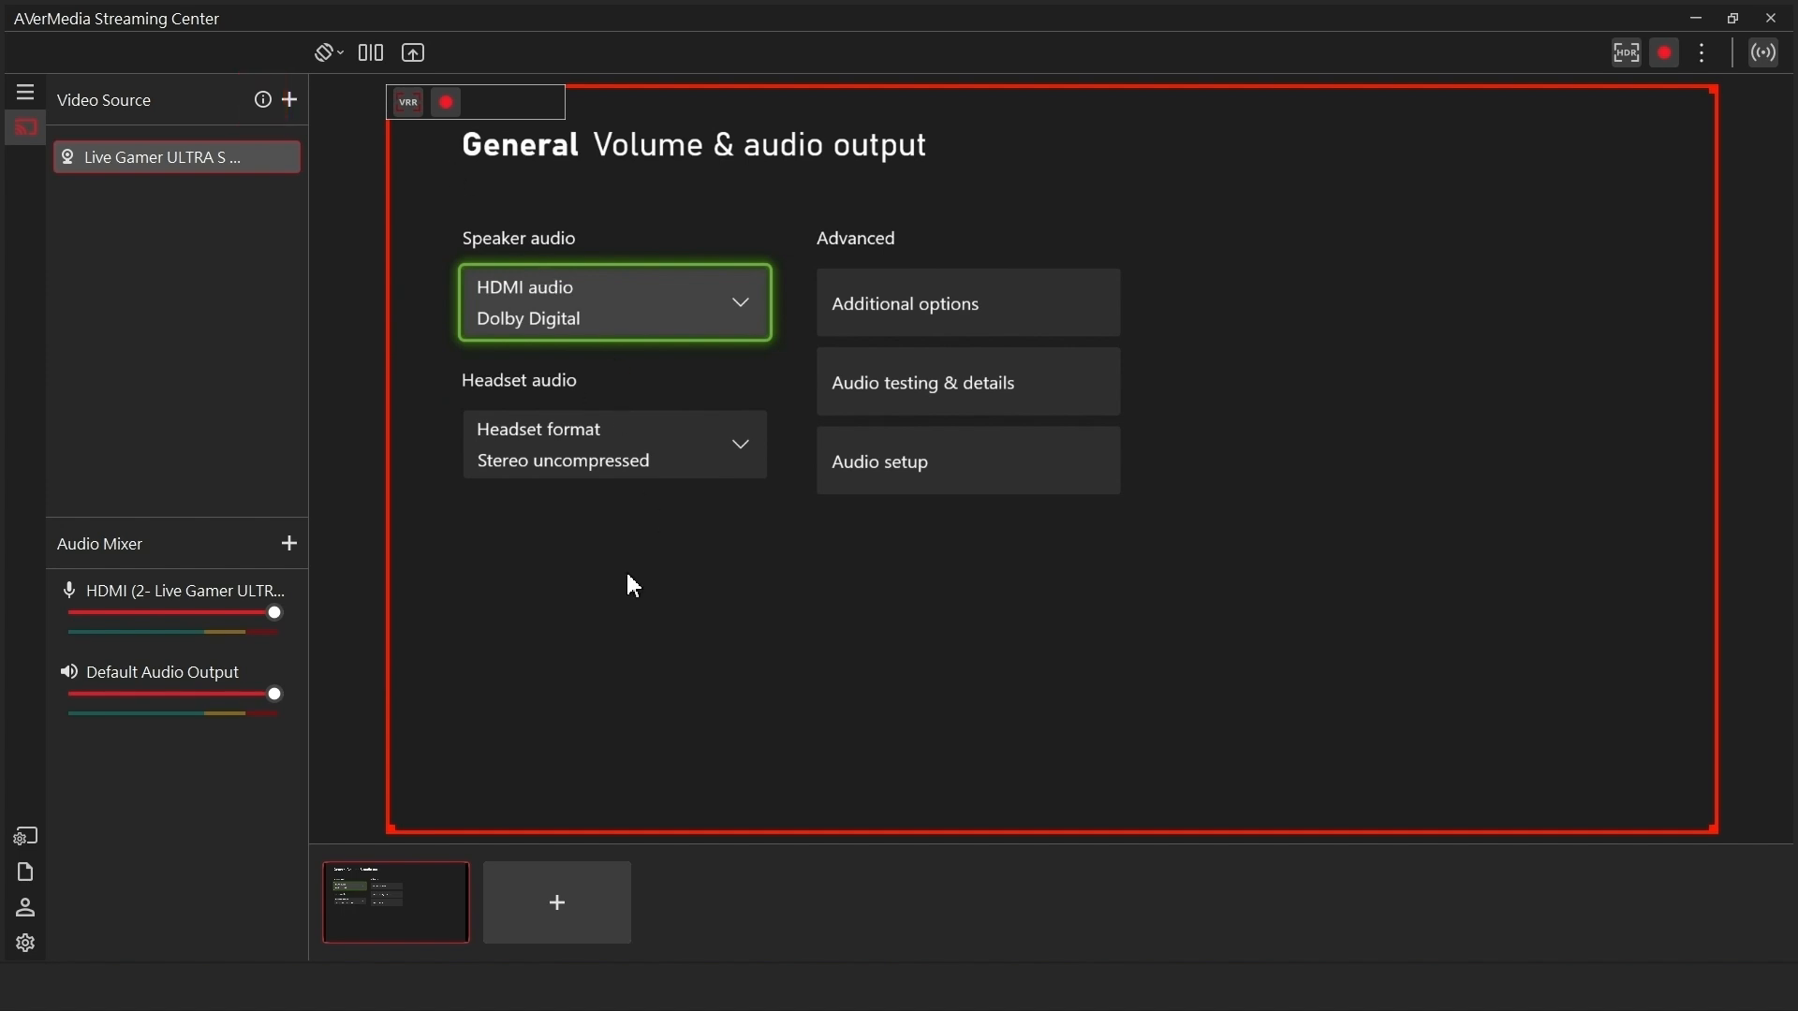
{"action": "left_click", "coordinate": [262, 99]}
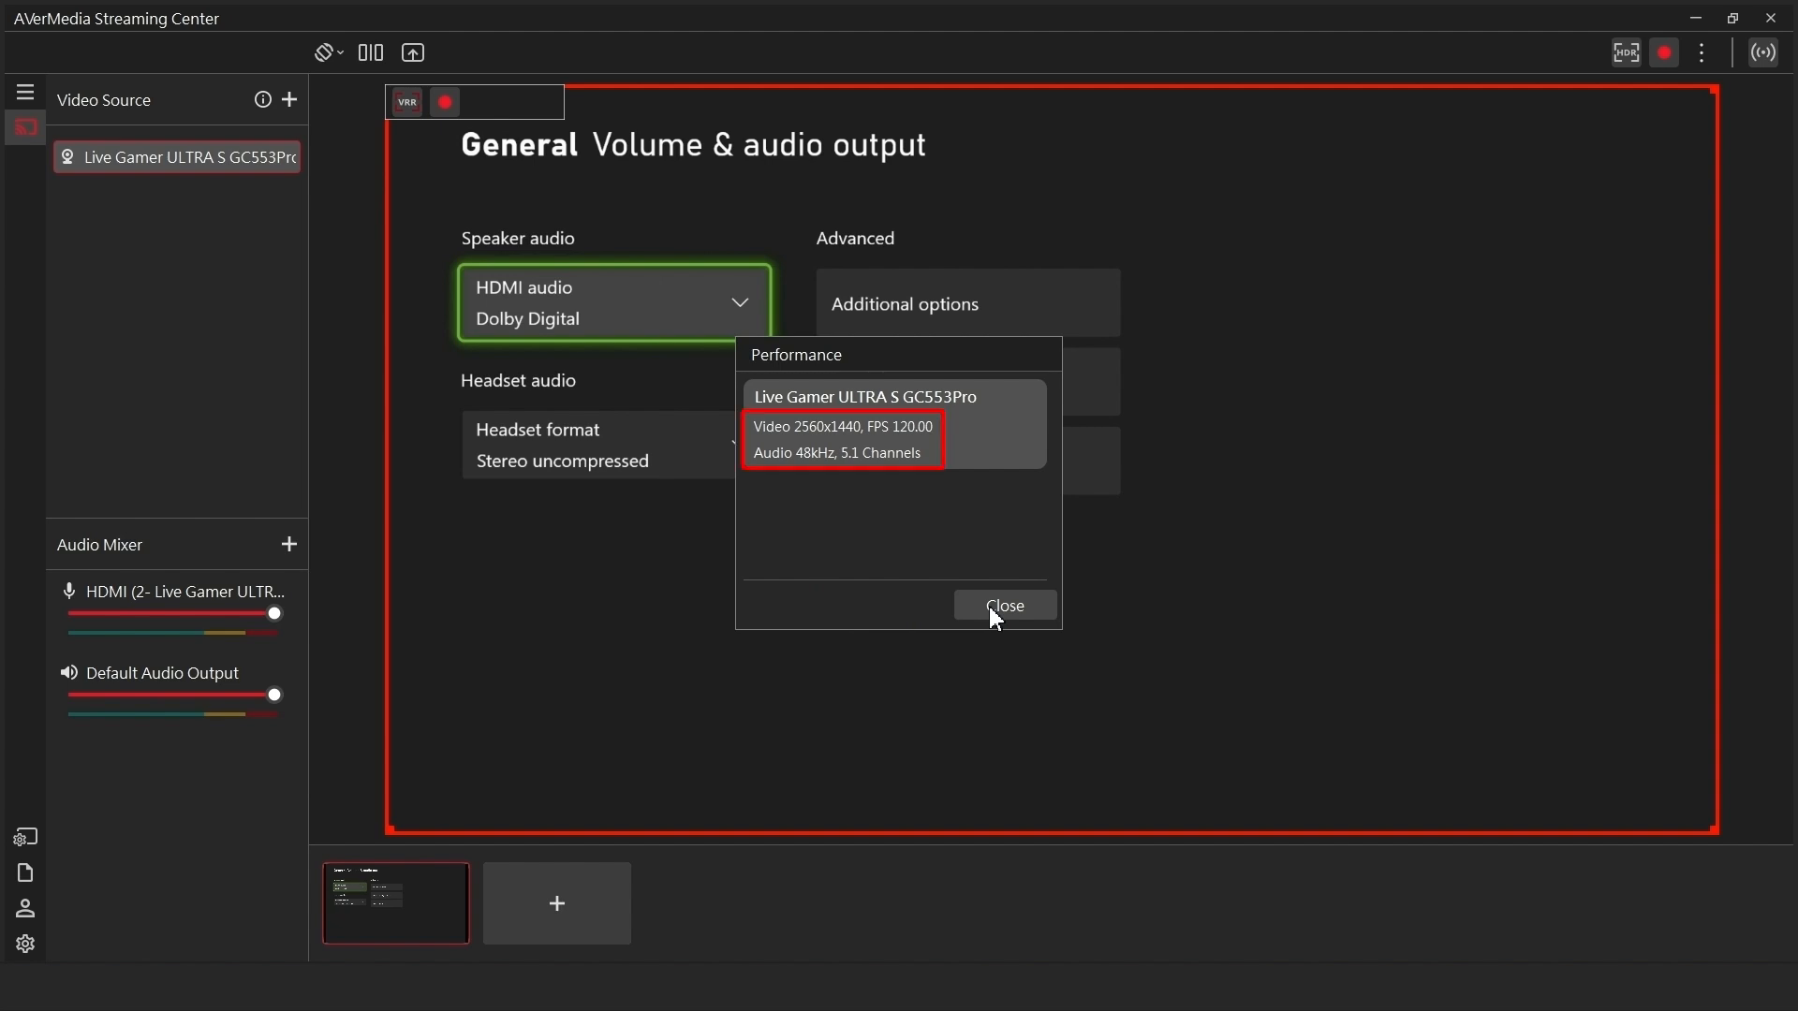
{"action": "left_click", "coordinate": [1004, 605]}
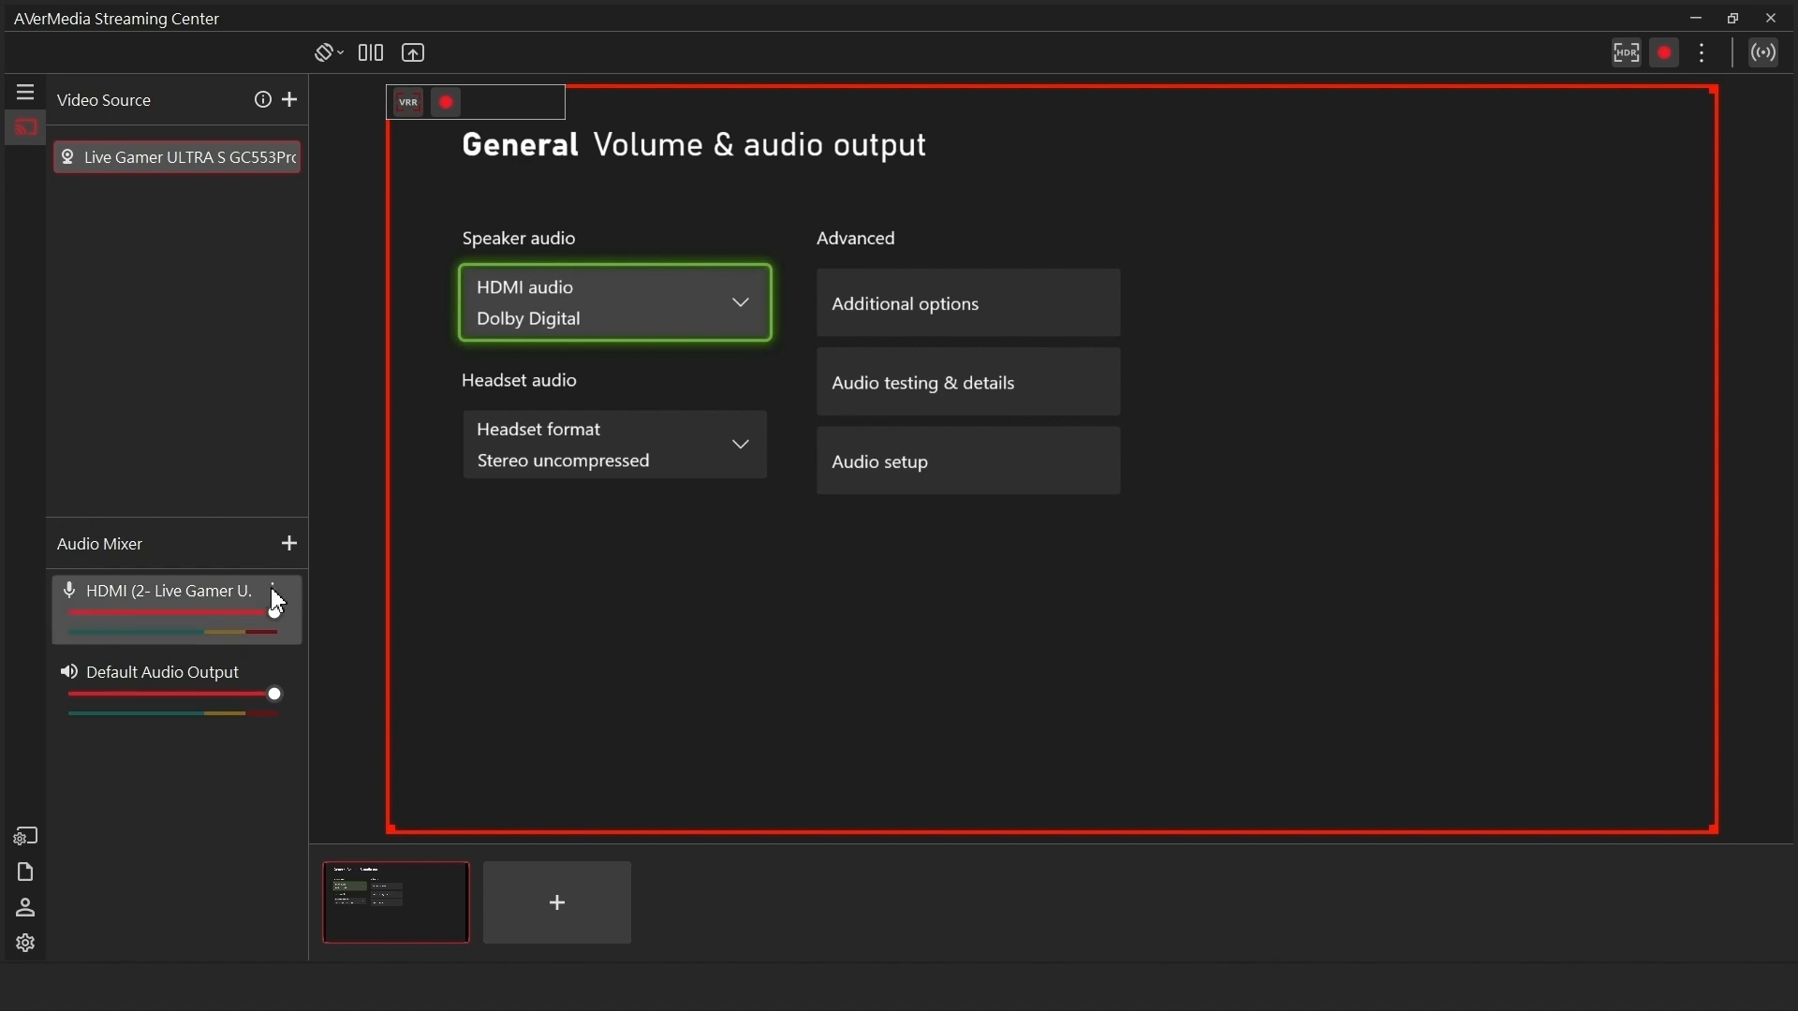
{"action": "left_click", "coordinate": [273, 598]}
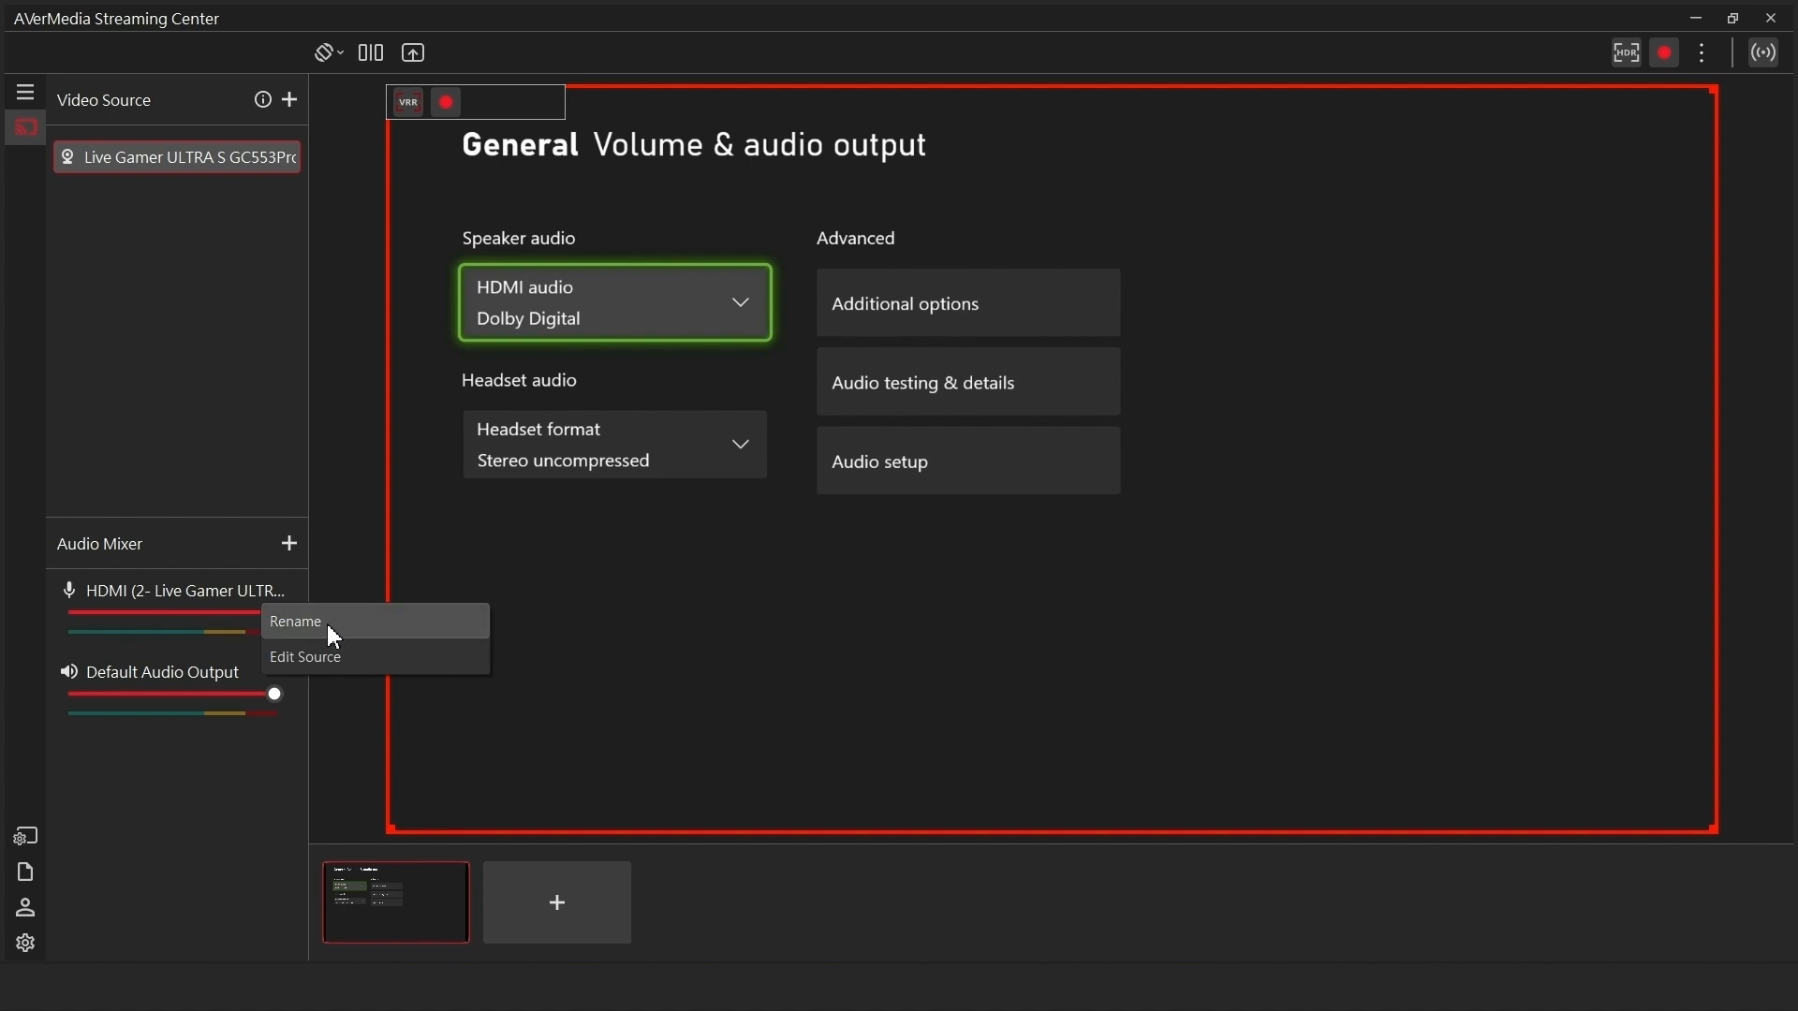
{"action": "left_click", "coordinate": [304, 656]}
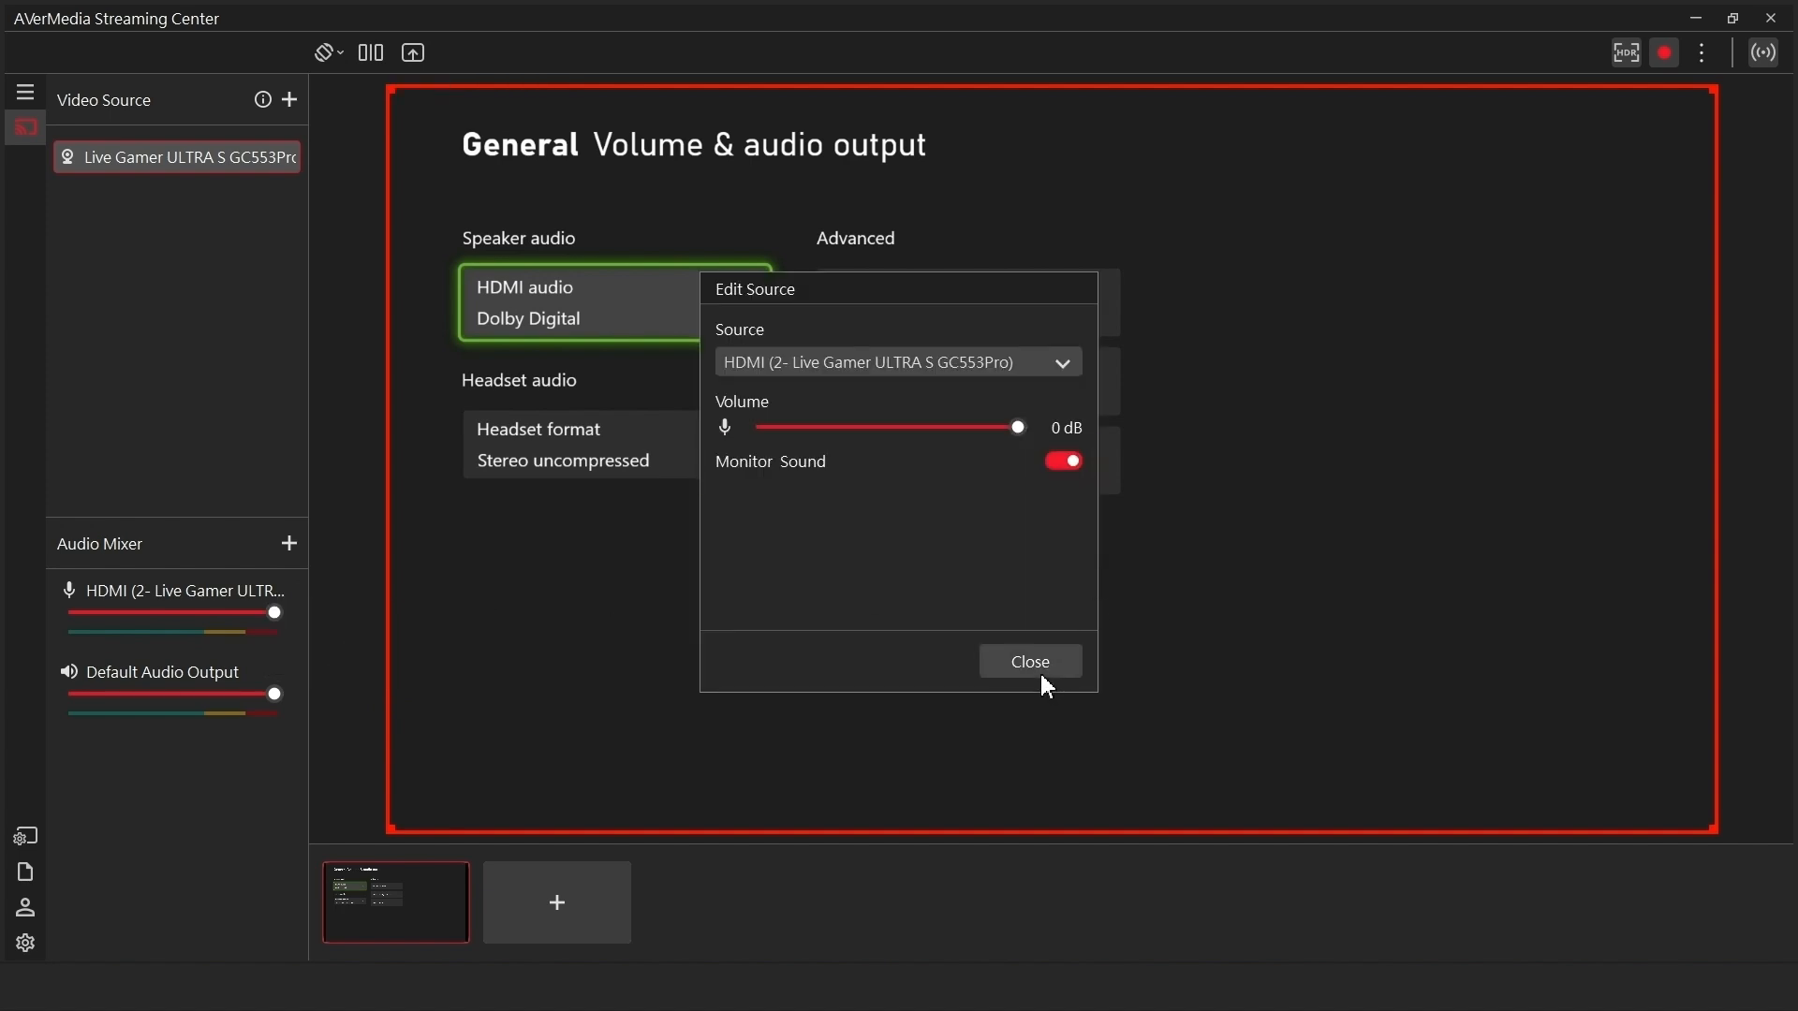
{"action": "left_click", "coordinate": [1028, 661]}
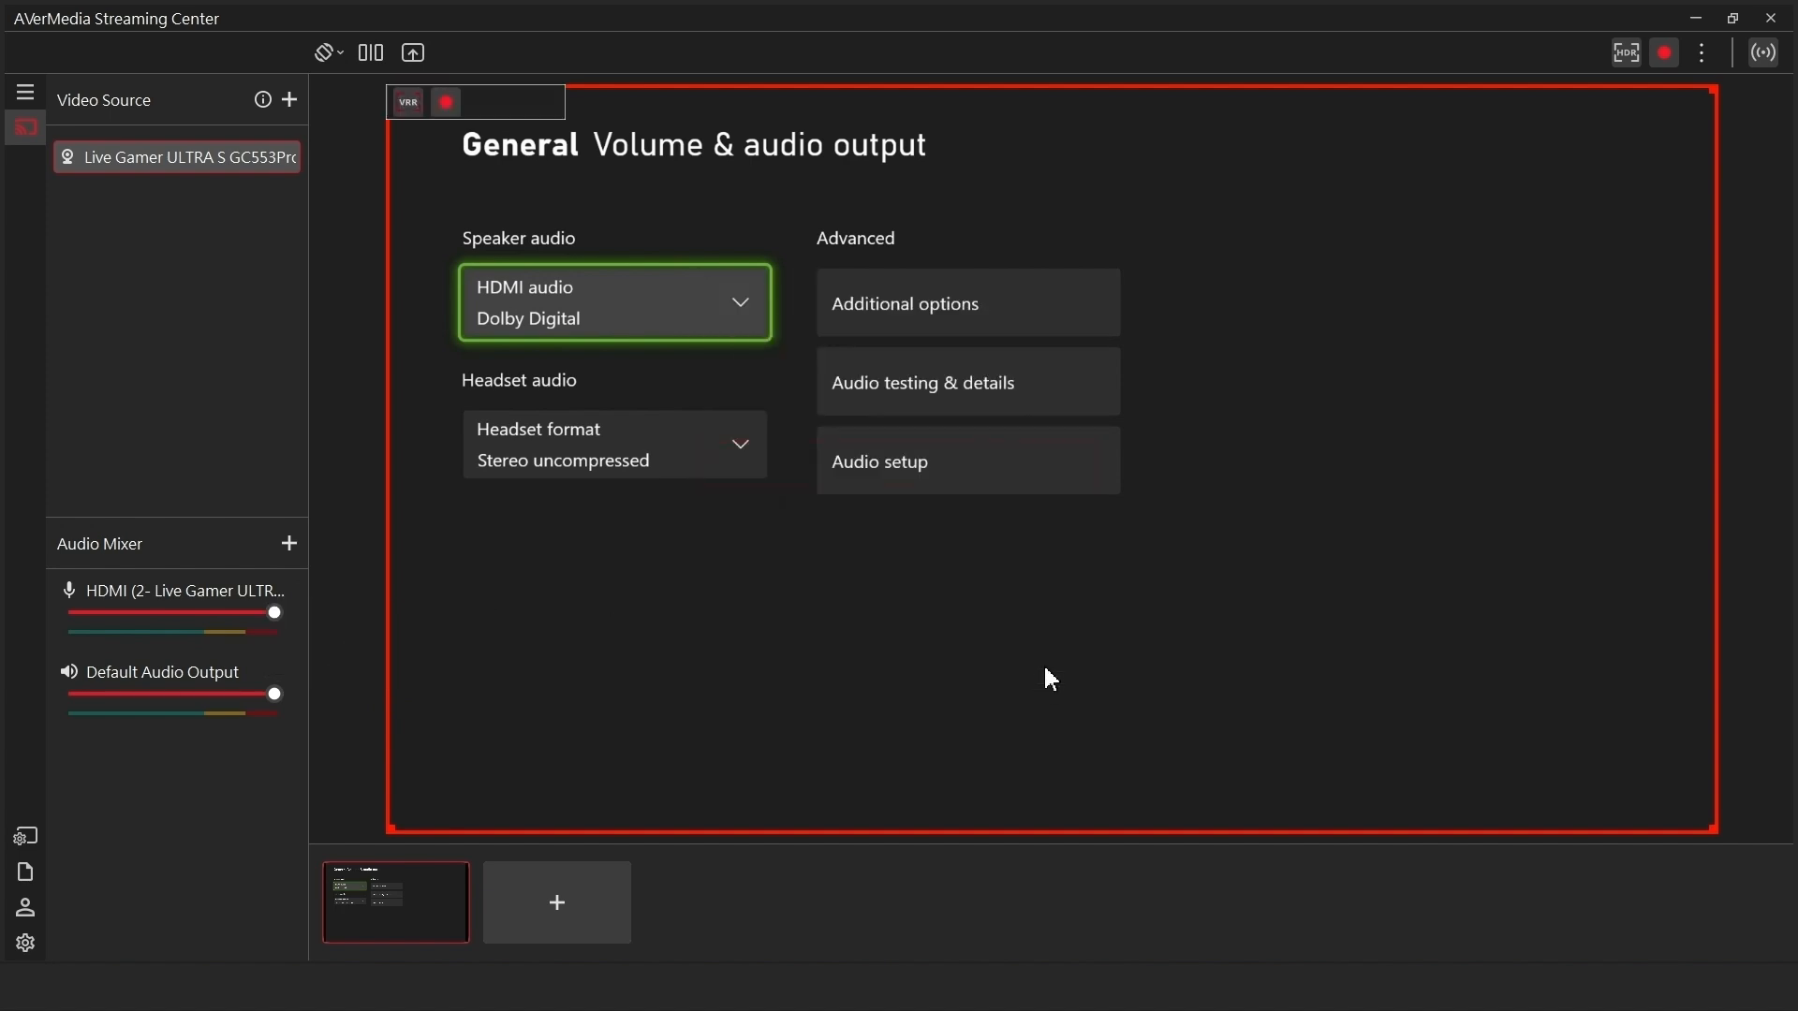
{"action": "mouse_move", "coordinate": [974, 600]}
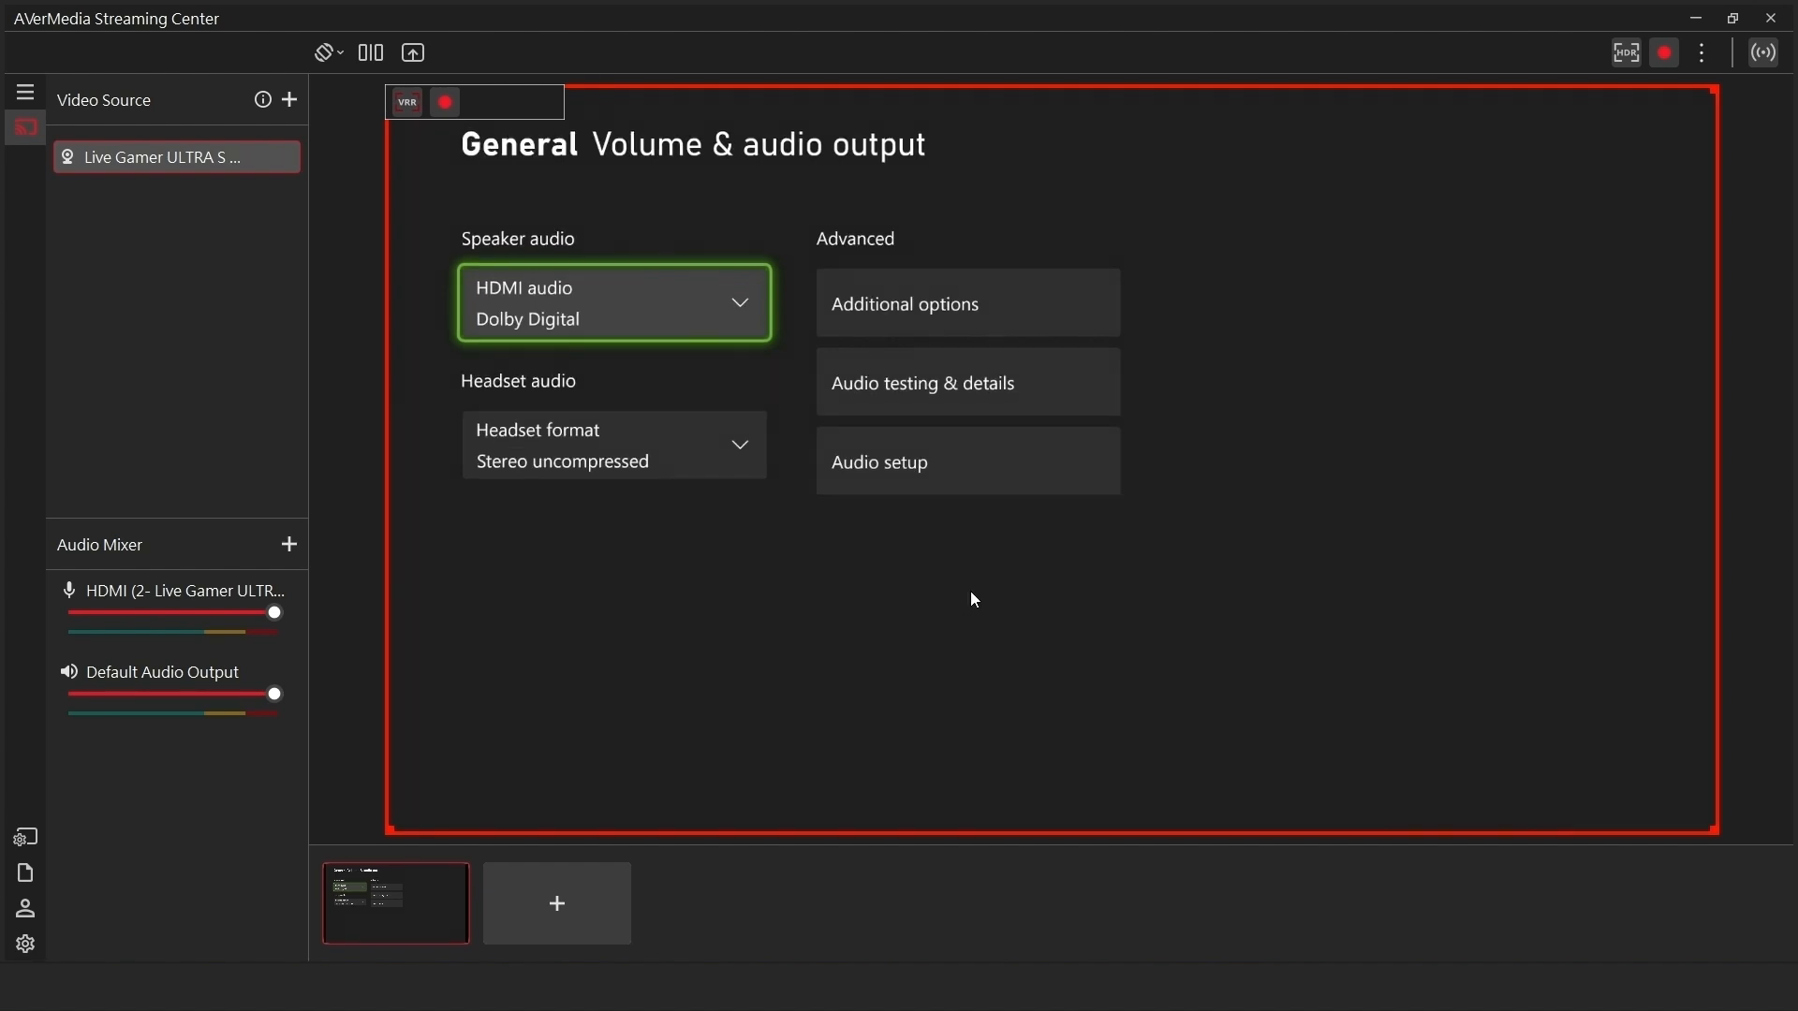
{"action": "mouse_move", "coordinate": [353, 65]}
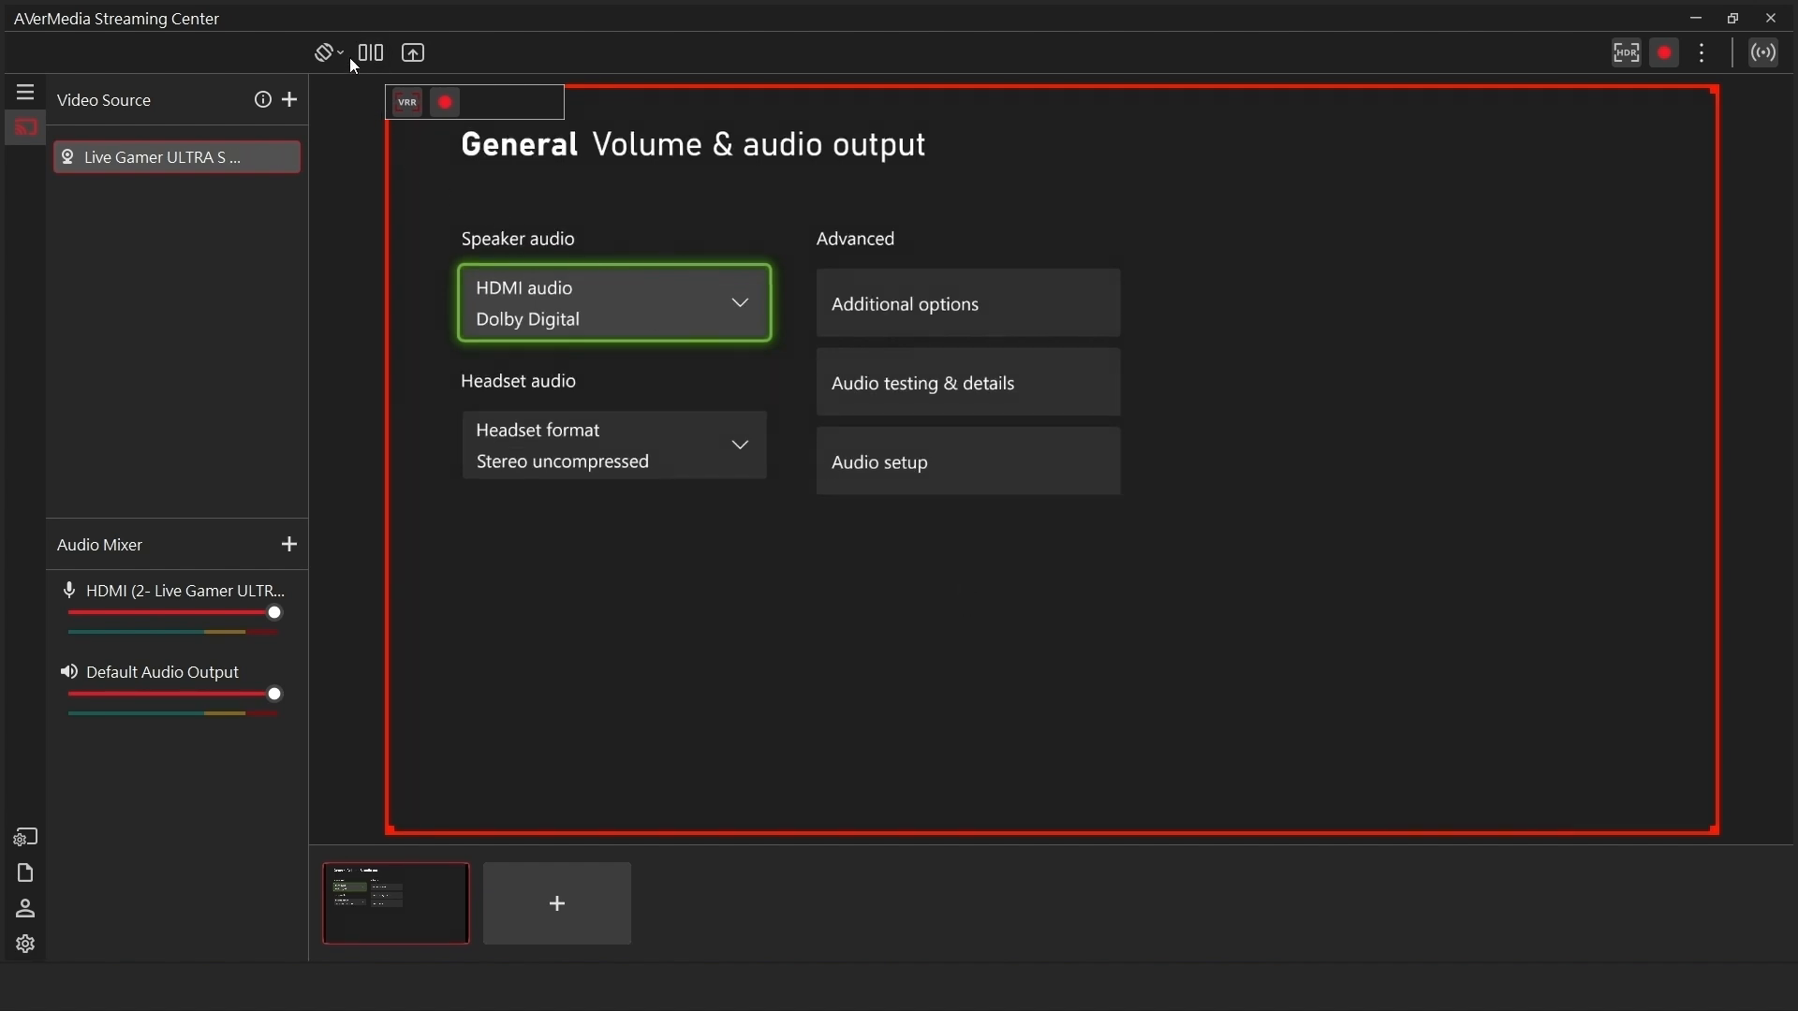
Try a vertical flip and restore it, then show the preview maximized in its own window.
{"action": "left_click", "coordinate": [322, 53]}
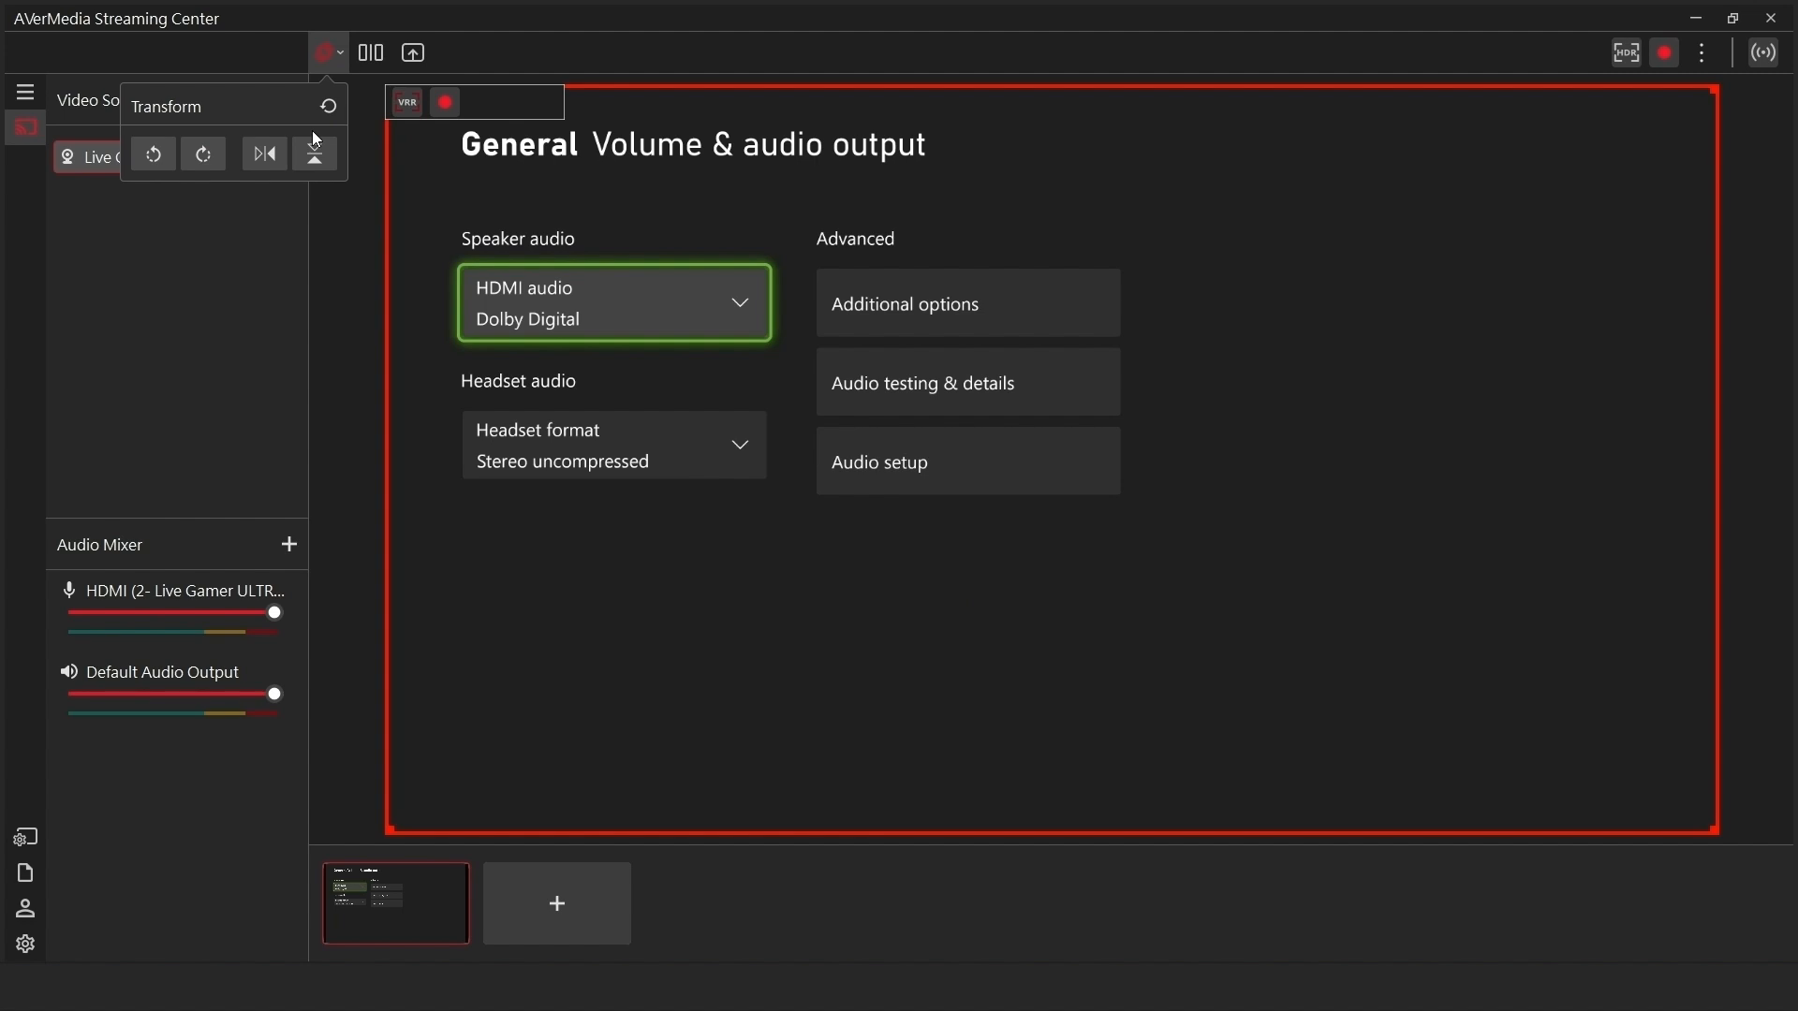
{"action": "left_click", "coordinate": [313, 154]}
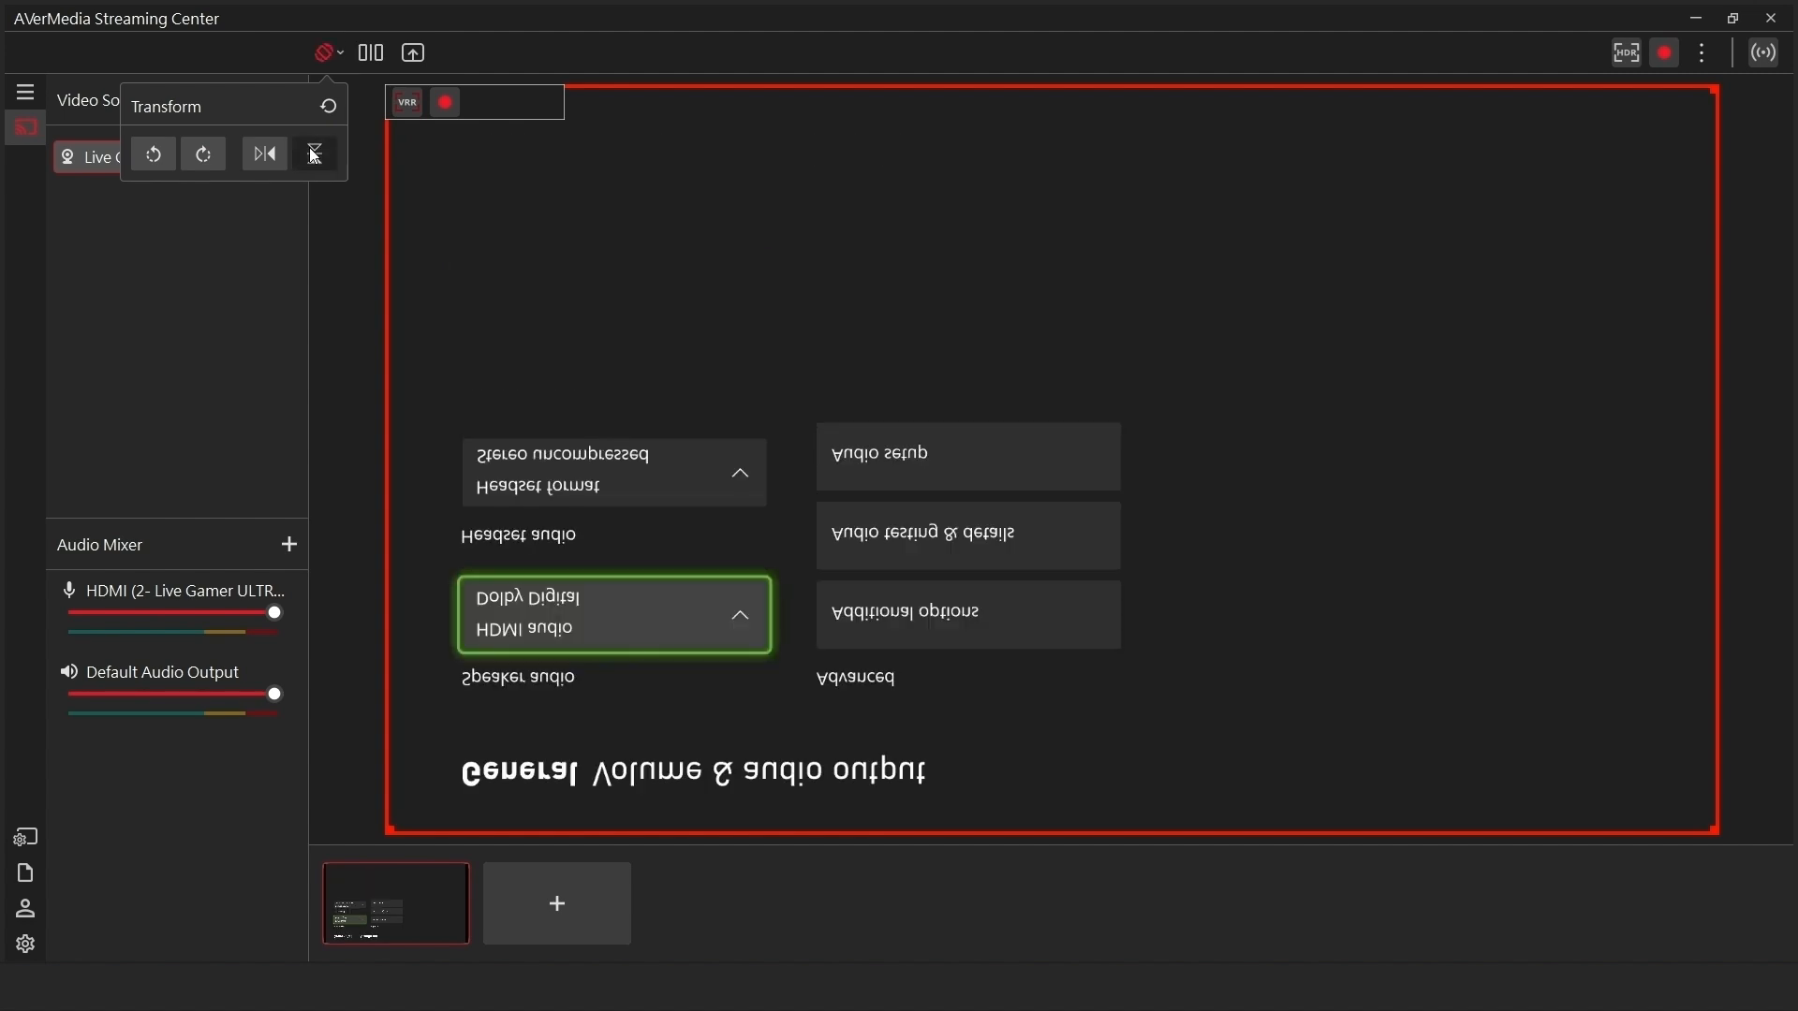
{"action": "left_click", "coordinate": [312, 153]}
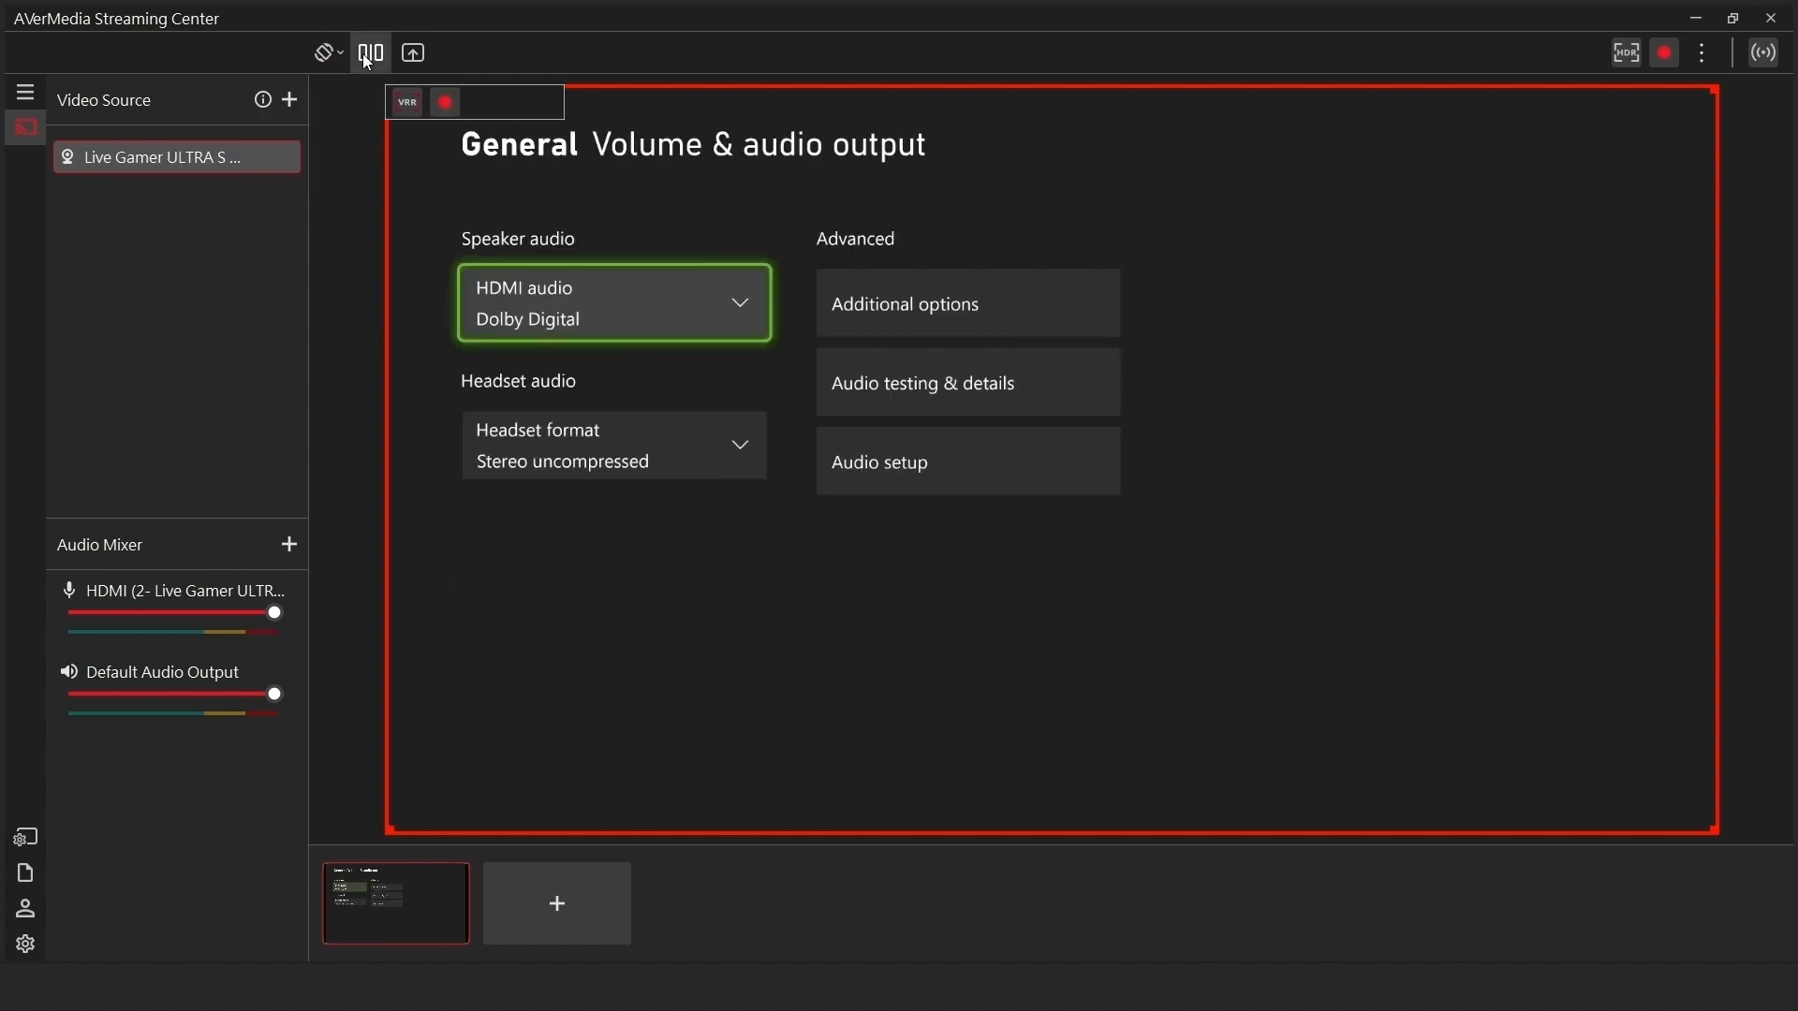
{"action": "left_click", "coordinate": [371, 53]}
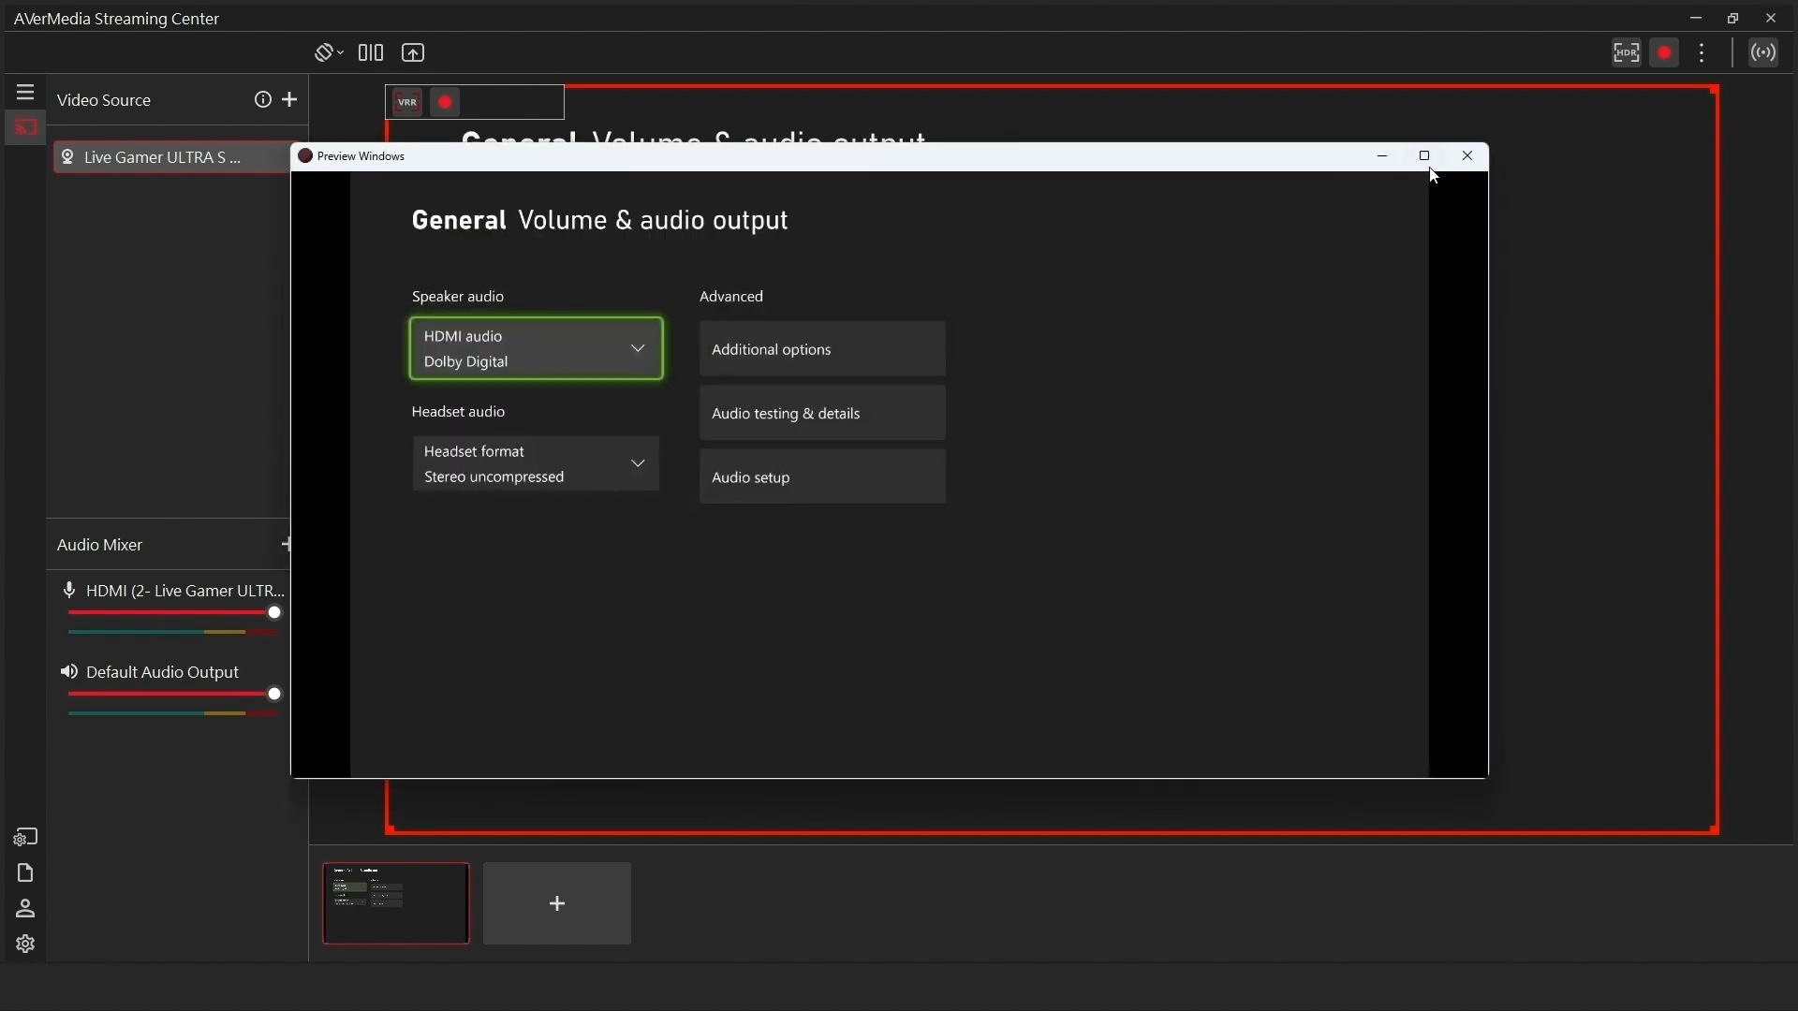
{"action": "left_click", "coordinate": [1467, 155]}
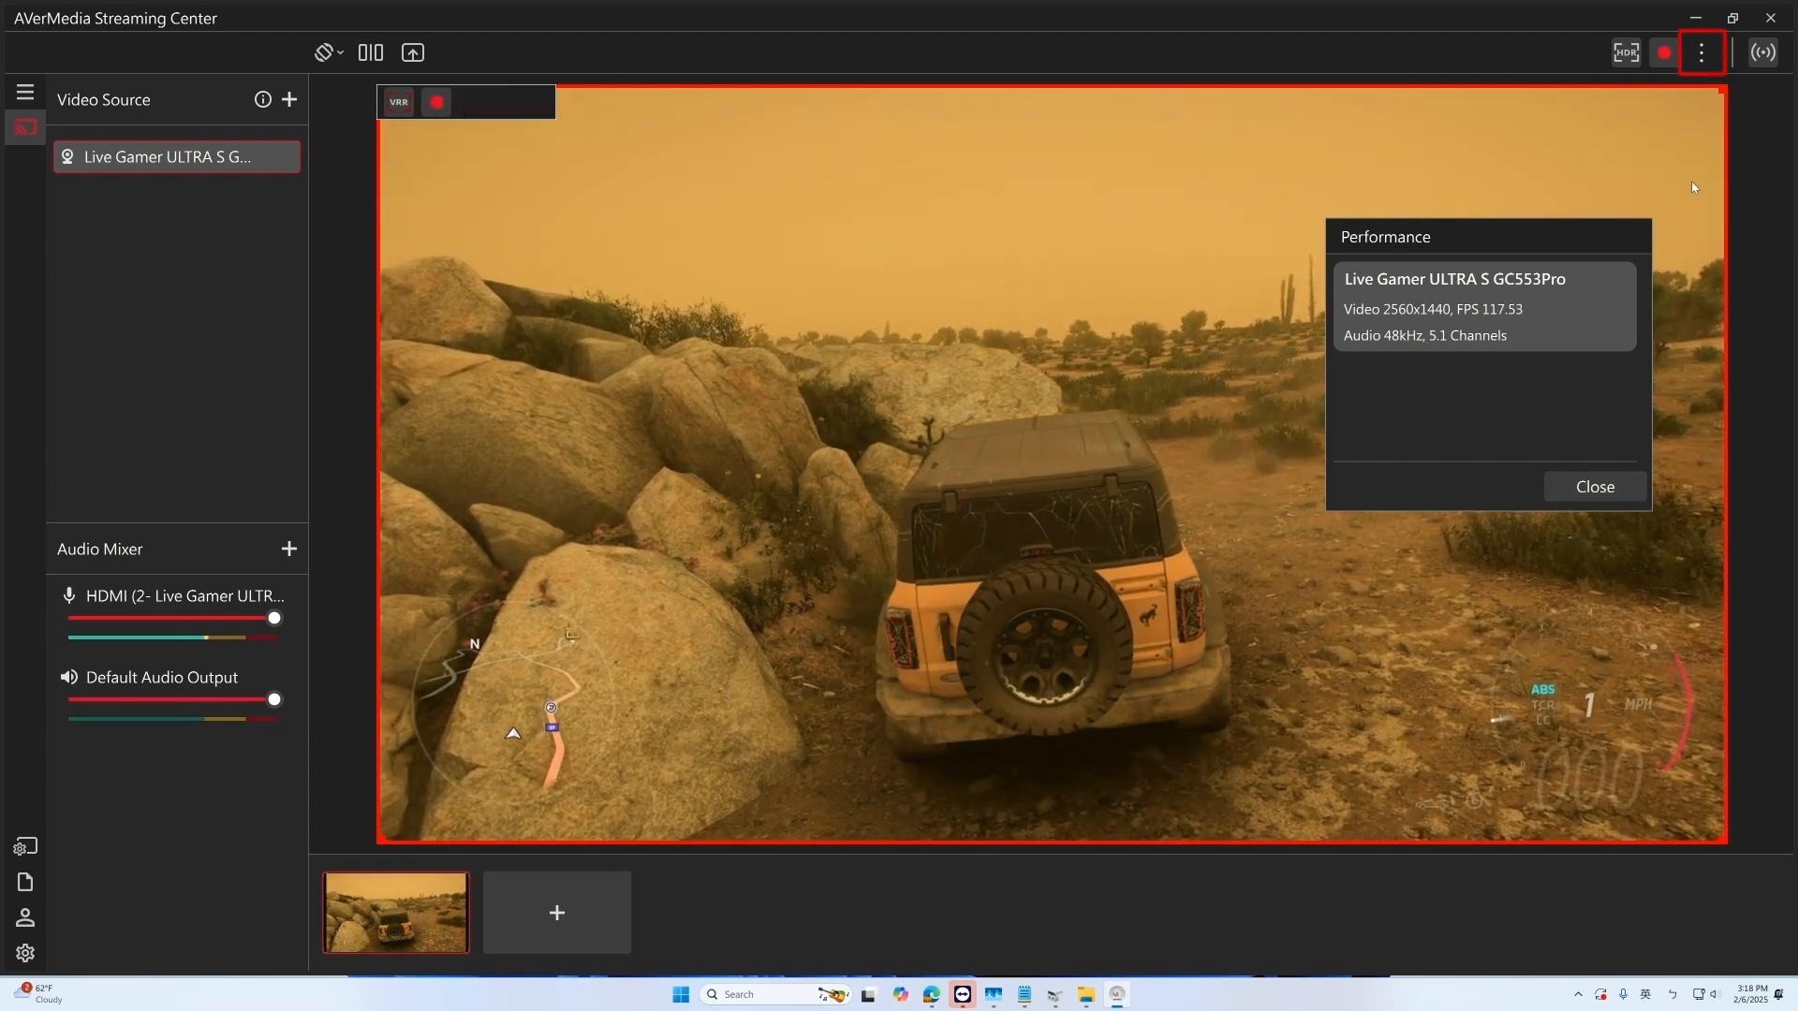
{"action": "mouse_move", "coordinate": [1626, 52]}
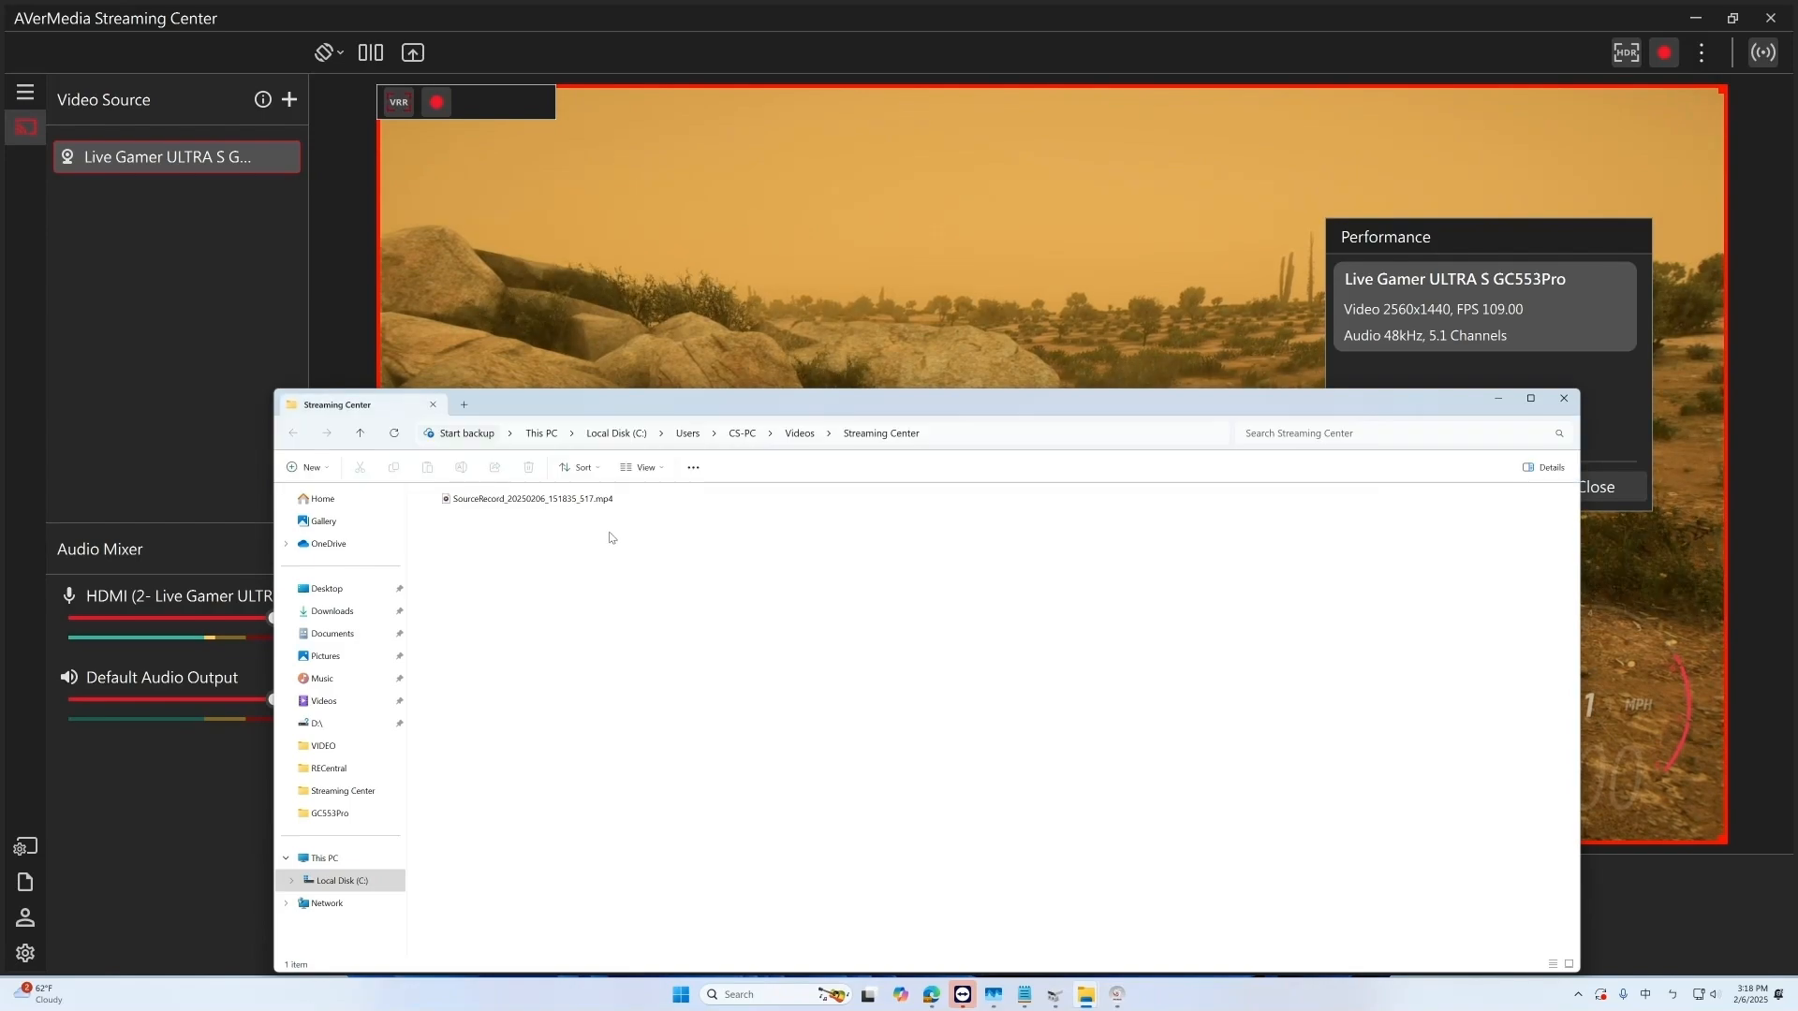
Play SourceRecord_20250206_151835_517.mp4 from the Streaming Center folder in PotPlayer.
{"action": "left_click", "coordinate": [528, 499]}
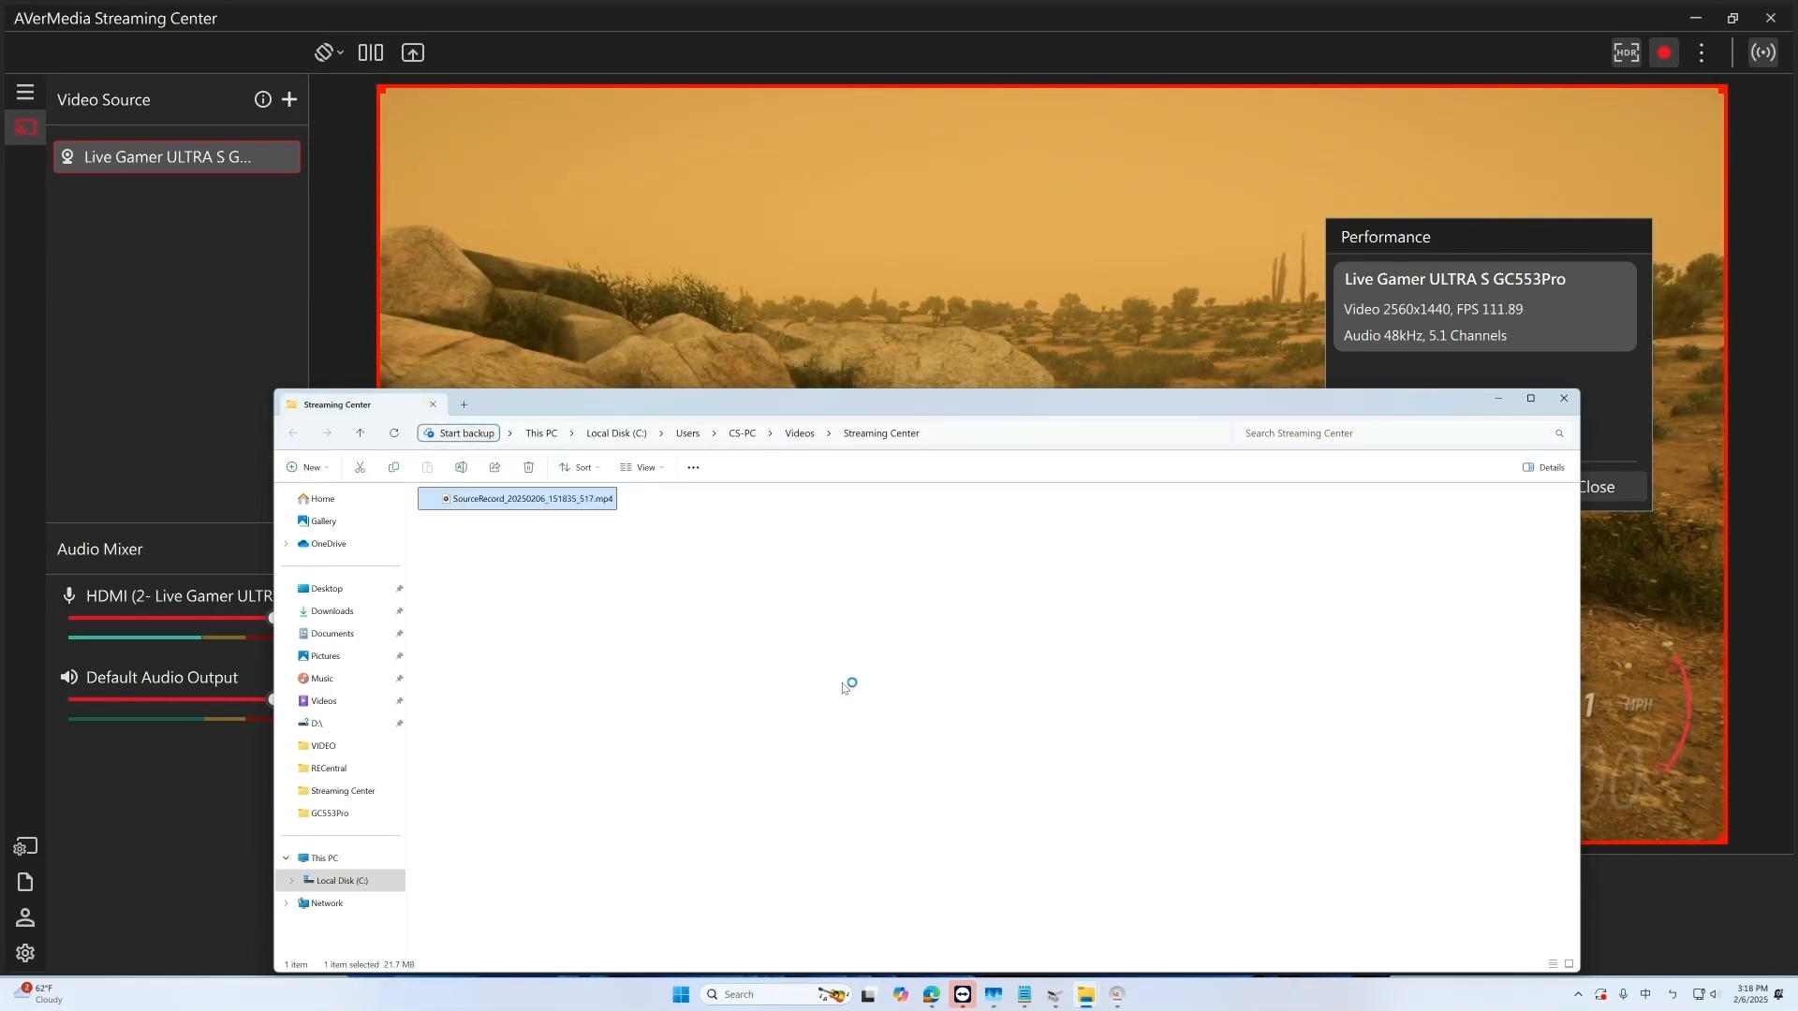
{"action": "double_click", "coordinate": [519, 499]}
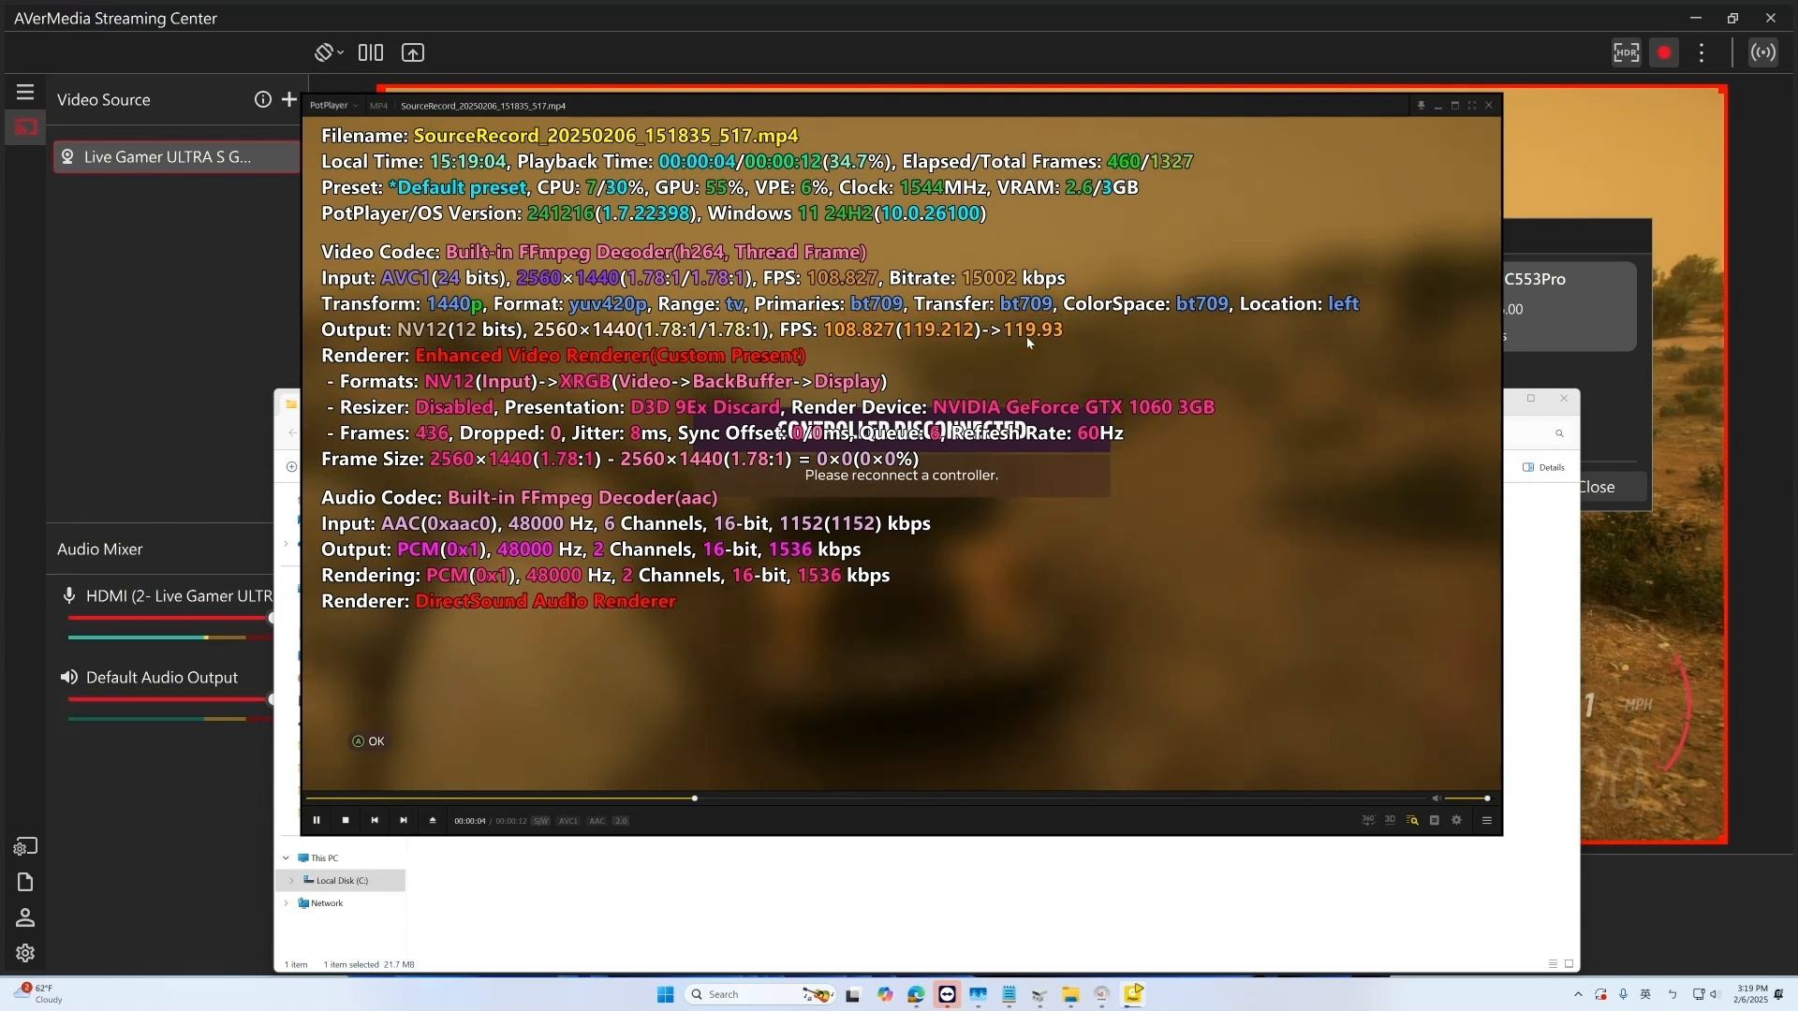
Enable HDR recording mode and confirm the Tip that the virtual camera will stop.
{"action": "left_click", "coordinate": [1624, 52]}
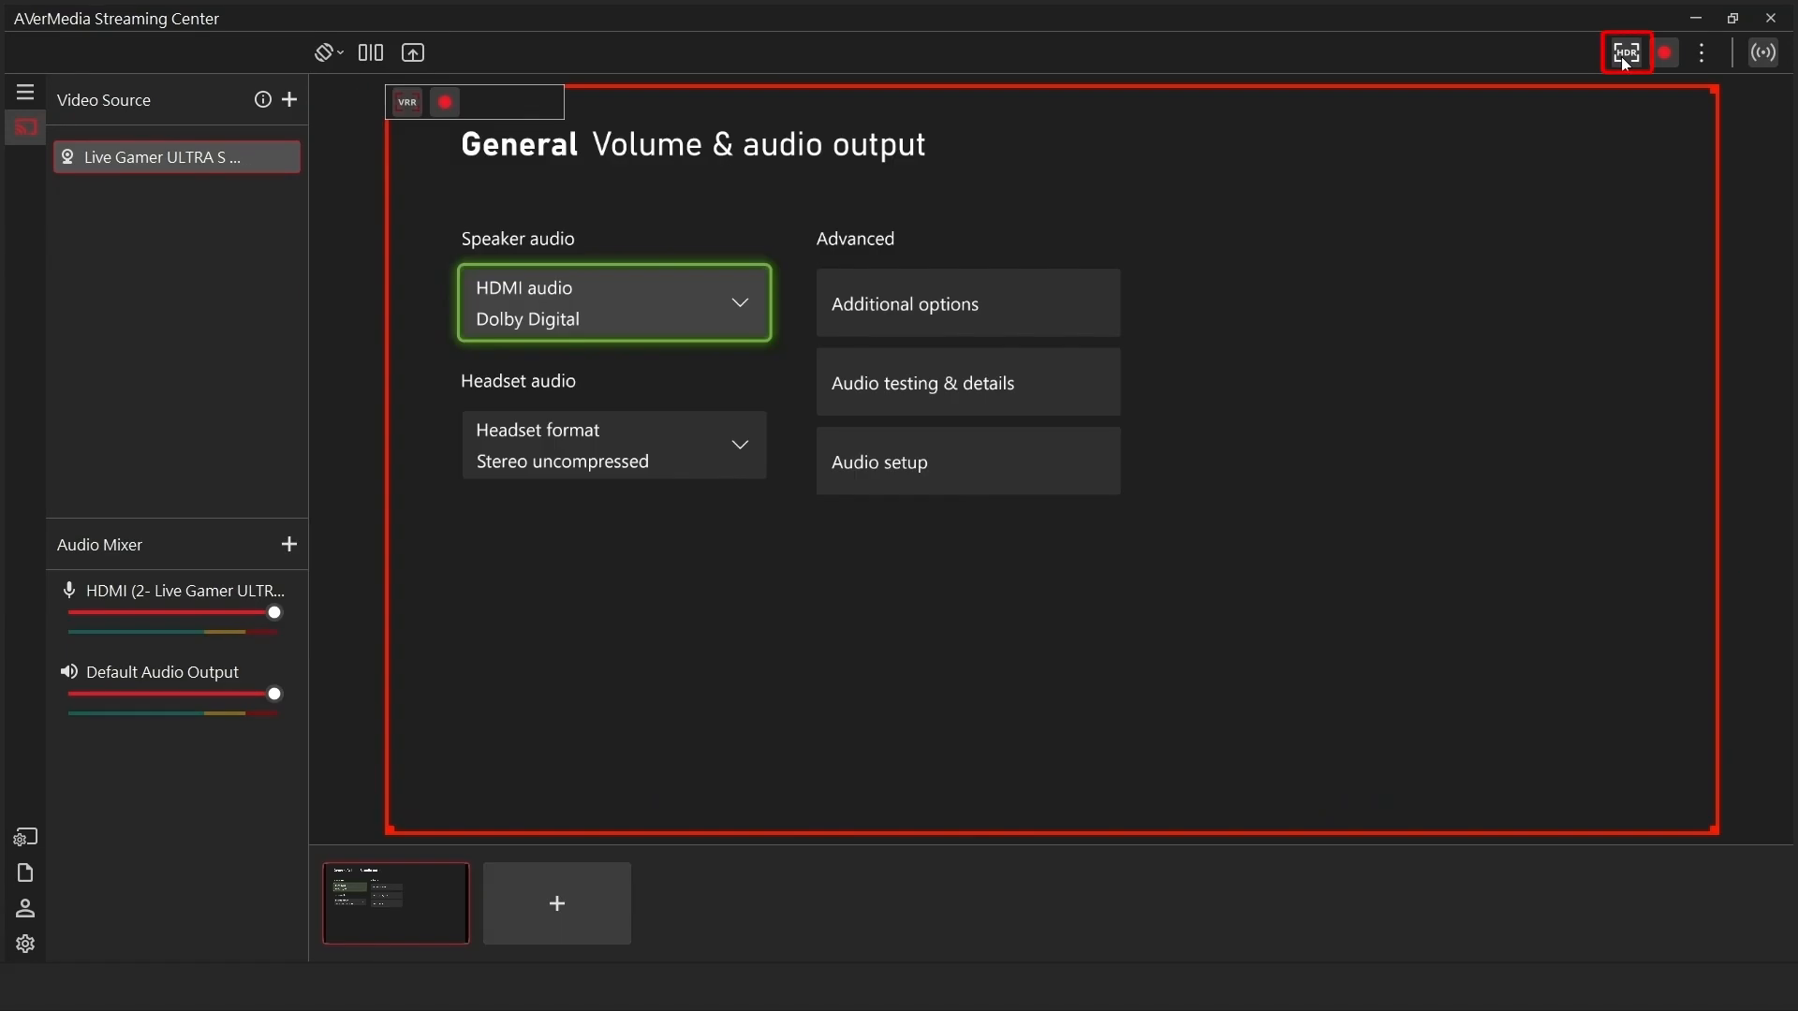
{"action": "left_click", "coordinate": [1626, 53]}
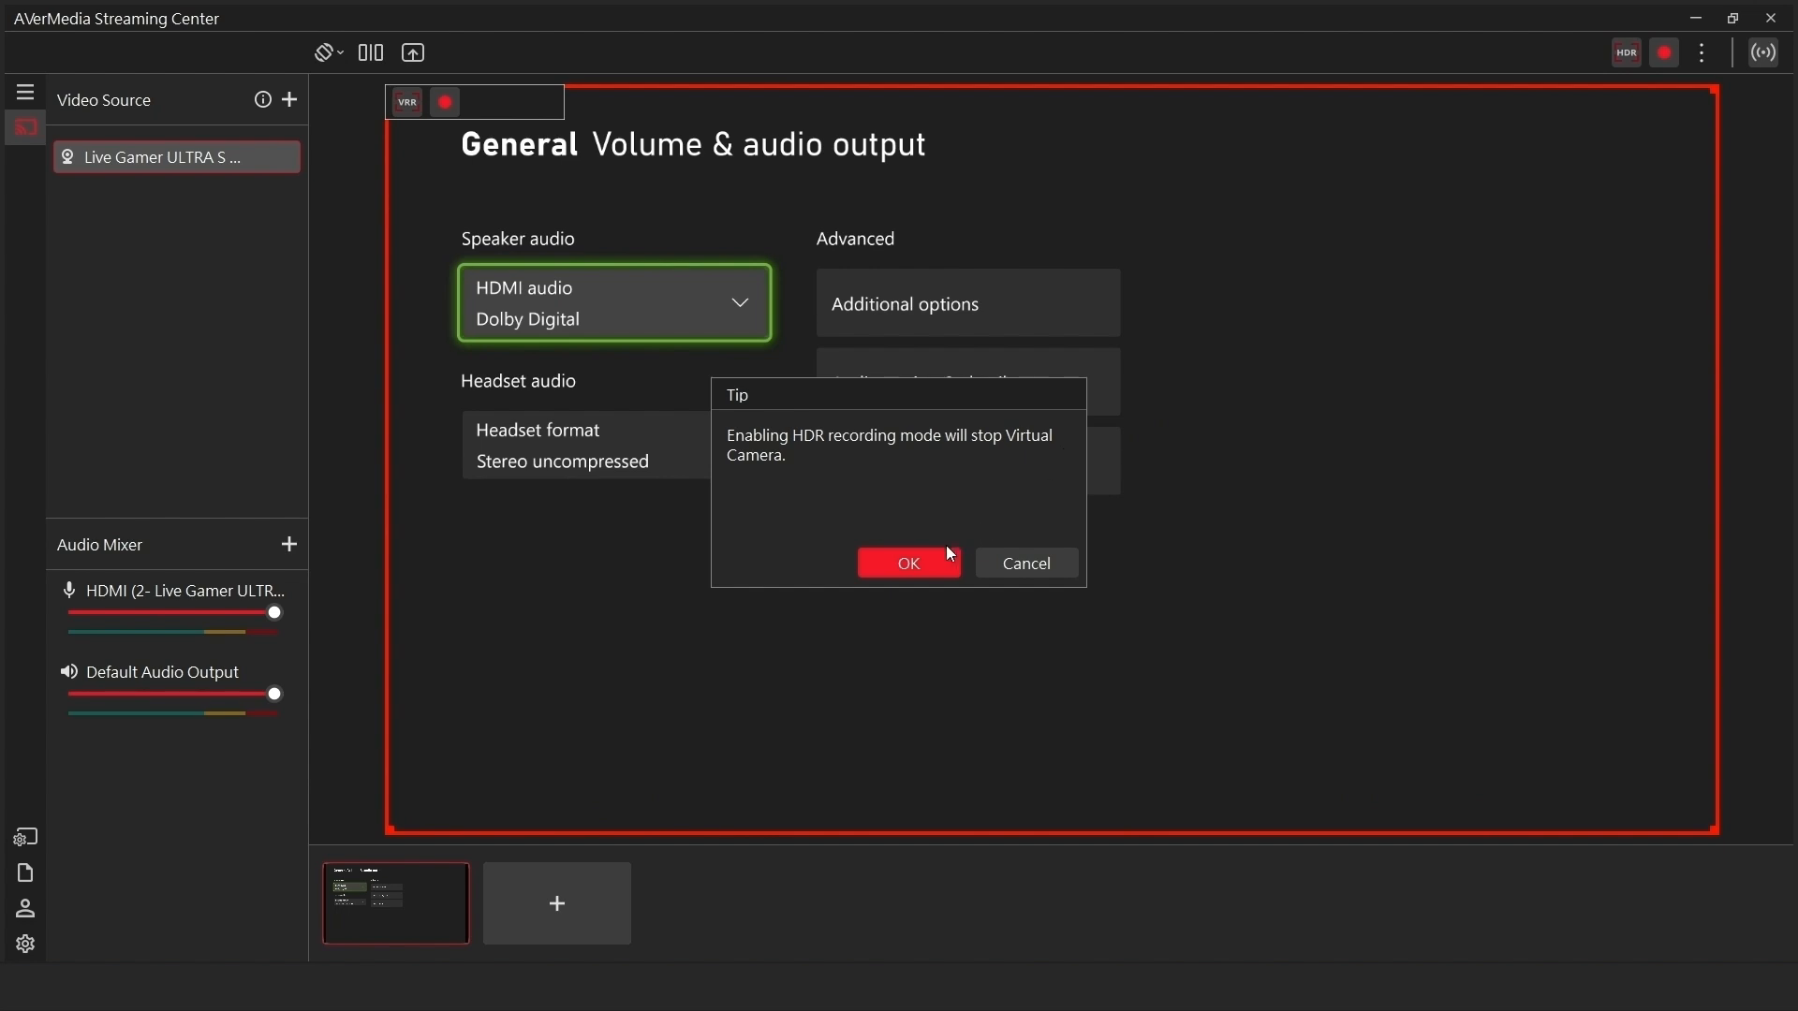
{"action": "left_click", "coordinate": [907, 564]}
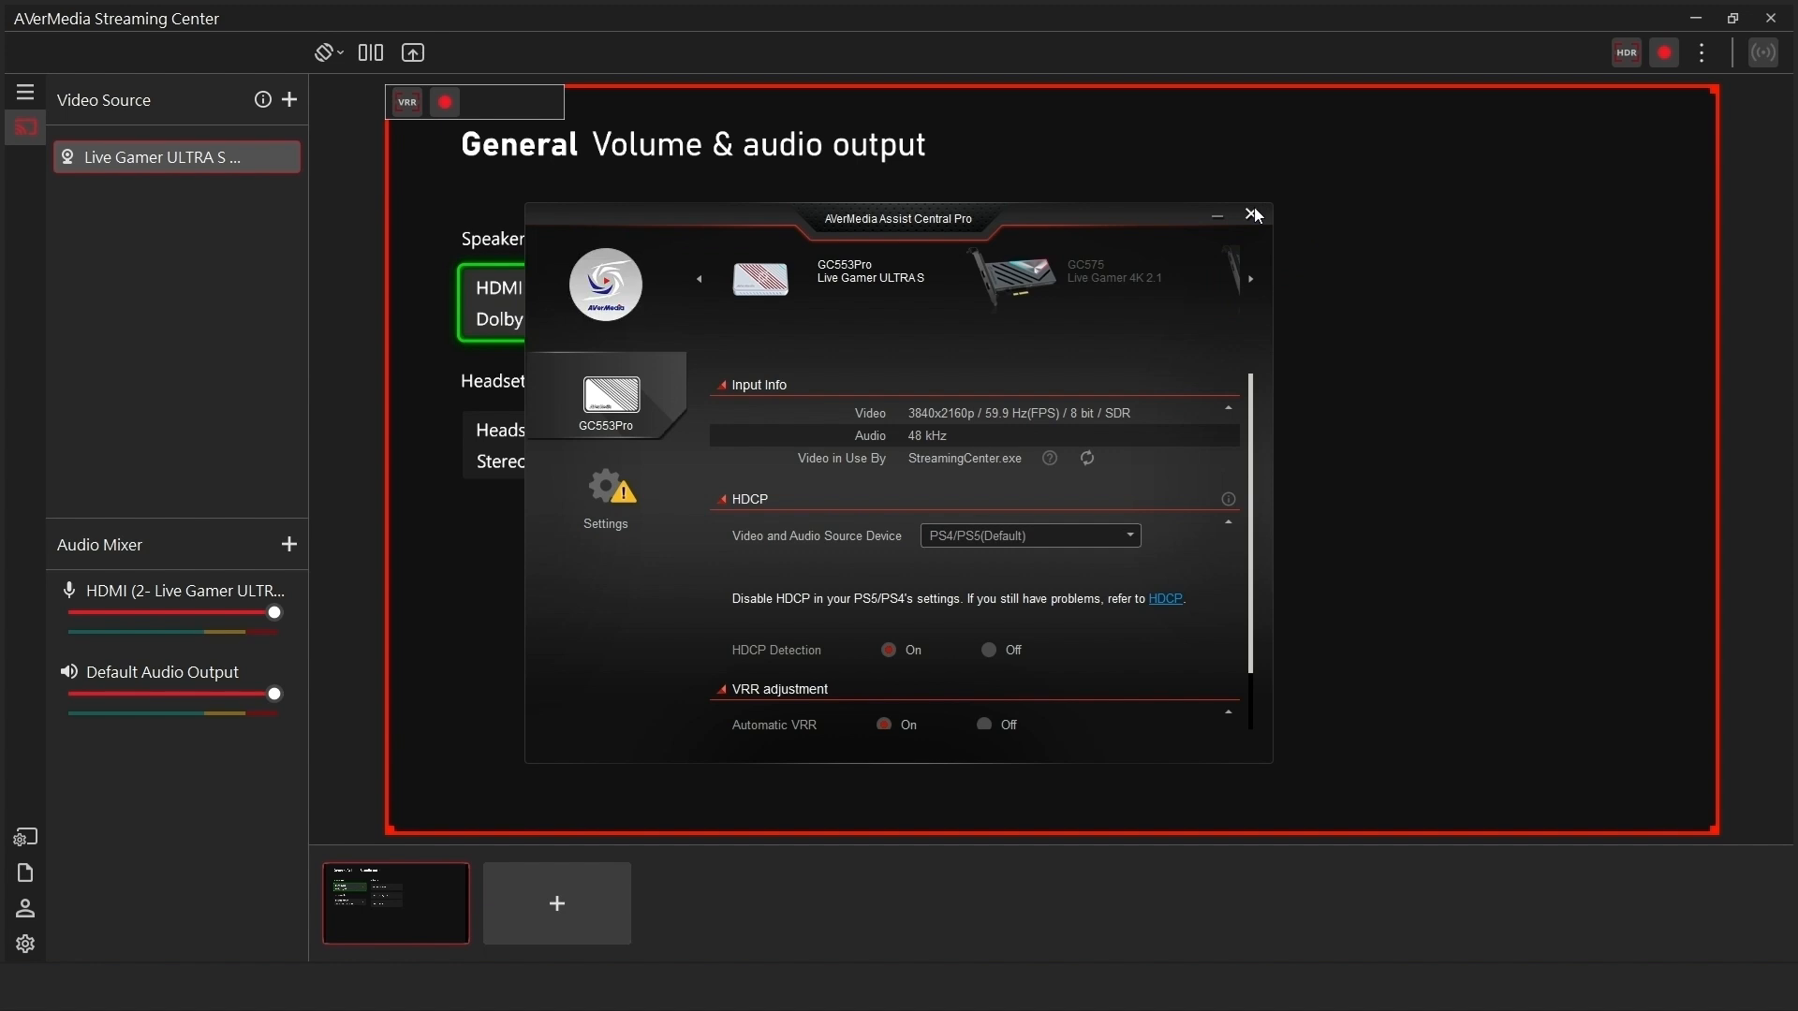
Close Assist Central Pro and skip the account login with Next Time, showing the profiles.
{"action": "left_click", "coordinate": [1255, 214]}
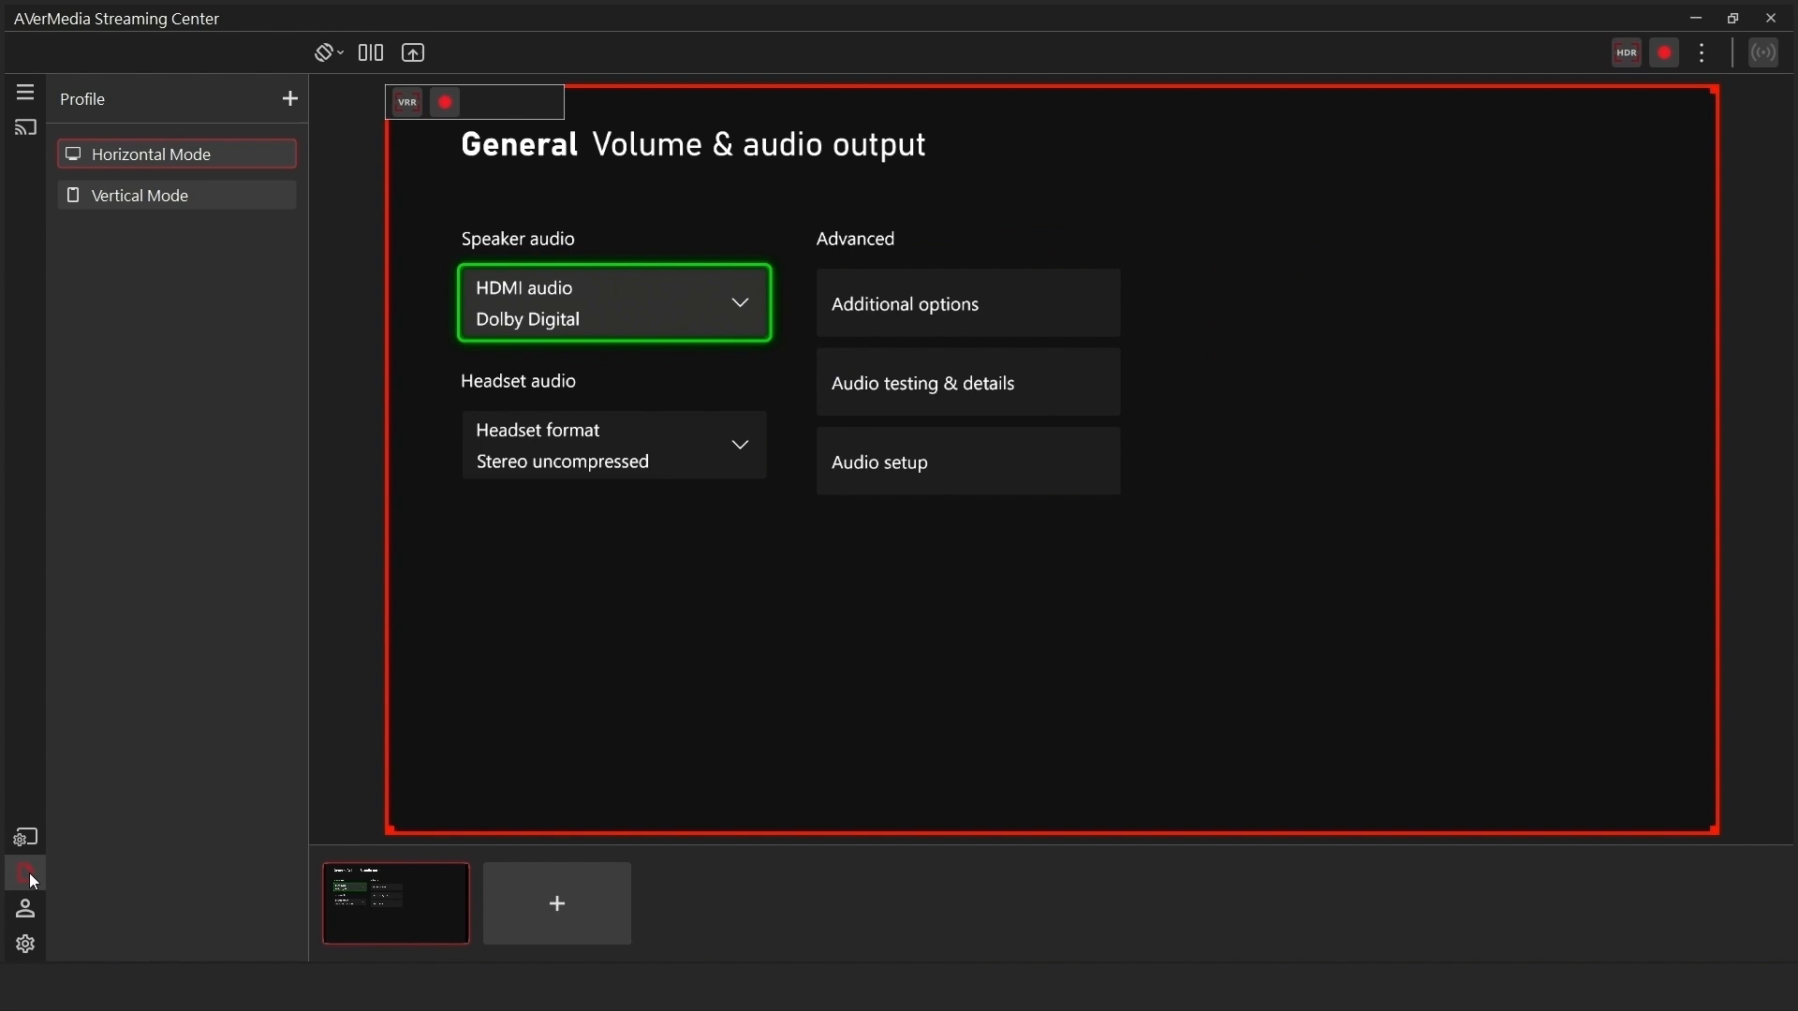
{"action": "mouse_move", "coordinate": [150, 213]}
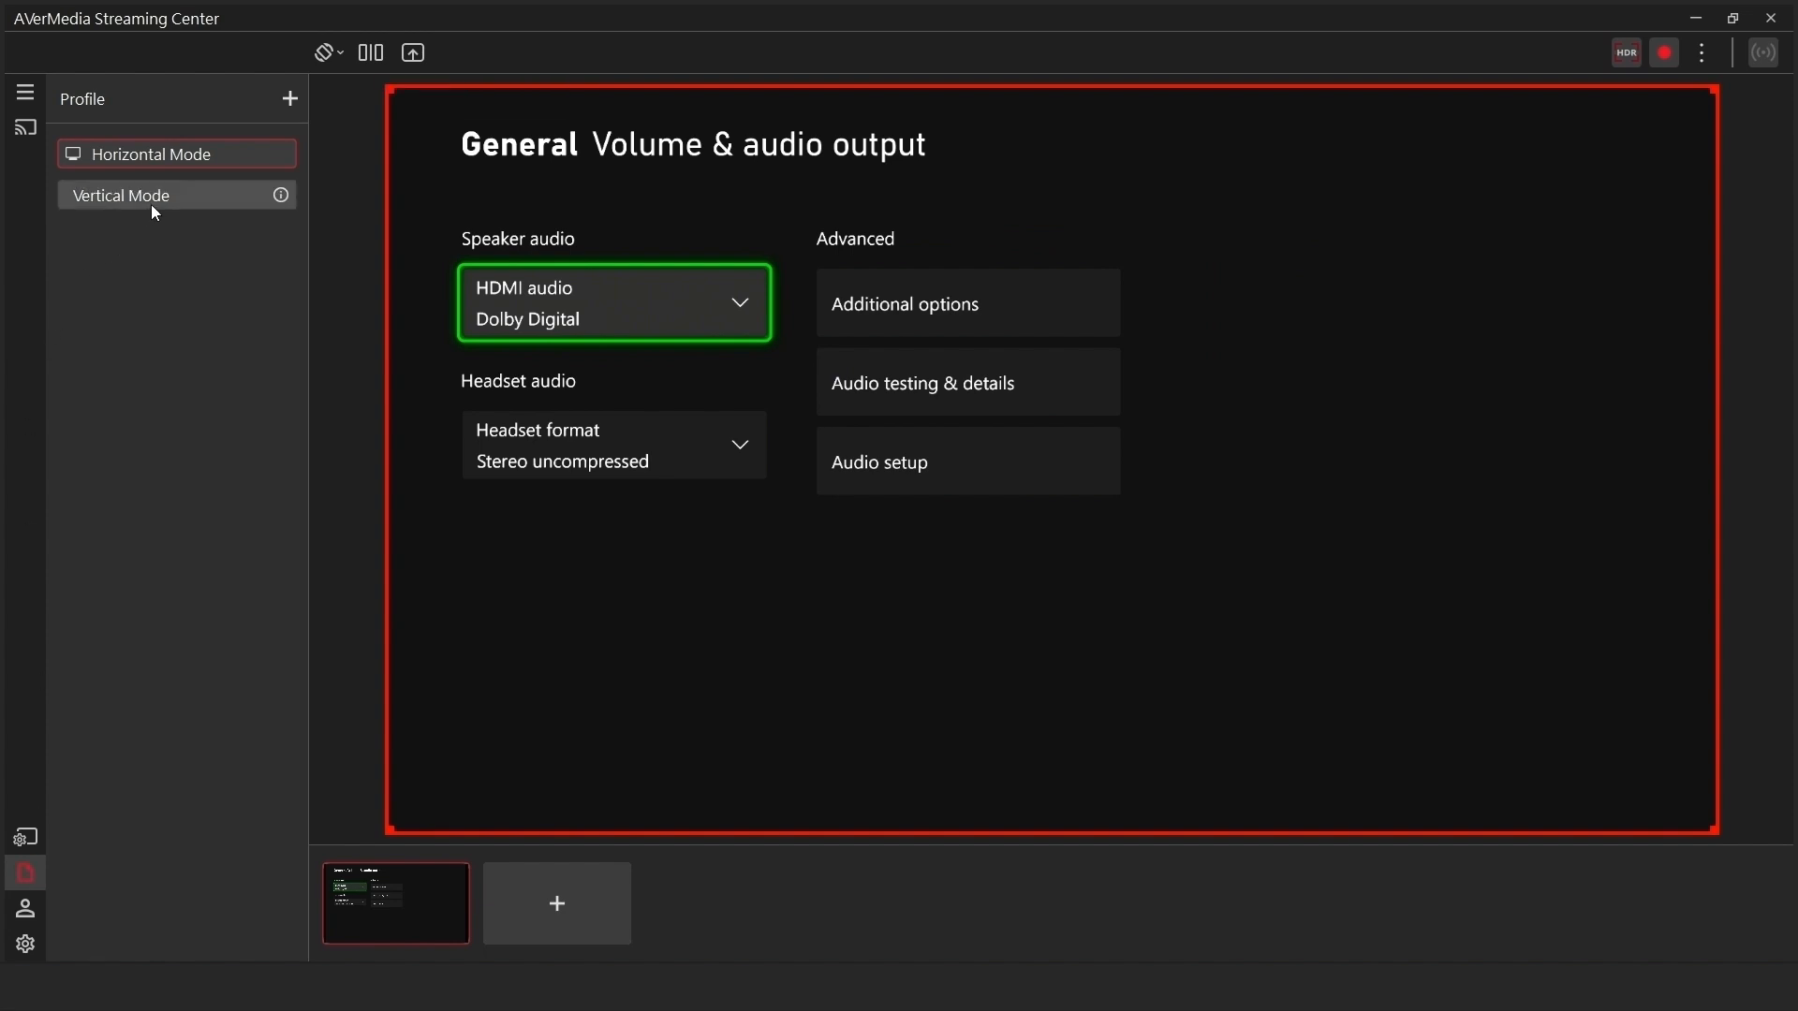
{"action": "mouse_move", "coordinate": [43, 912]}
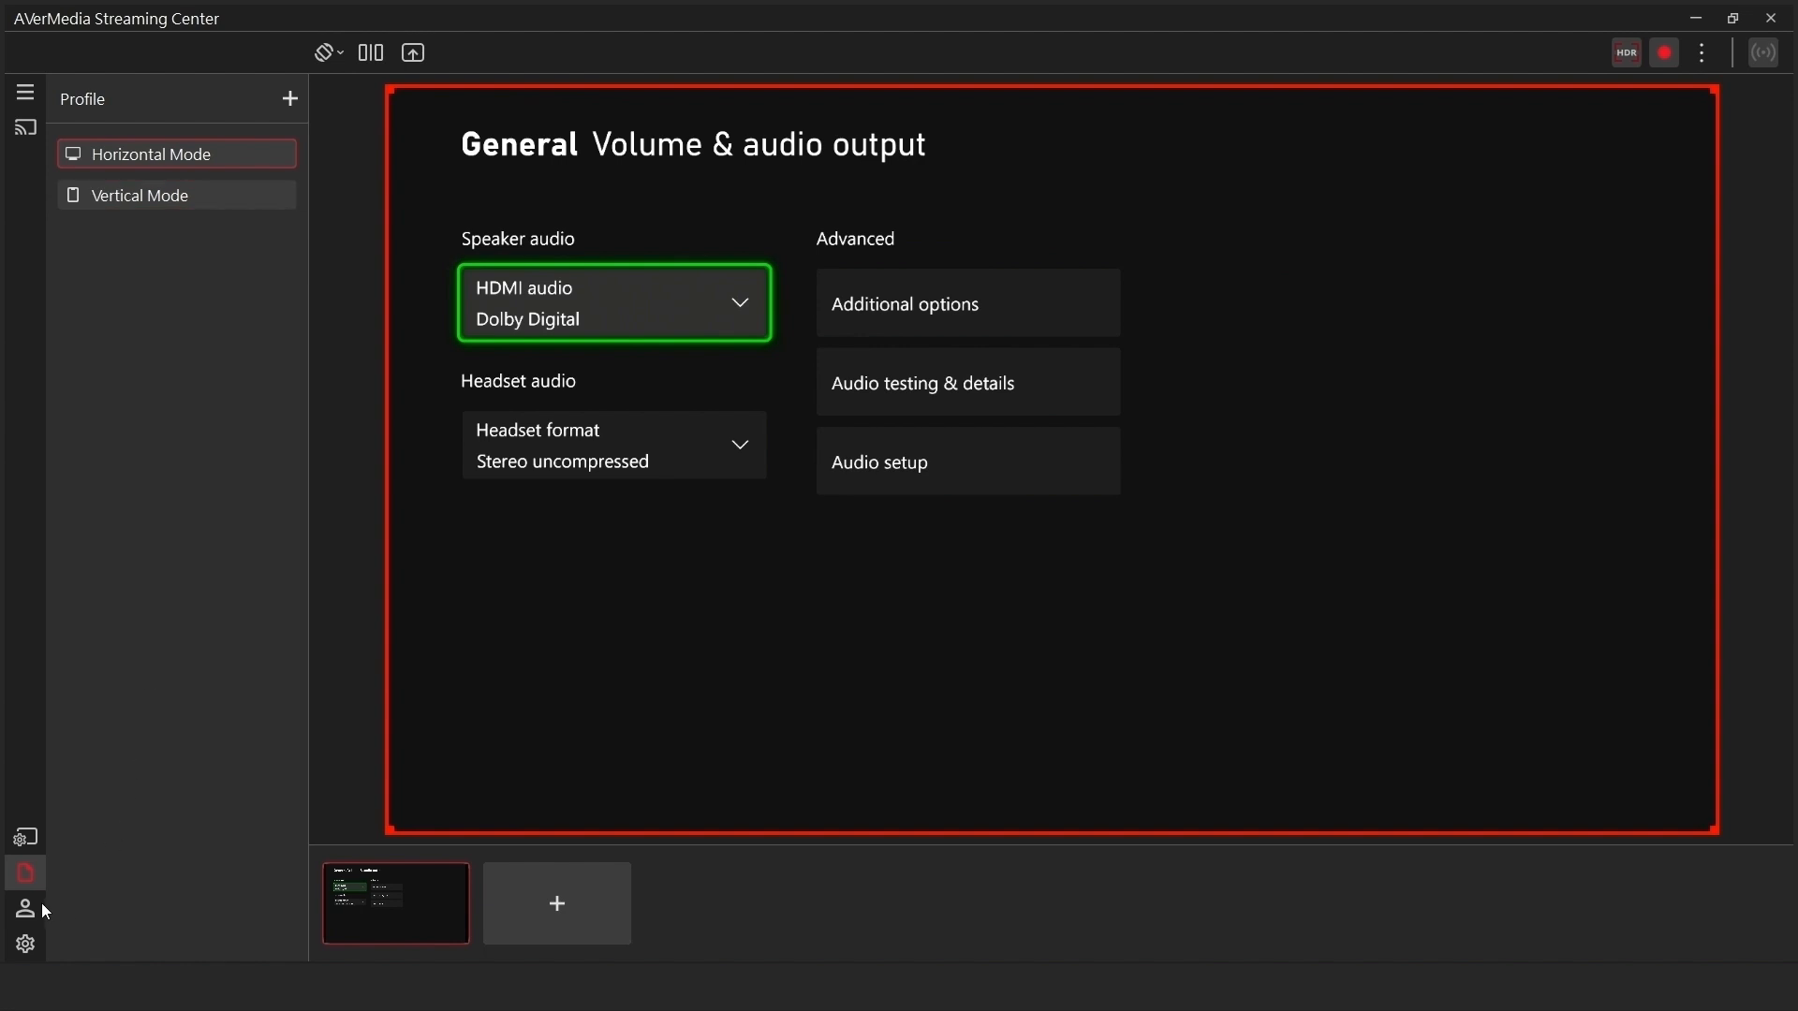
{"action": "left_click", "coordinate": [24, 910]}
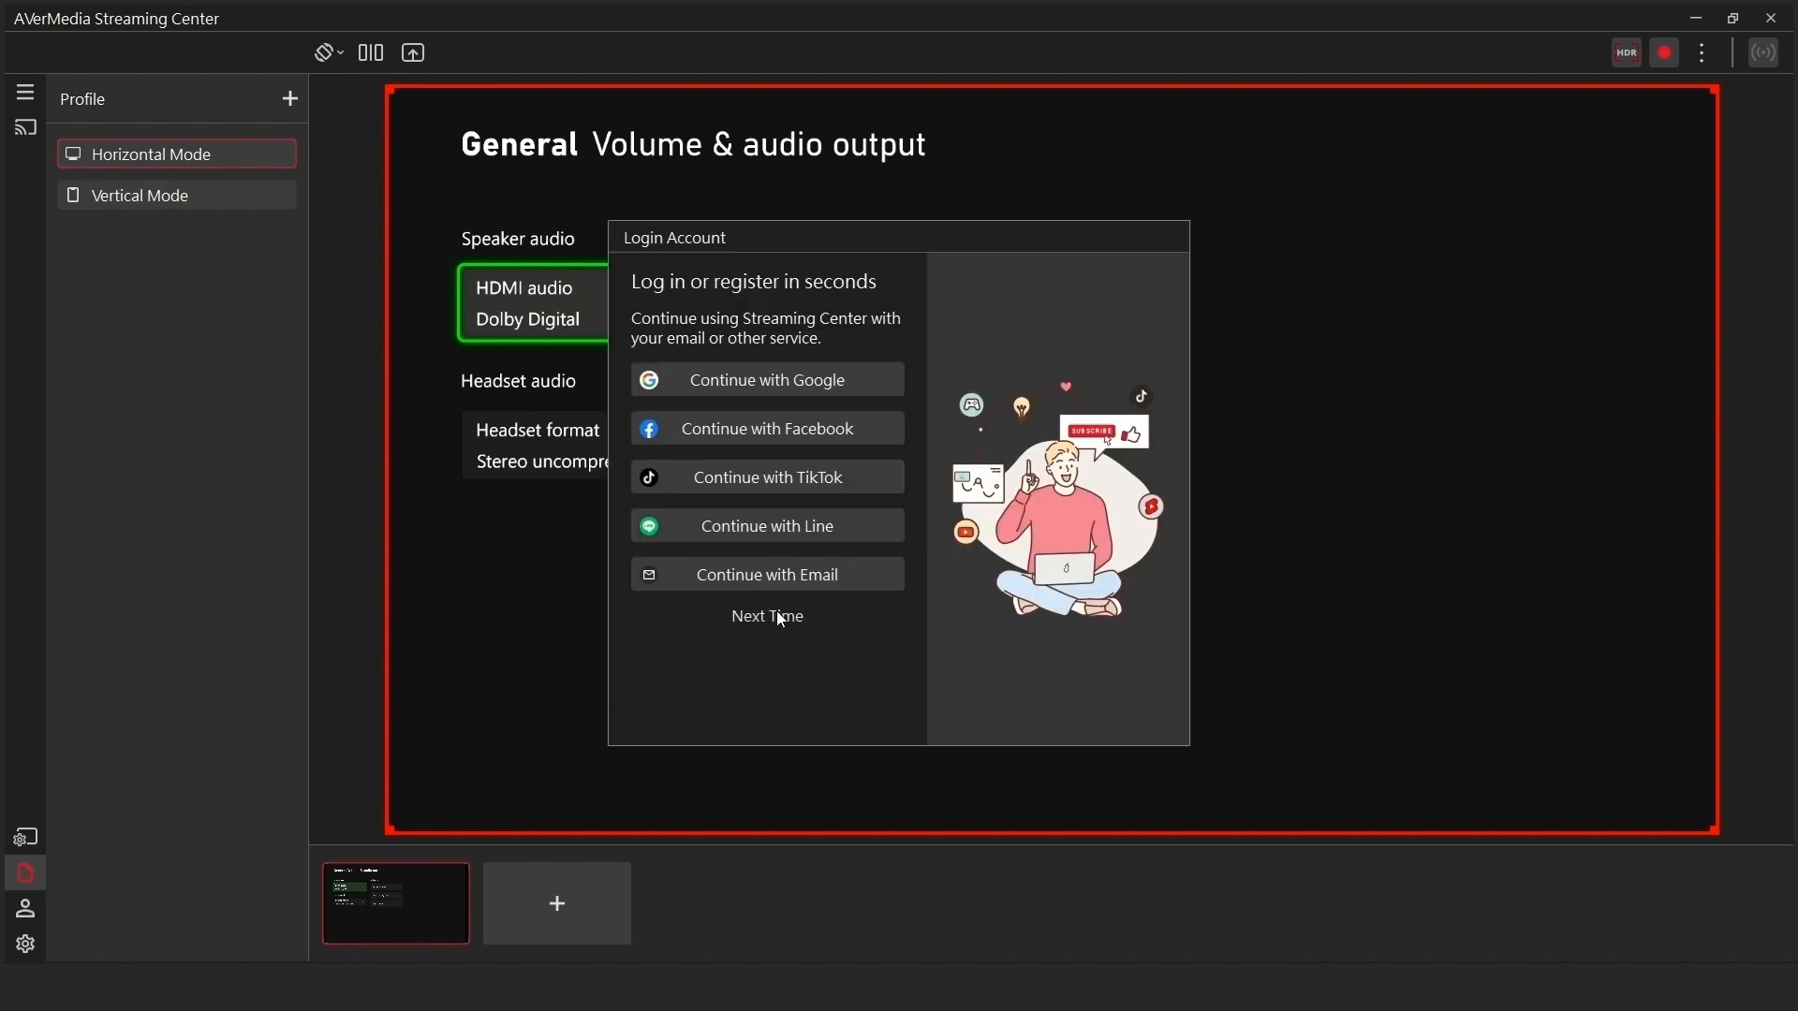
{"action": "left_click", "coordinate": [766, 616]}
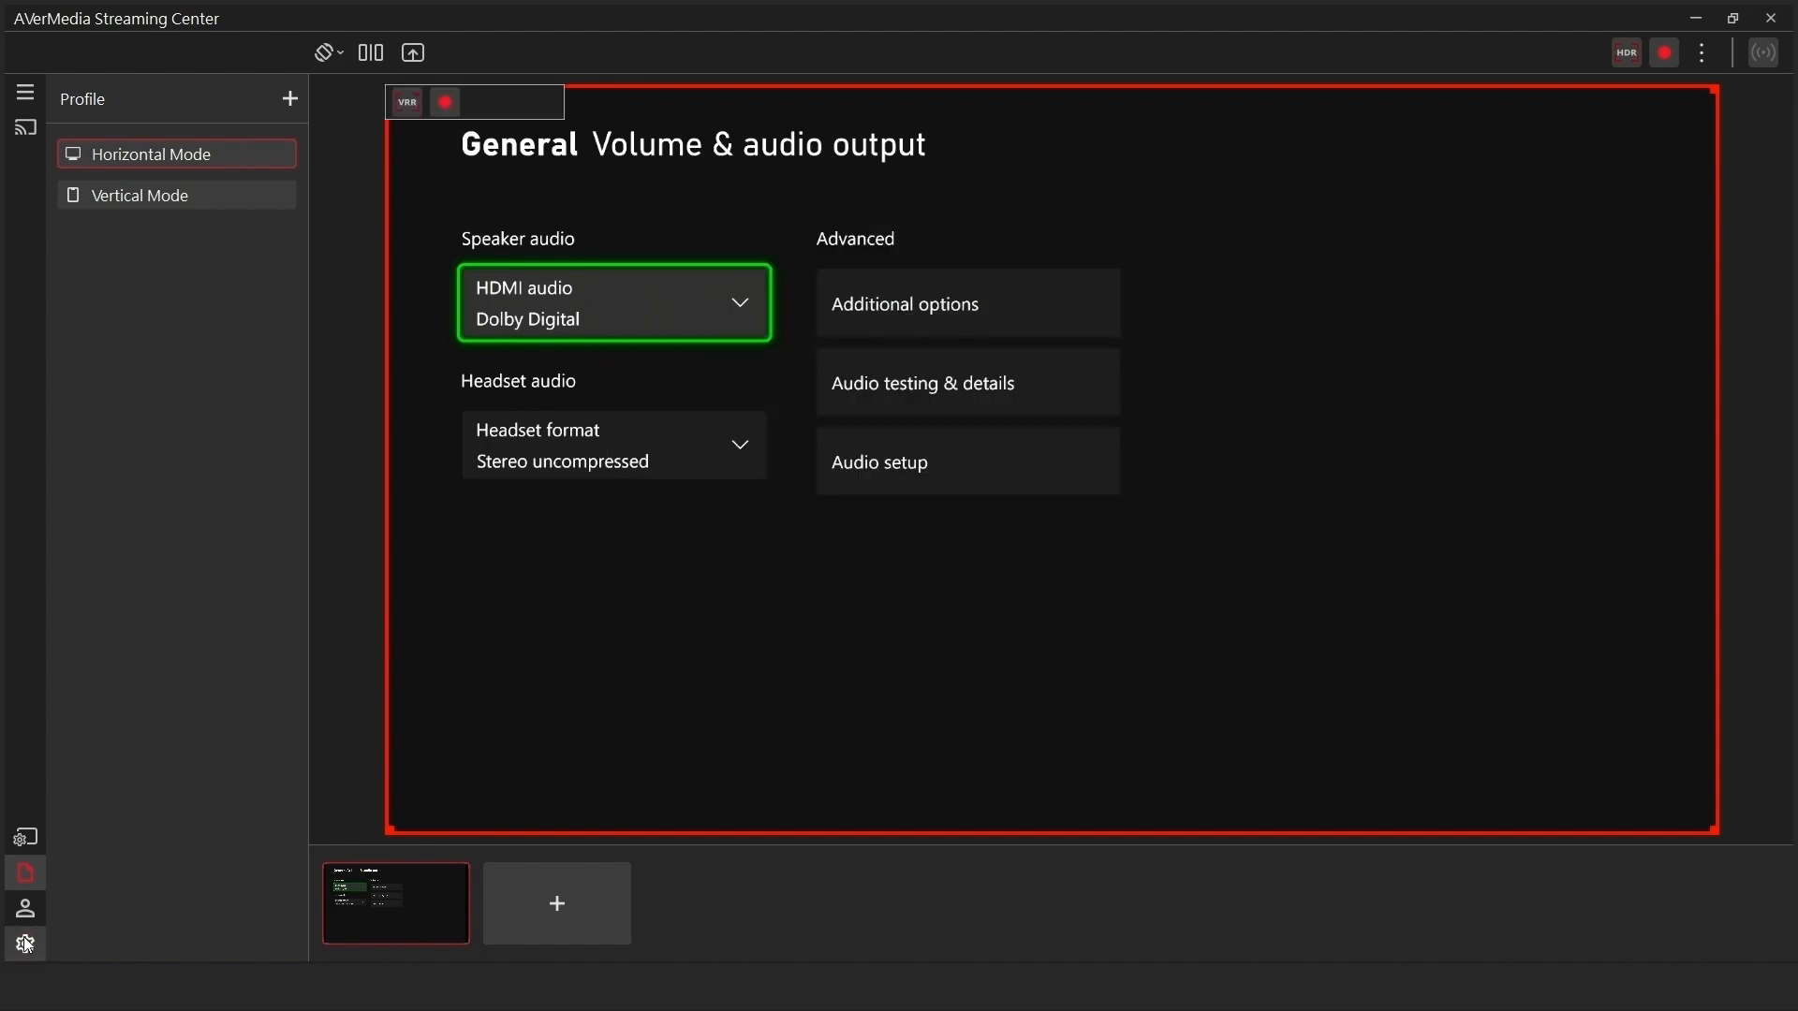
Review the firmware versions under General, then show the Output recording settings.
{"action": "left_click", "coordinate": [24, 944]}
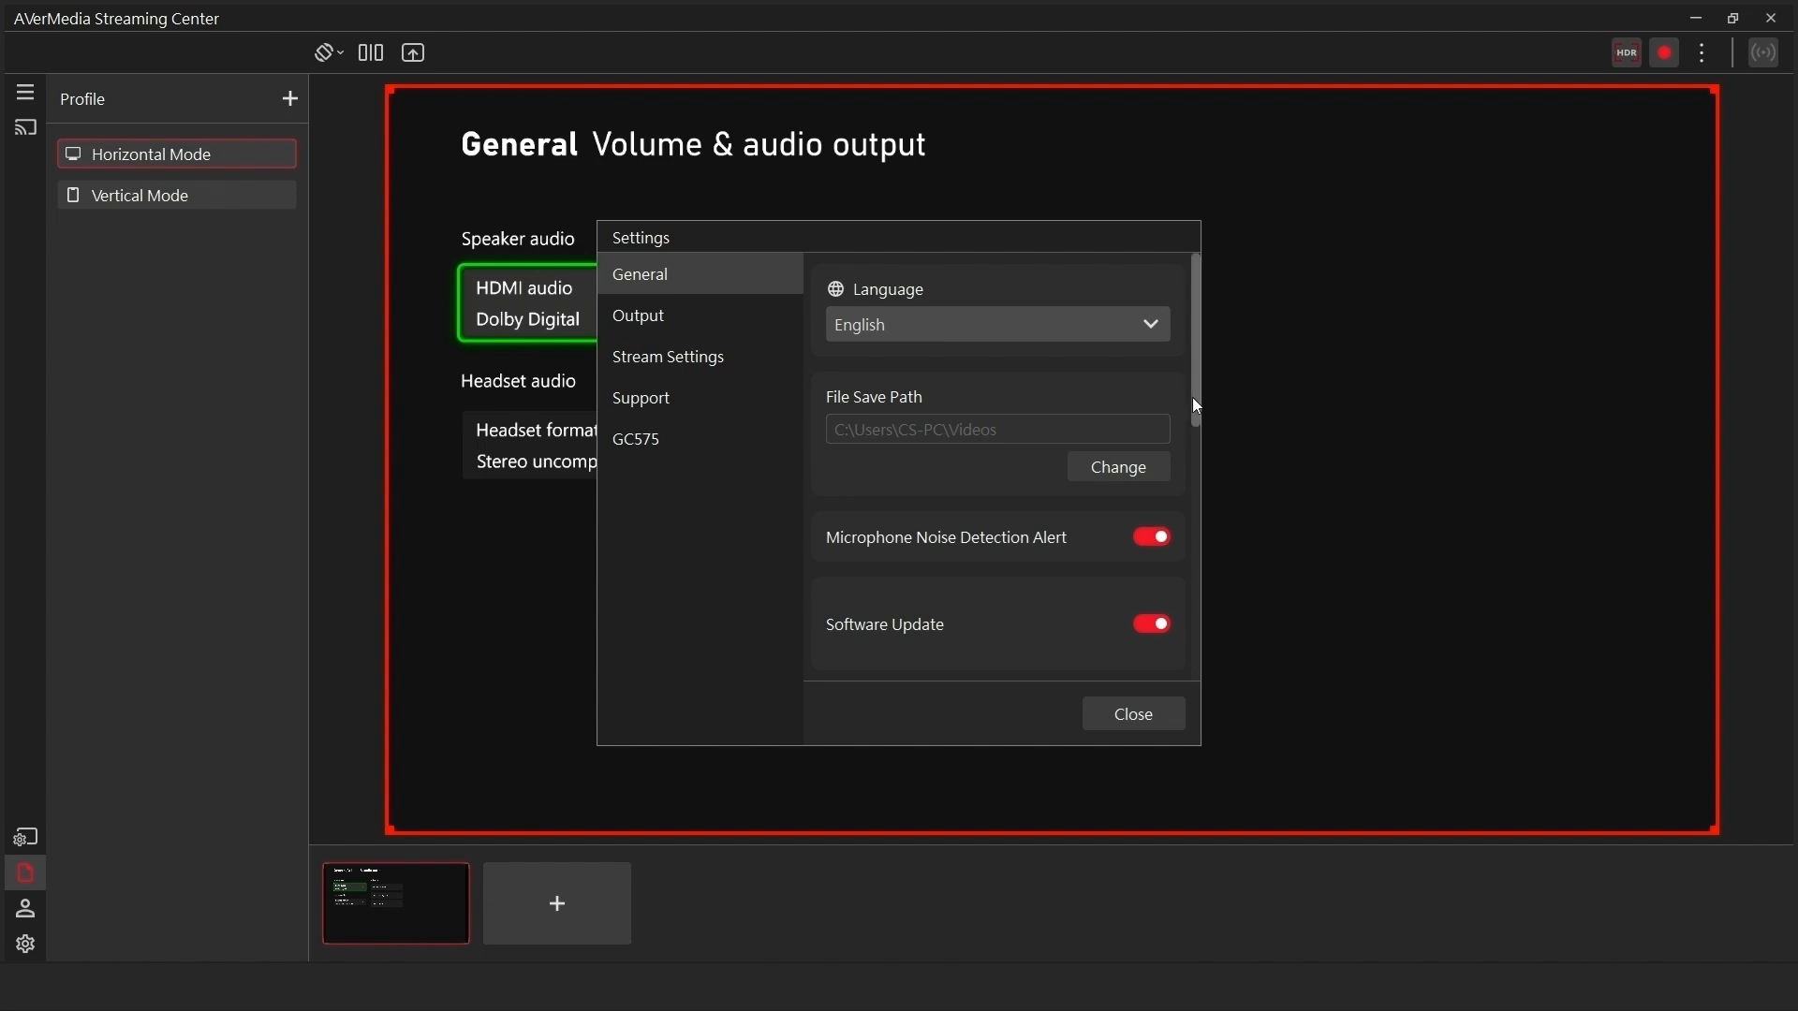
{"action": "scroll", "scroll_direction": "down", "scroll_amount": 3}
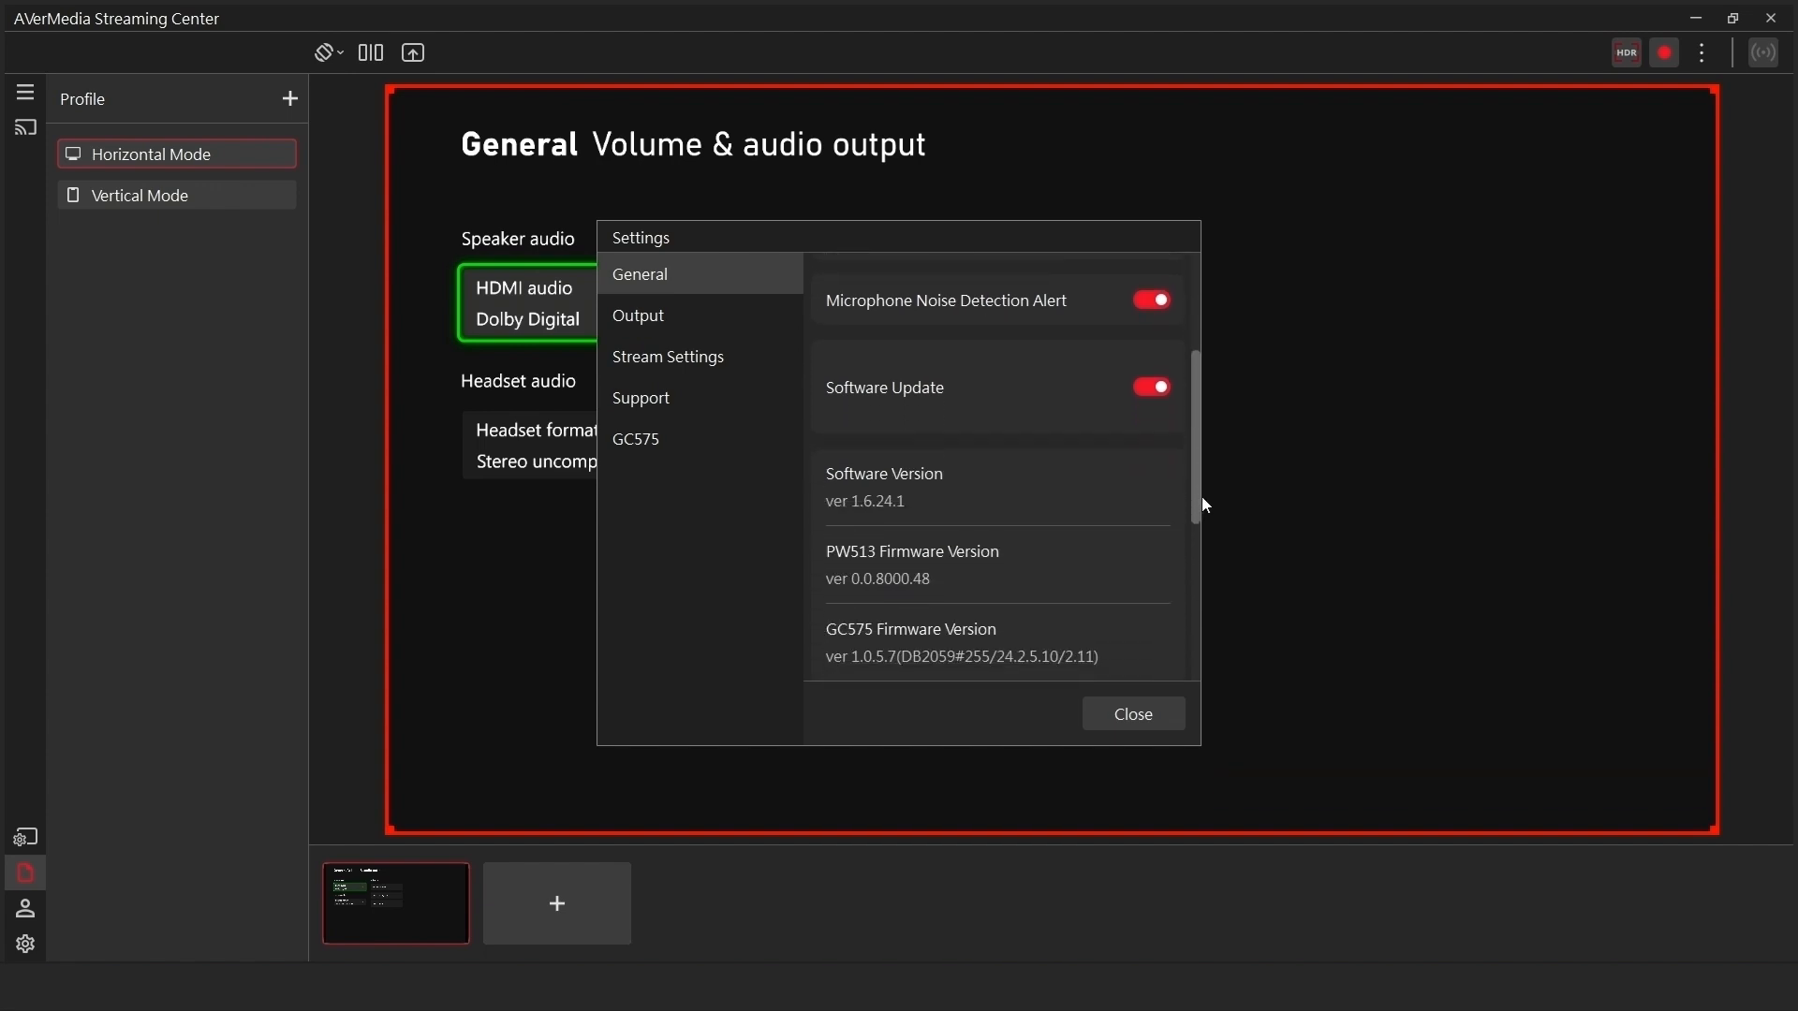
{"action": "scroll", "scroll_direction": "down", "scroll_amount": 3}
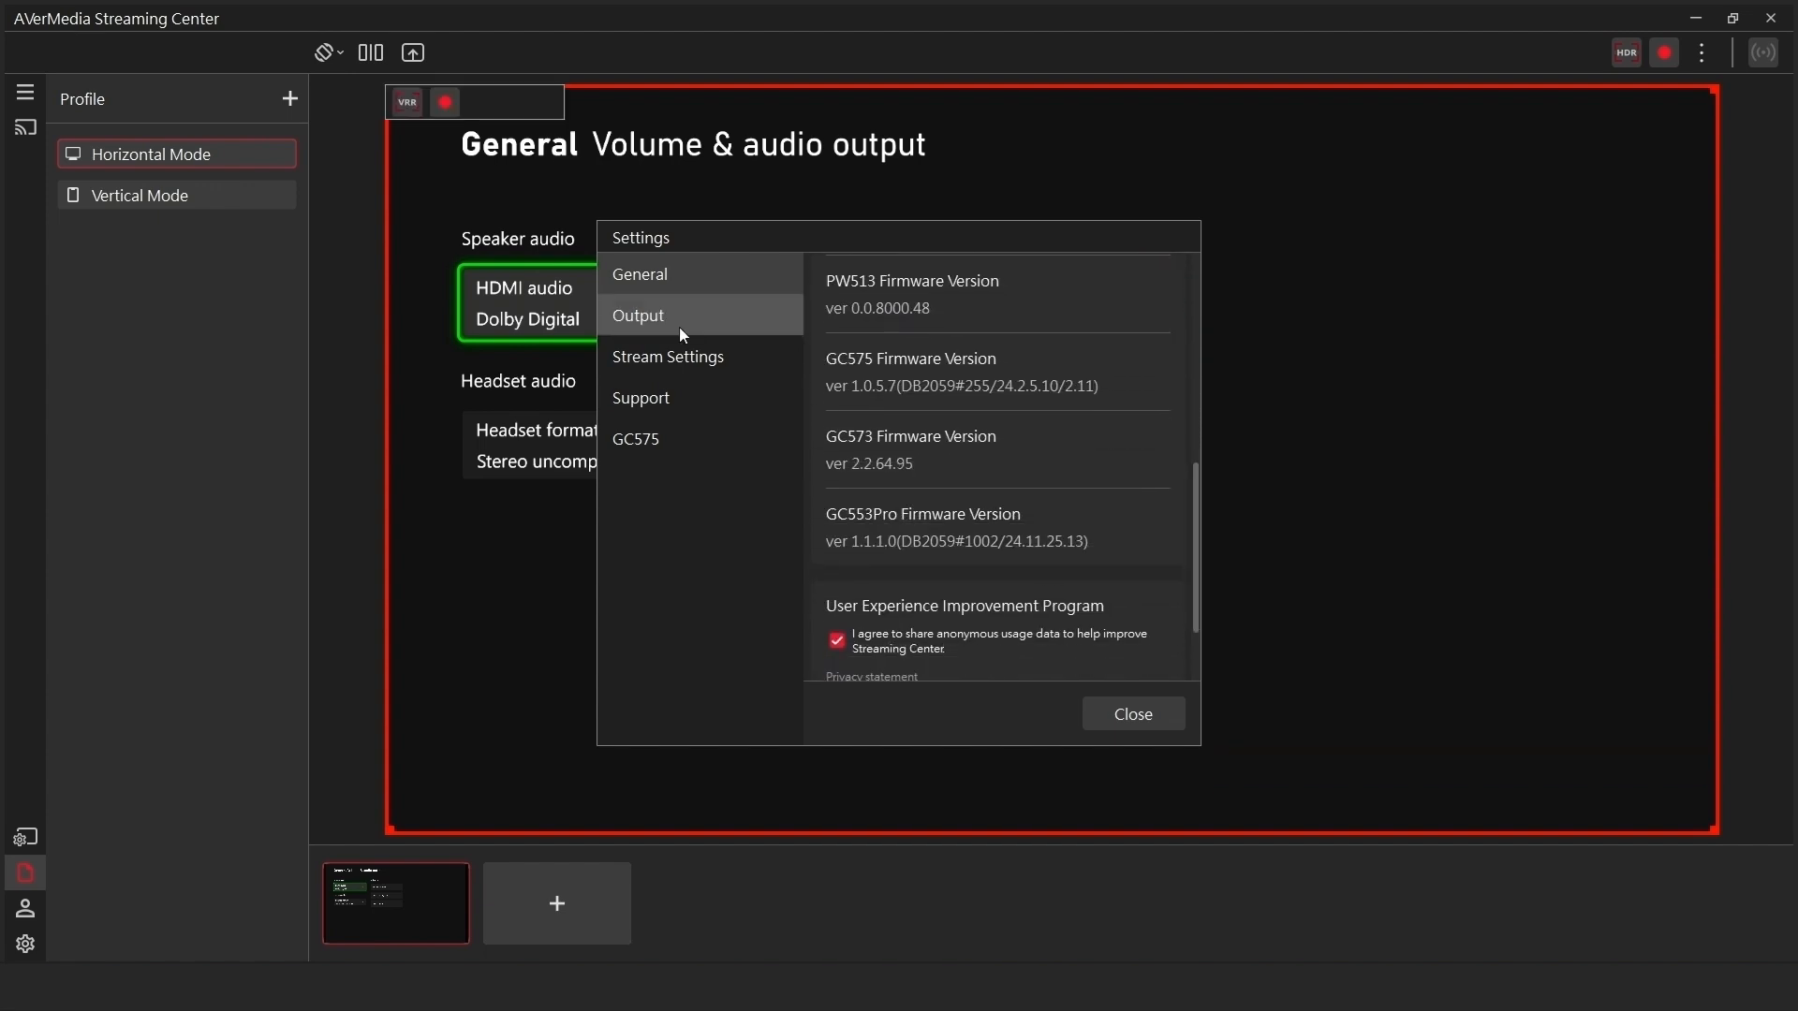
{"action": "left_click", "coordinate": [637, 315]}
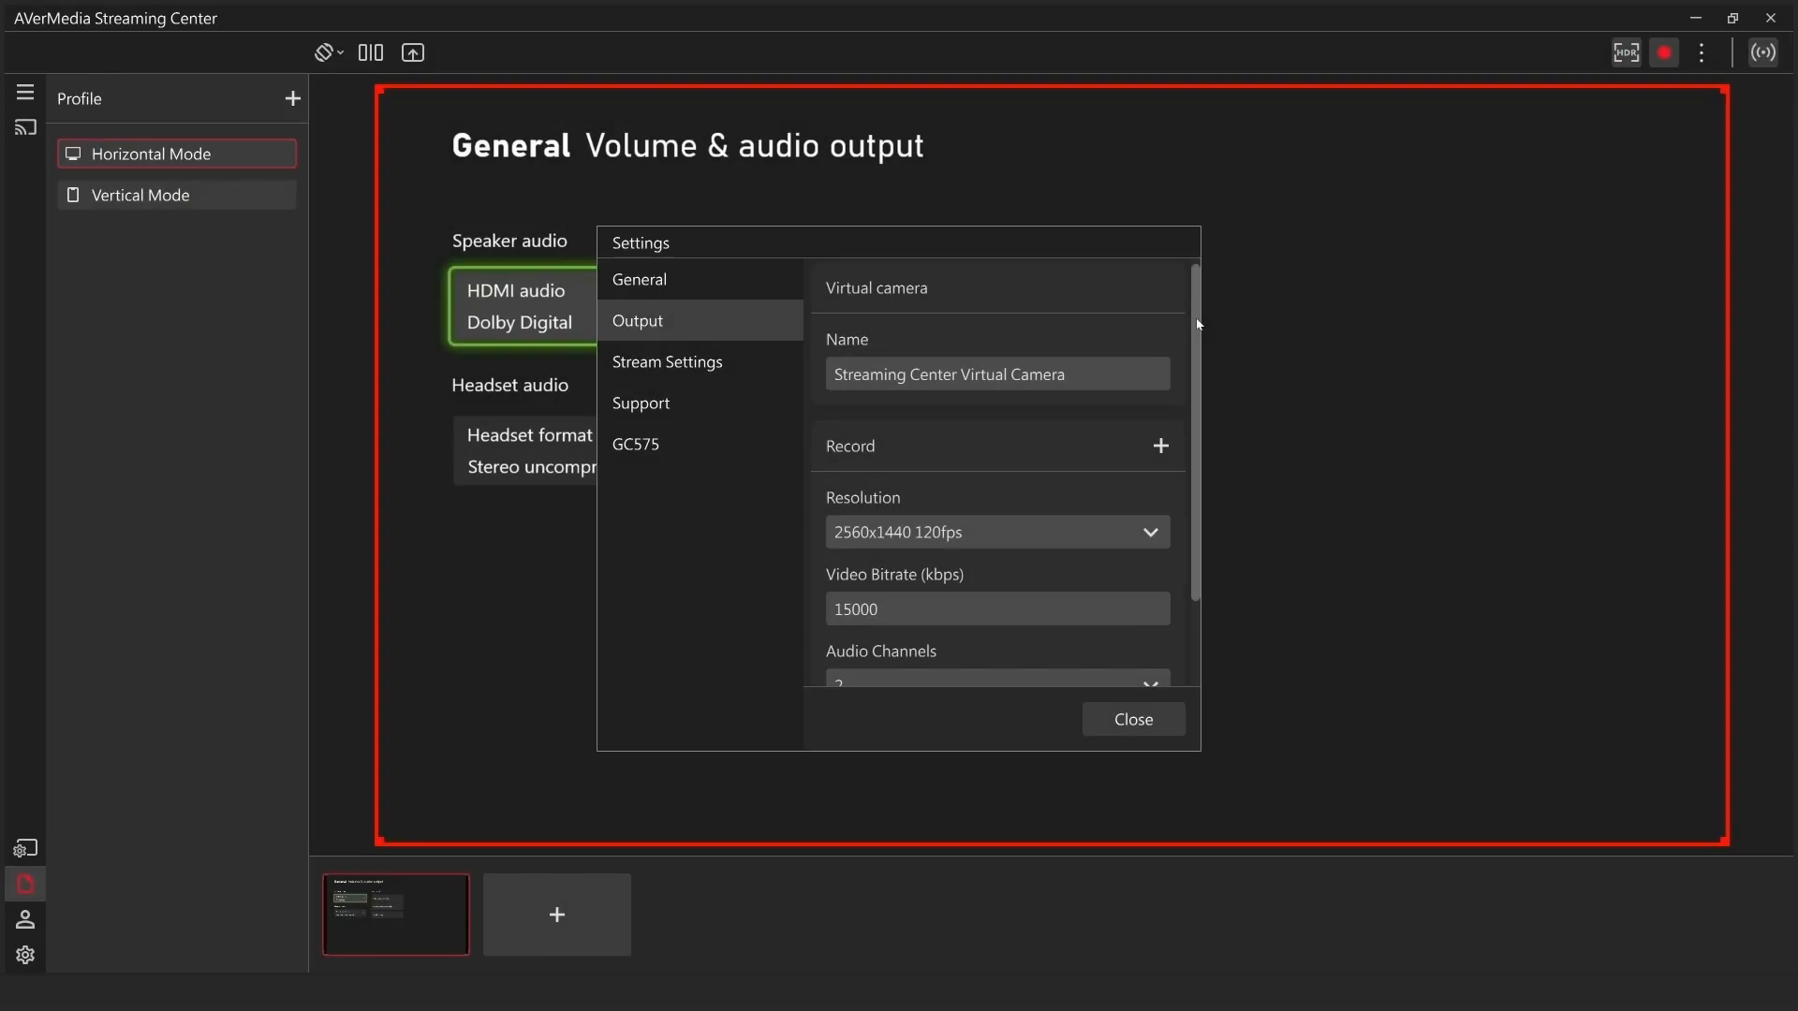
Confirm 5.1 audio channels and 2560x1440 120 fps in Performance, then play the recording.
{"action": "scroll", "scroll_direction": "down", "scroll_amount": 3}
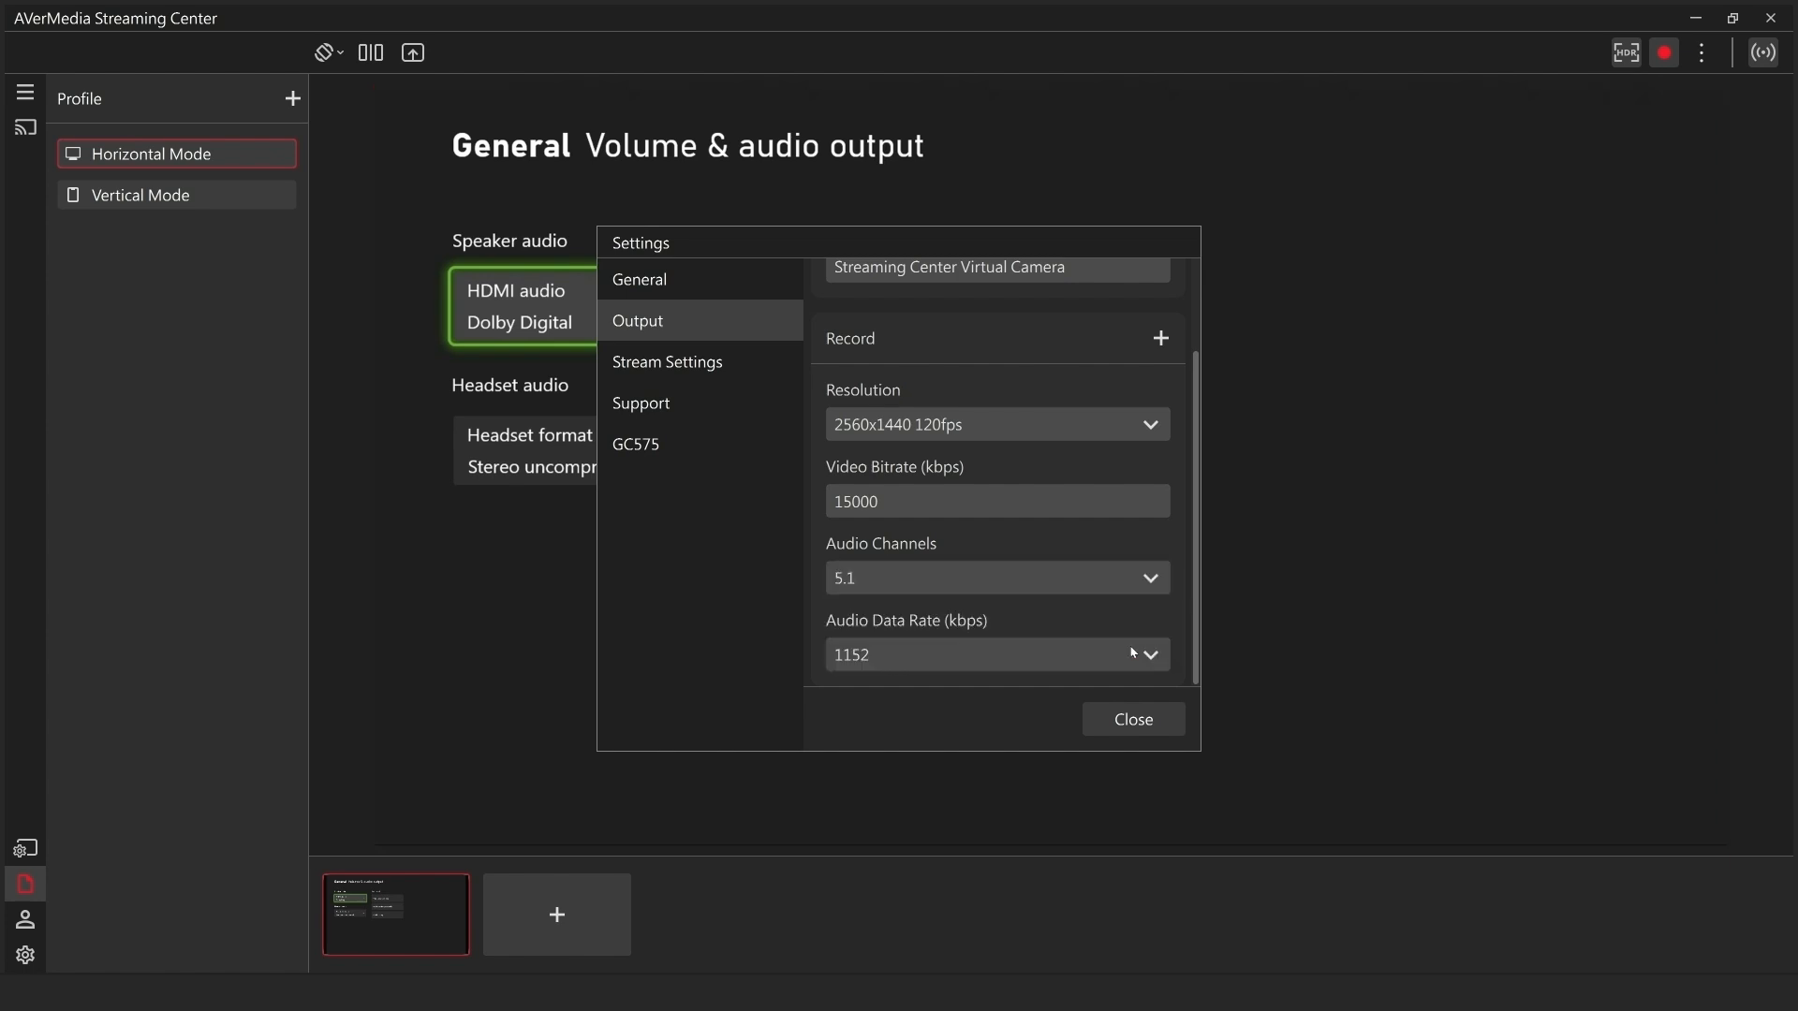
{"action": "left_click", "coordinate": [1132, 719]}
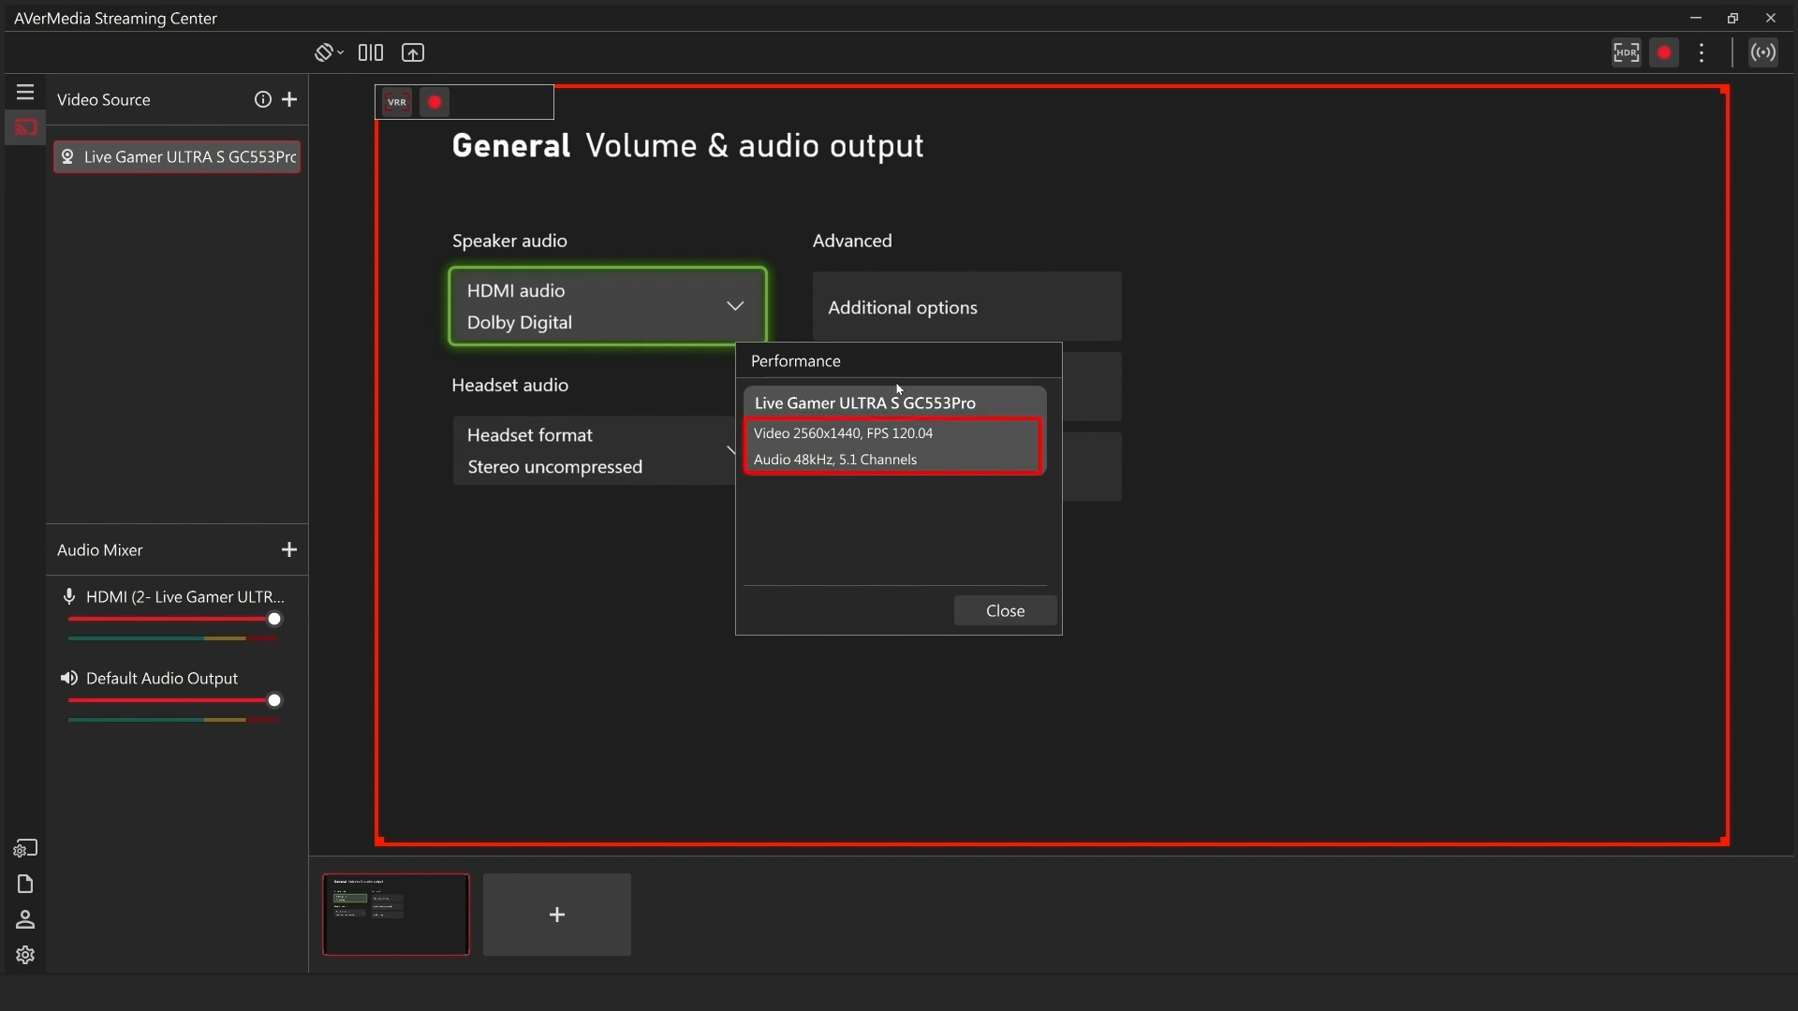
{"action": "left_click", "coordinate": [1663, 52]}
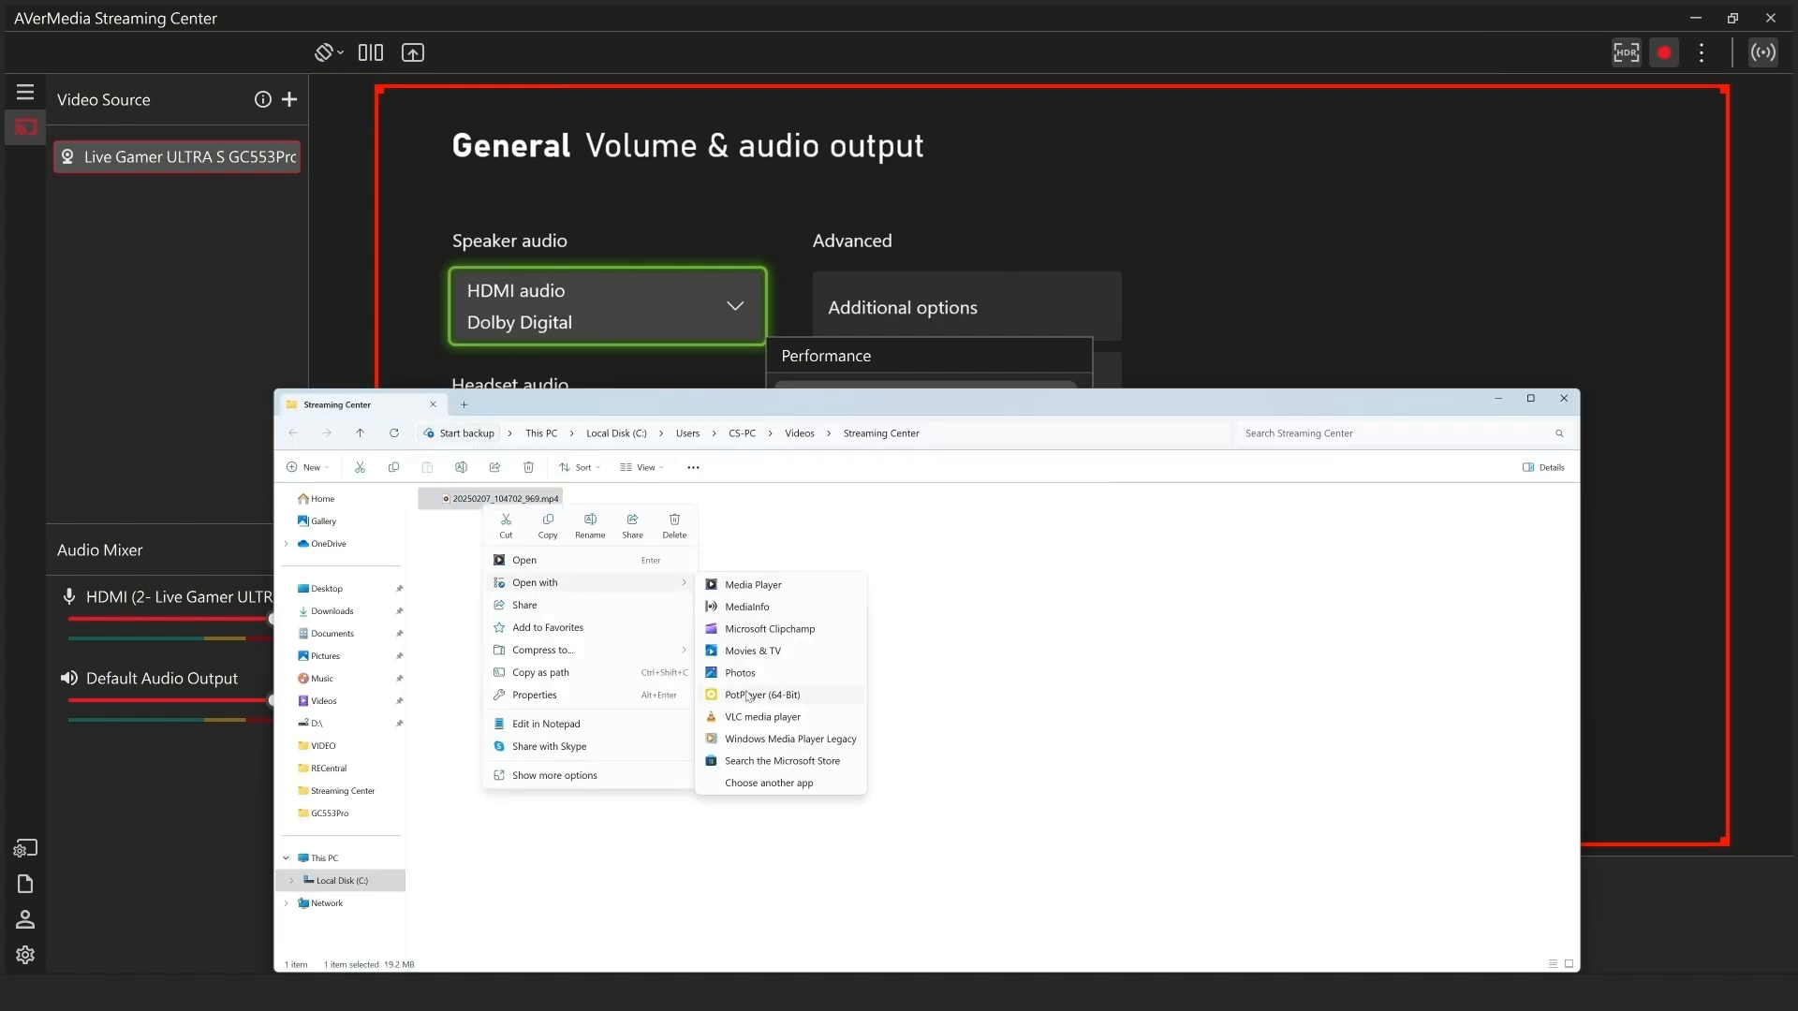
{"action": "left_click", "coordinate": [760, 695]}
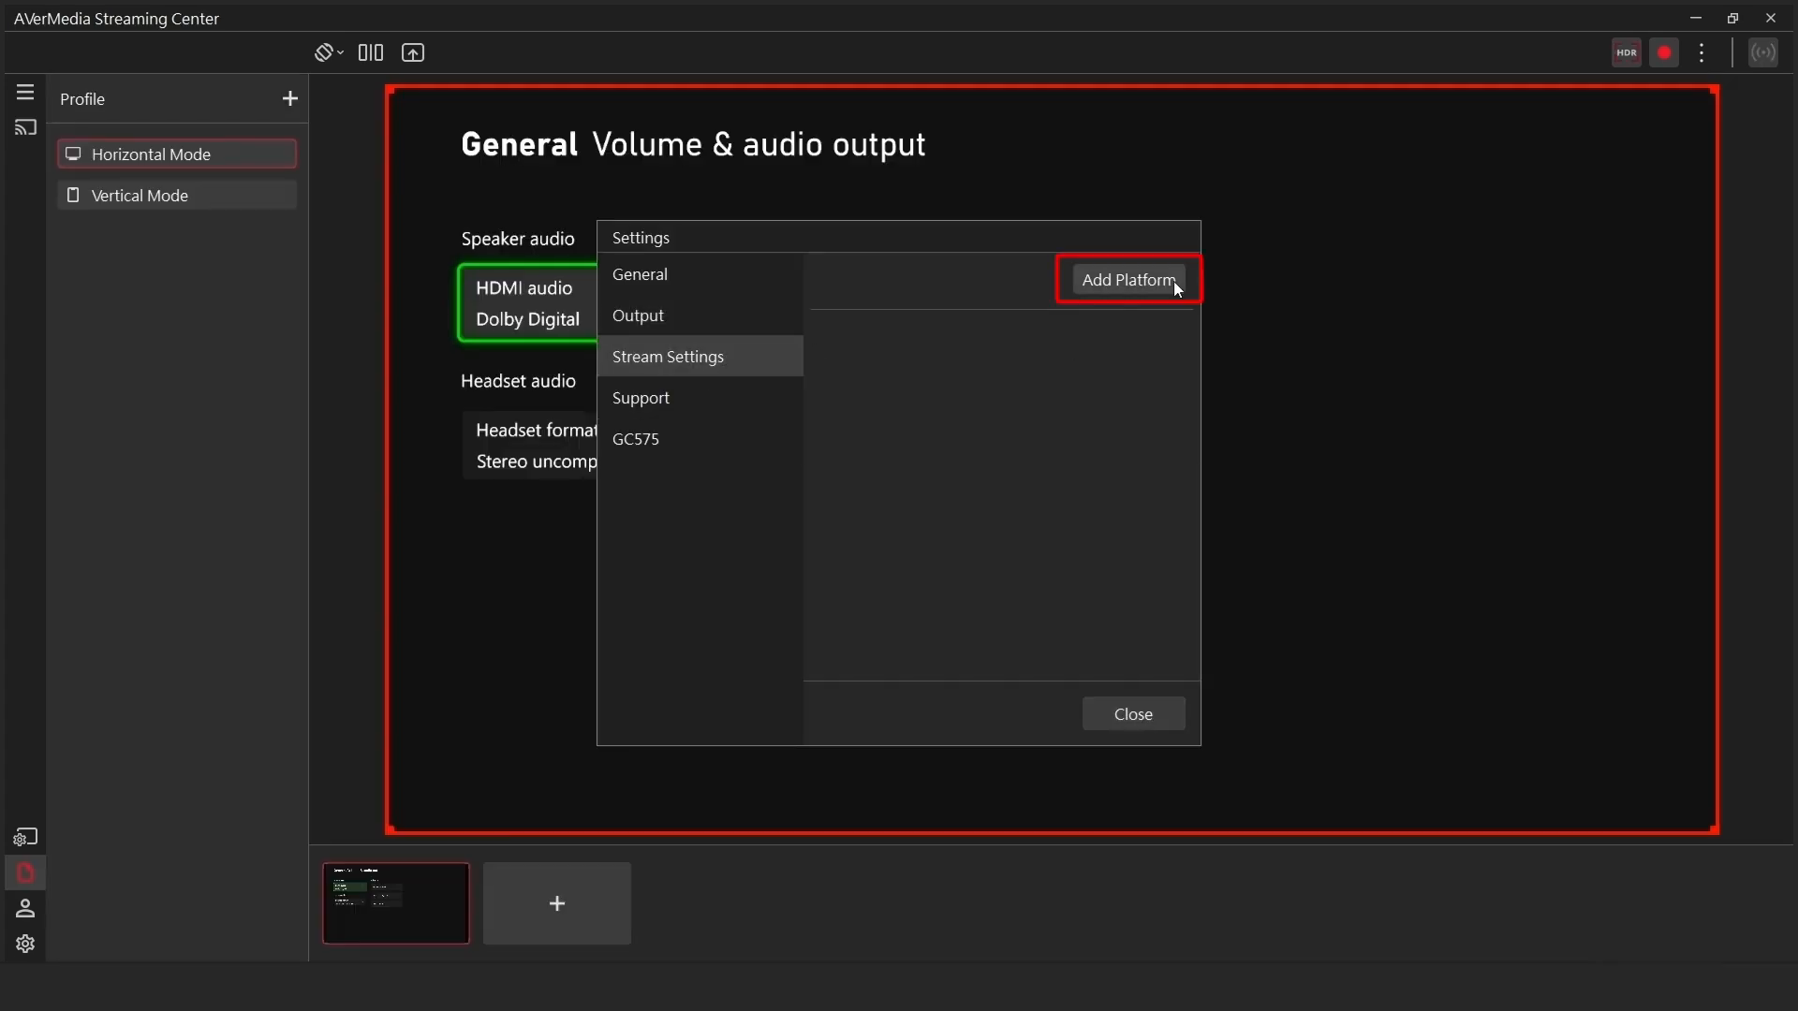
Add a Twitch streaming platform in Stream Settings and go to the Support form.
{"action": "left_click", "coordinate": [1128, 279]}
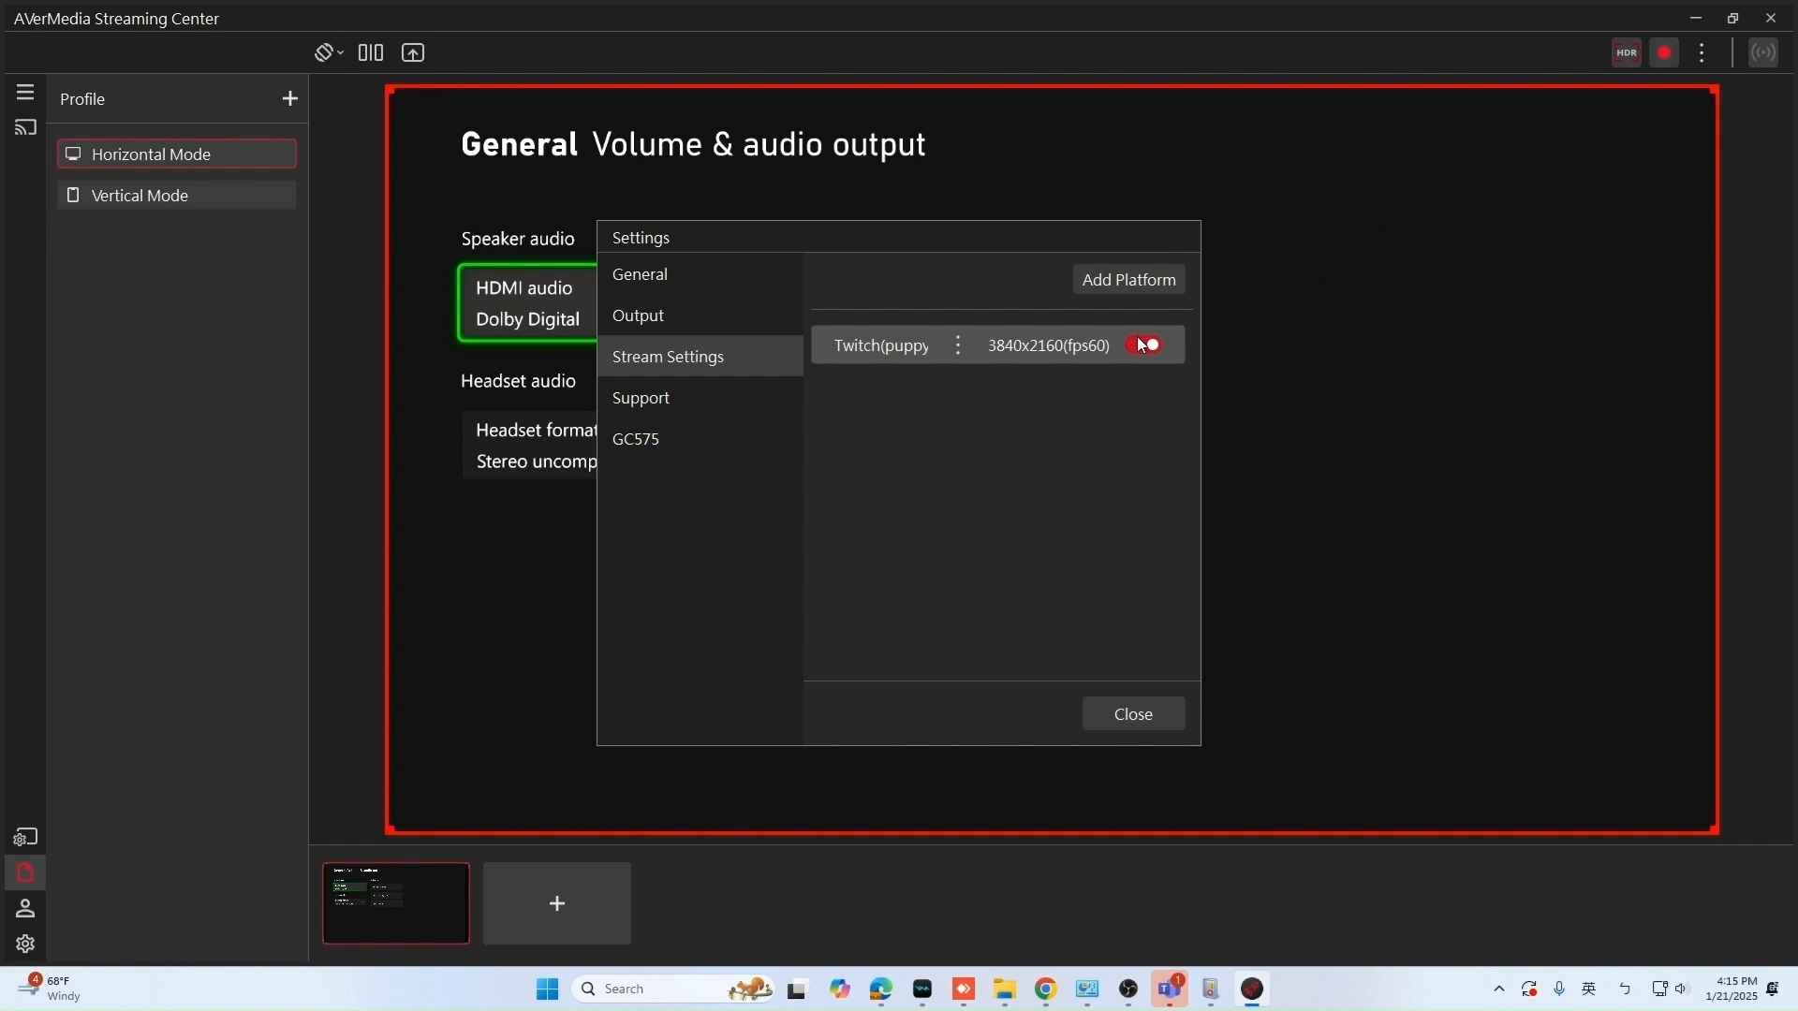
{"action": "left_click", "coordinate": [640, 397]}
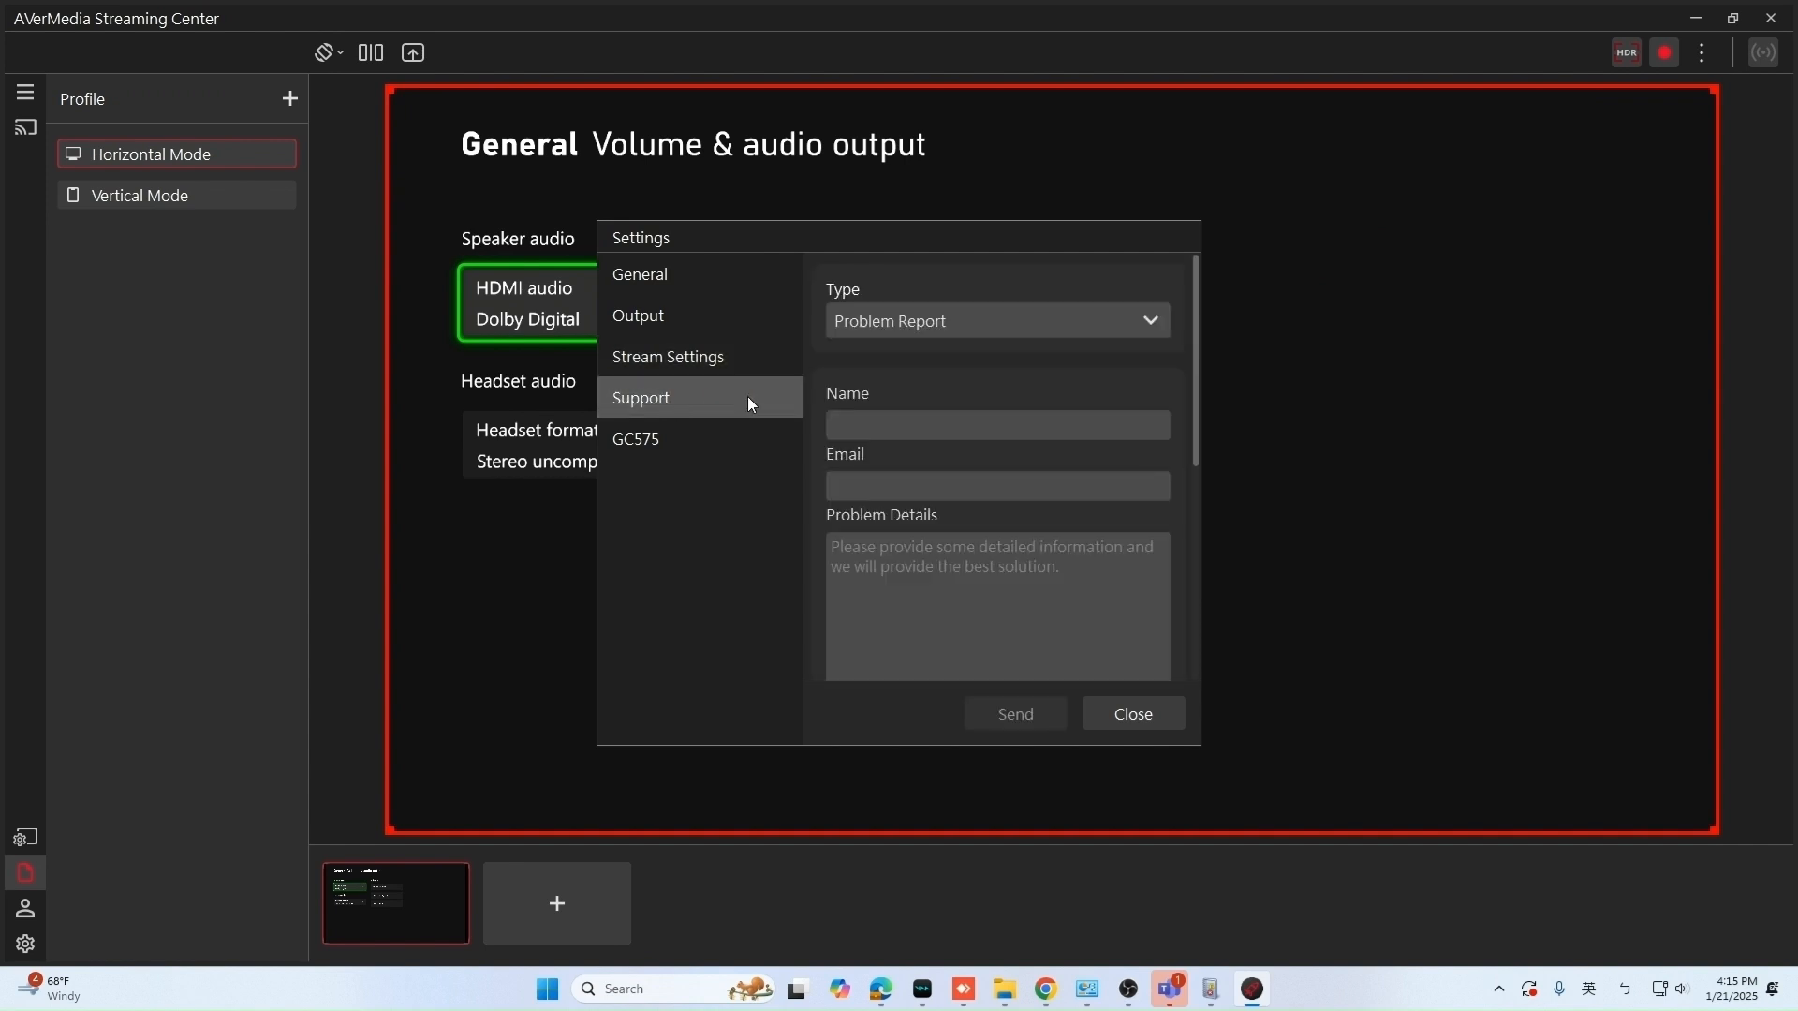
Fill the problem report with a test name, 'test@' email and problem details.
{"action": "type", "text": "test@gmail.com"}
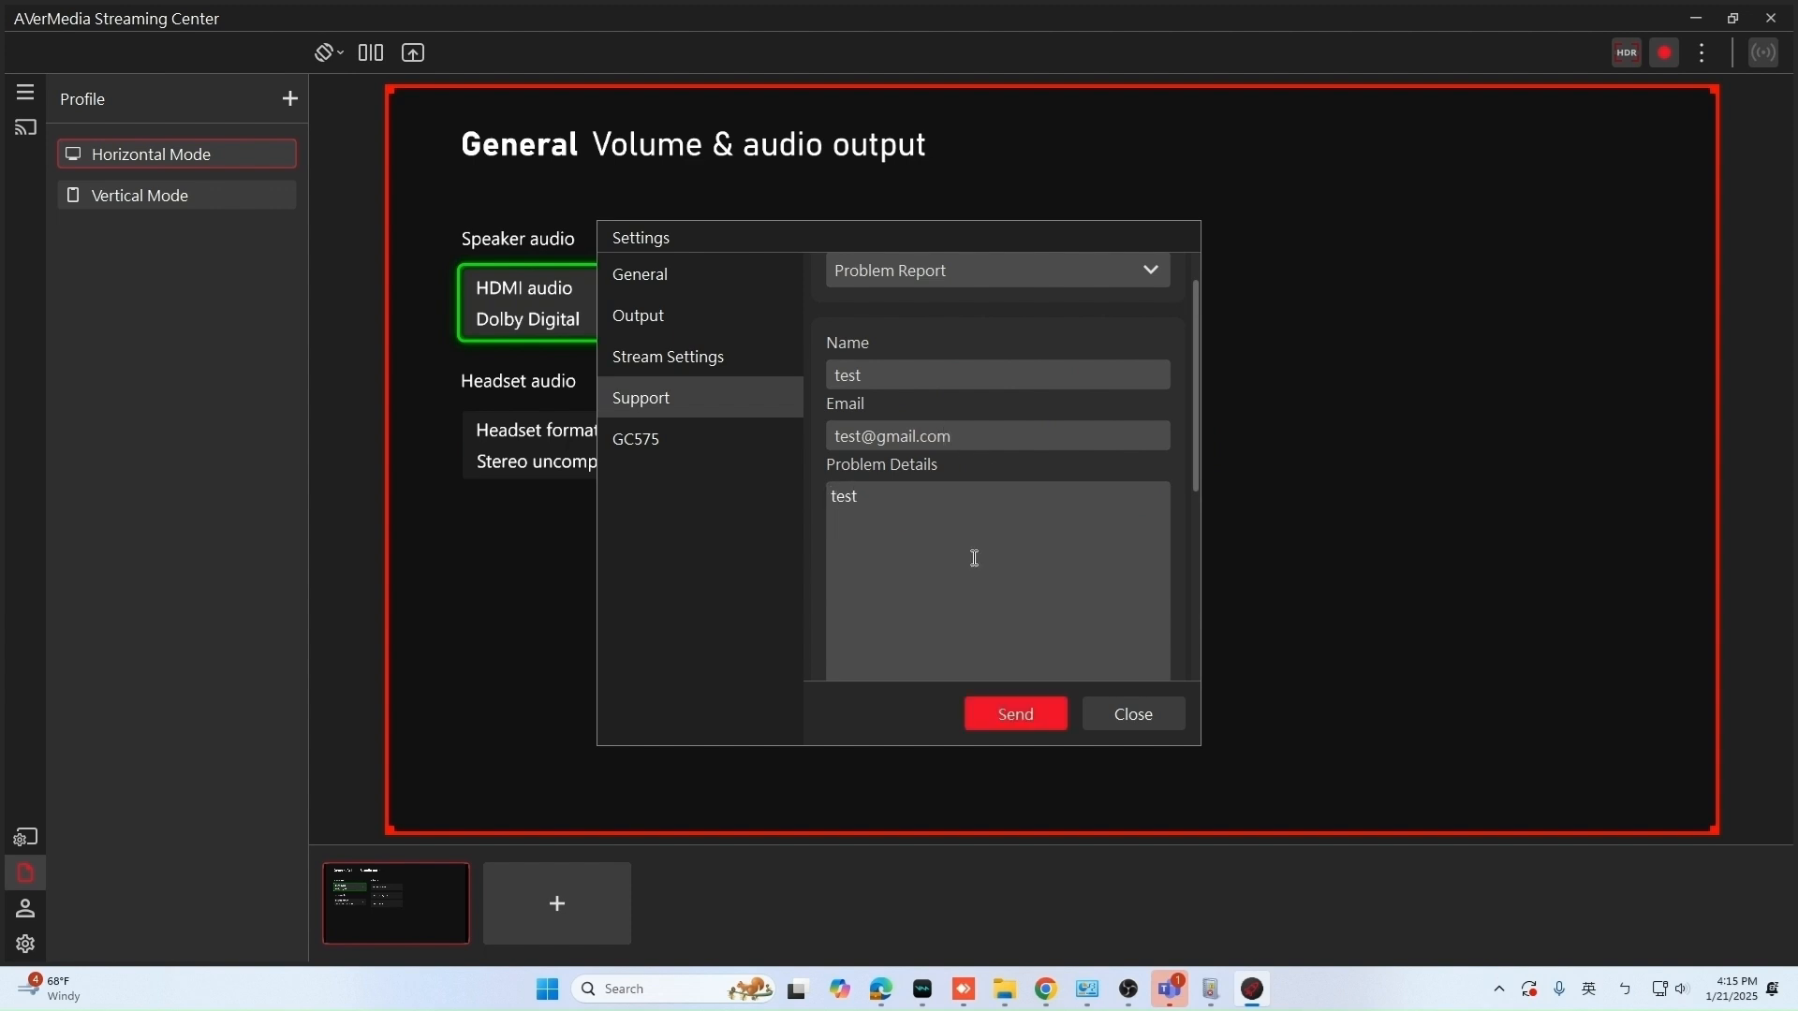
{"action": "left_click", "coordinate": [1013, 713]}
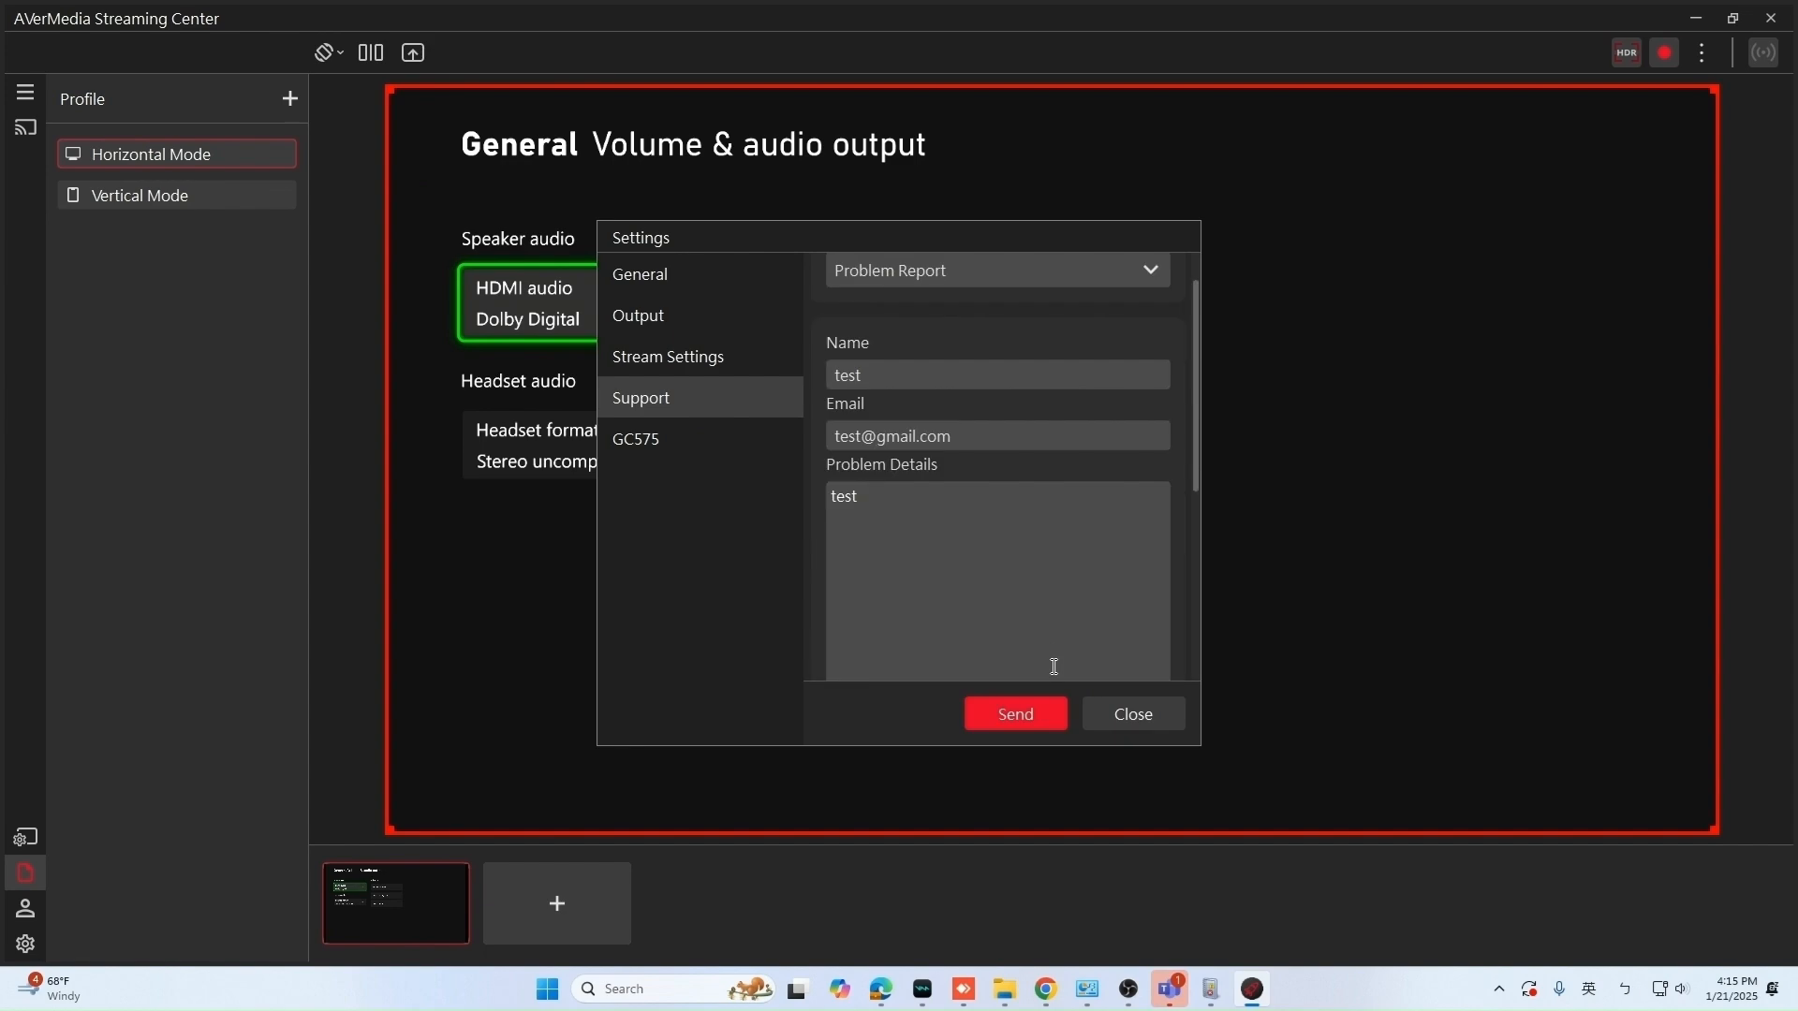
{"action": "mouse_move", "coordinate": [1058, 701]}
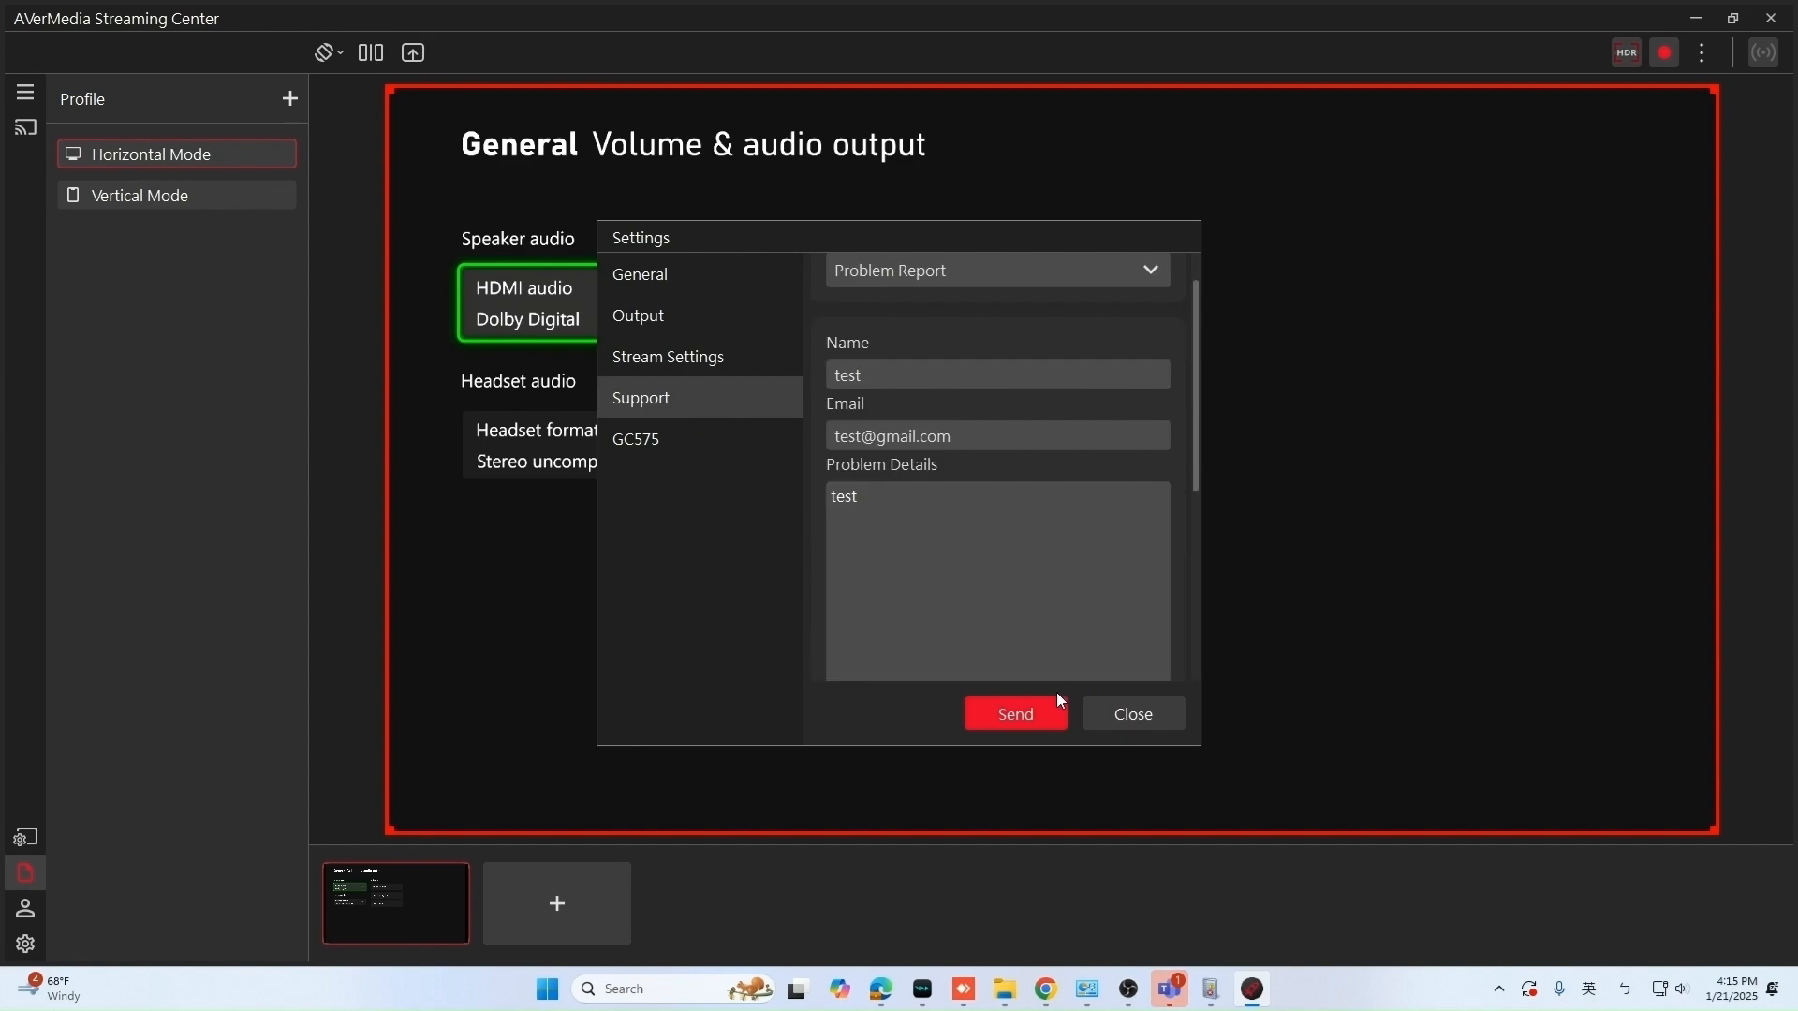